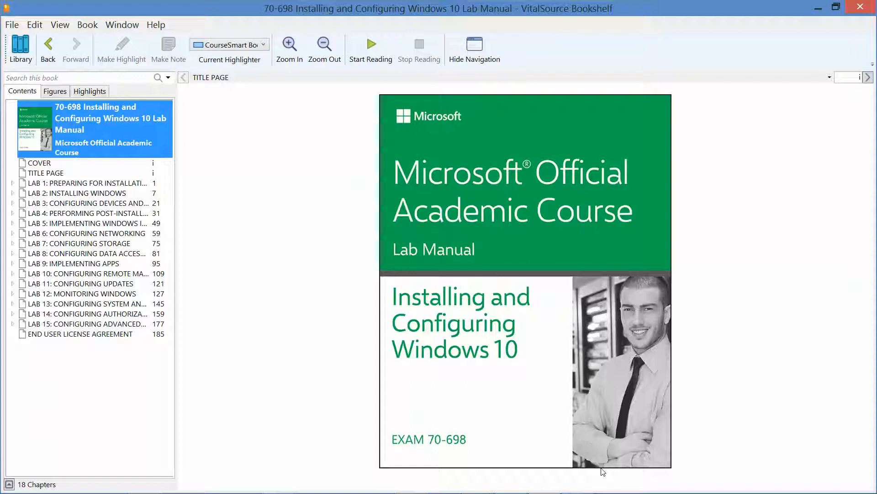
pyautogui.moveTo(371, 345)
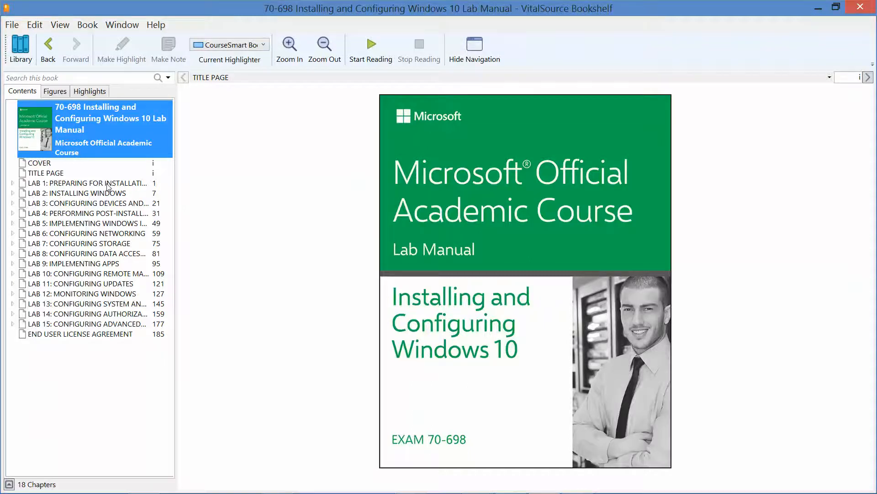
# Open Lab 1, Preparing for Installation Requirements, from the lab manual's contents
pyautogui.click(88, 183)
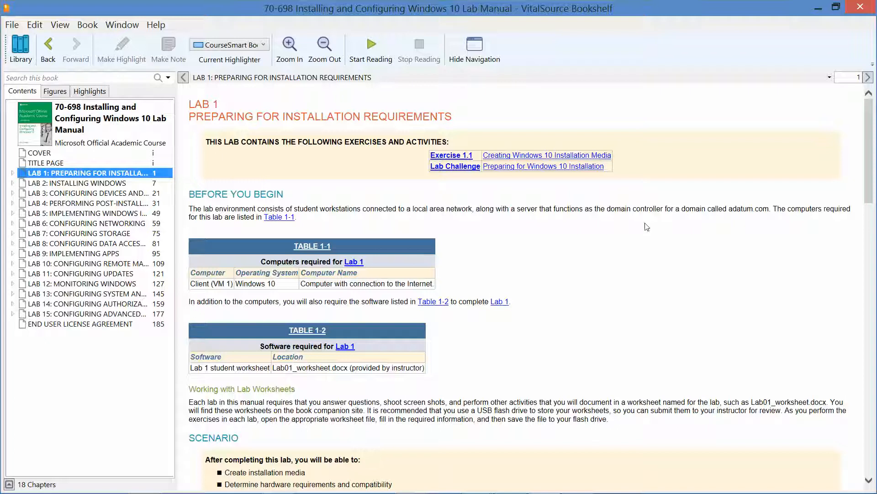
pyautogui.moveTo(476, 328)
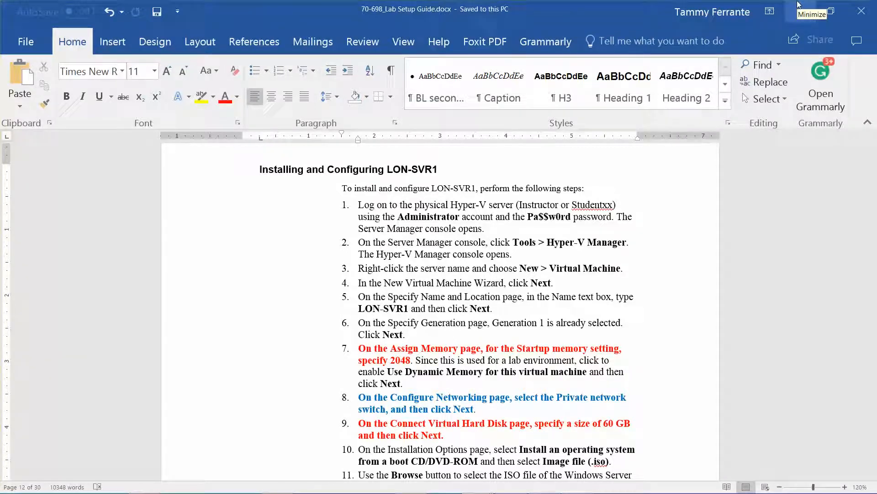
# Minimize the Word setup guide so Hyper-V Manager with LON-DC1 is visible
pyautogui.click(811, 10)
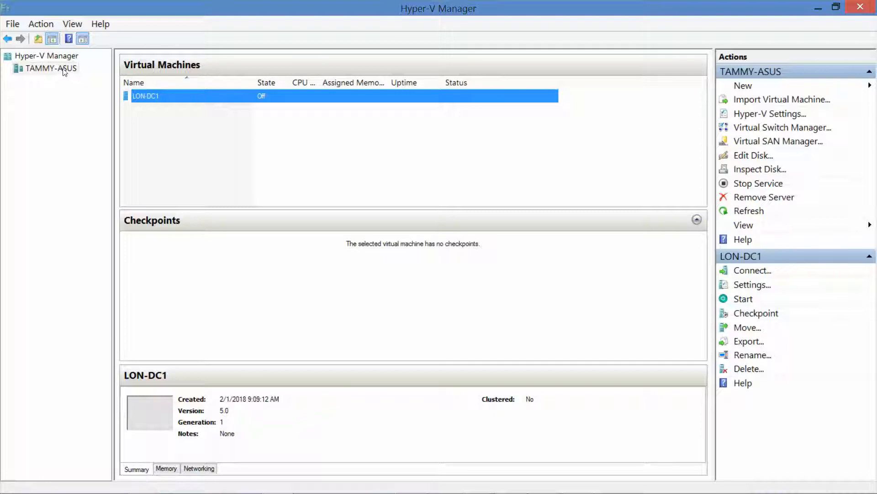
# Start a new virtual machine on the host and name it LON-SVR1
pyautogui.rightClick(50, 68)
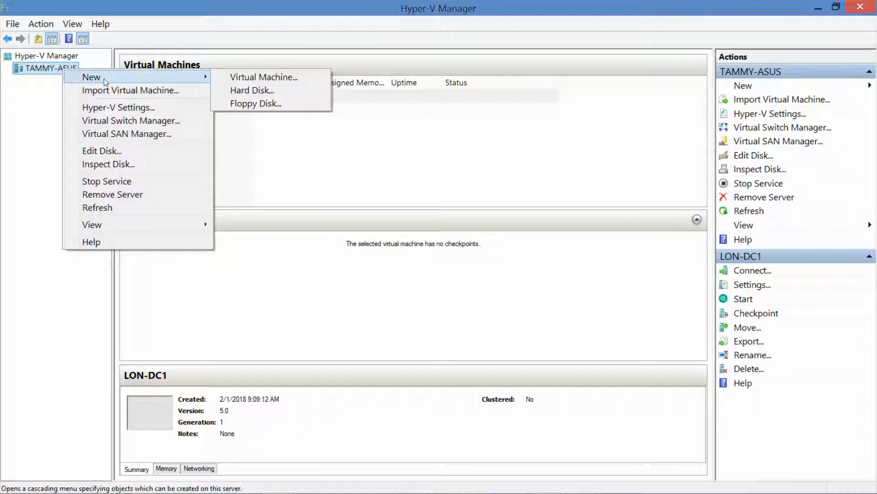
pyautogui.click(263, 77)
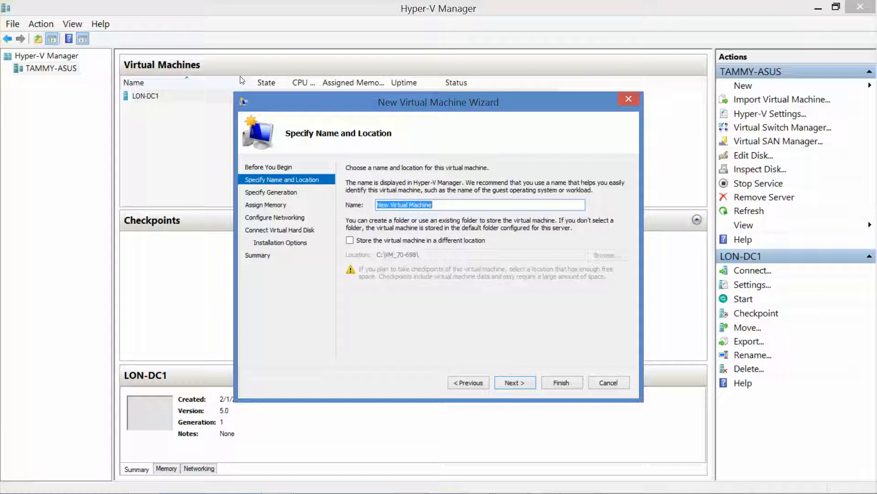
pyautogui.write('LON-SVR')
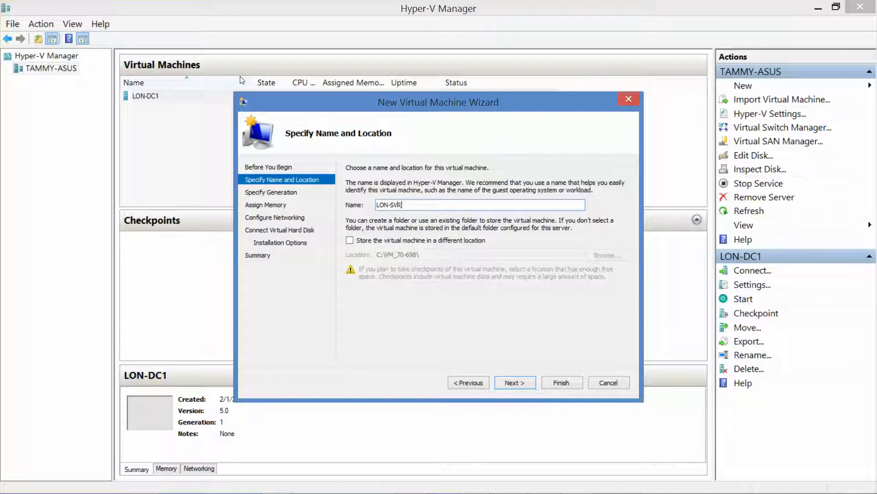
pyautogui.write('1')
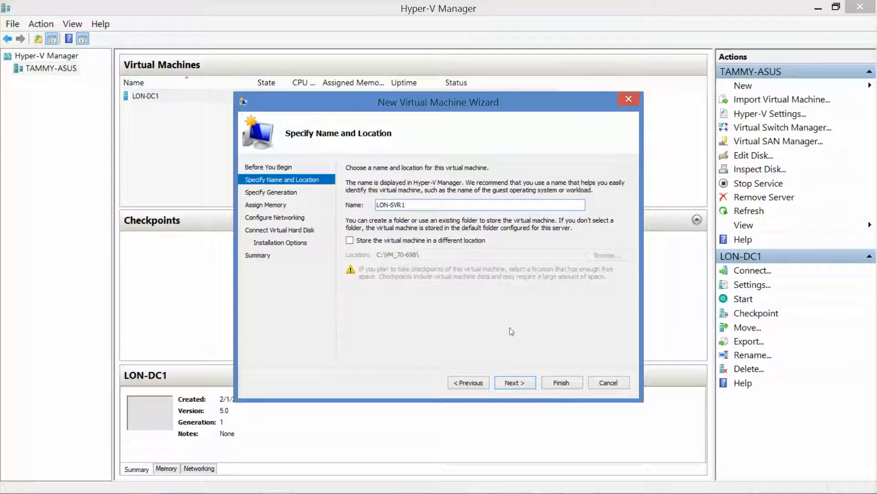
pyautogui.click(514, 382)
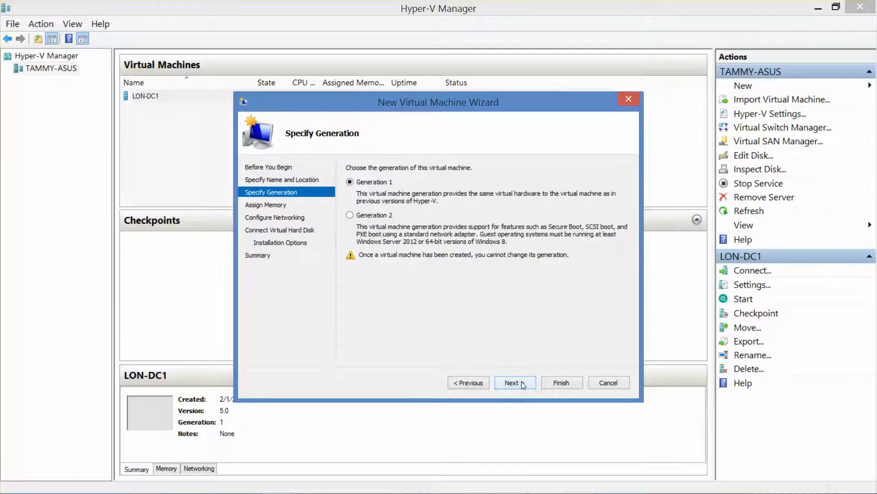
# Keep Generation 1, give the VM 2048 MB dynamic memory and connect it to Private Network 1
pyautogui.click(514, 383)
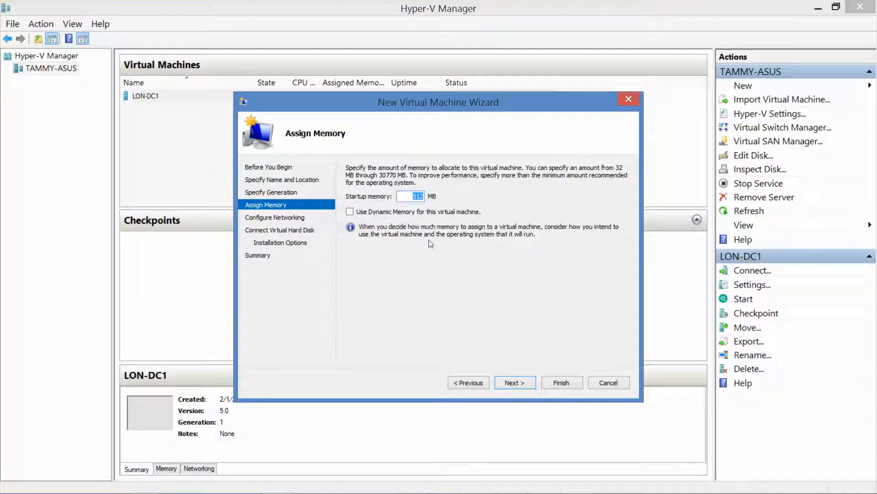
pyautogui.write('2048')
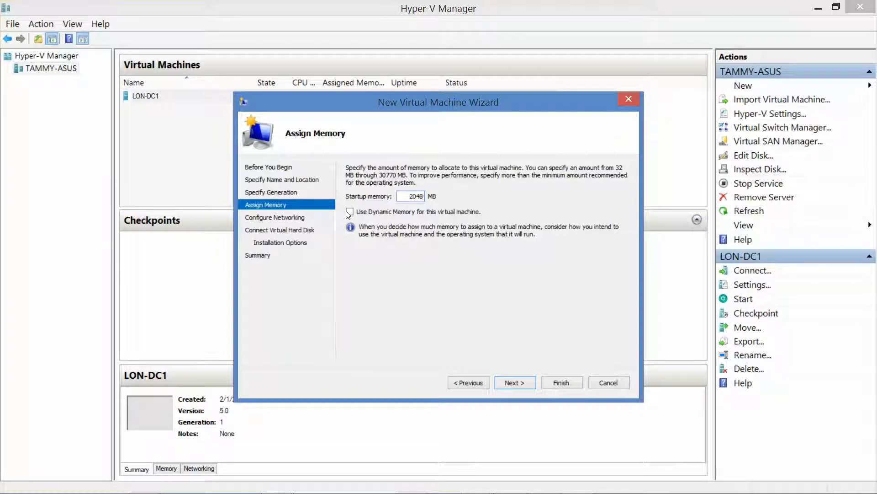
pyautogui.click(349, 211)
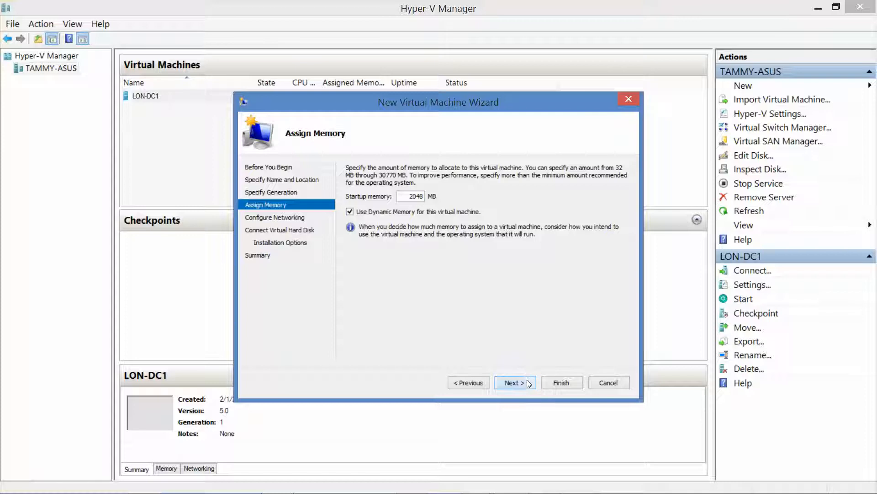
pyautogui.click(514, 382)
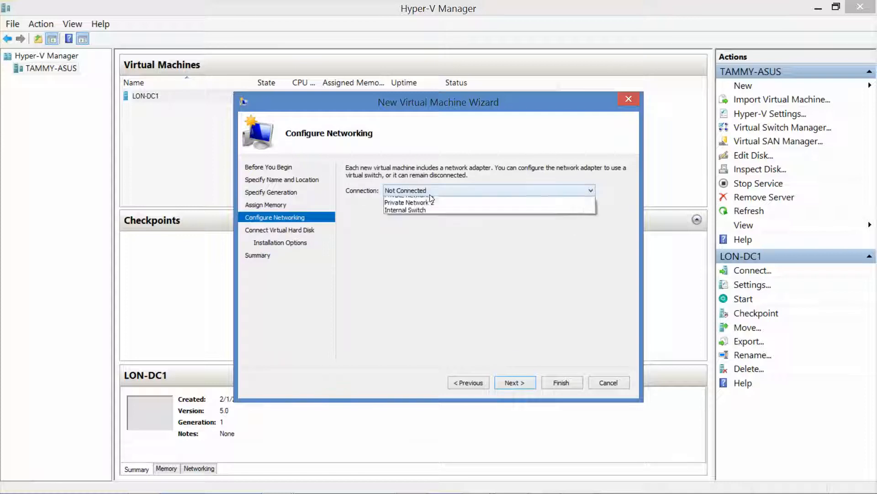
pyautogui.moveTo(431, 208)
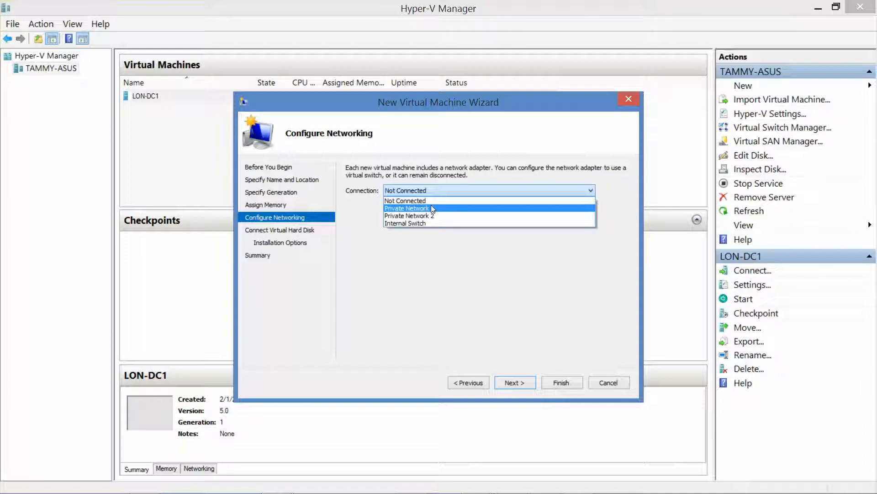
pyautogui.click(406, 207)
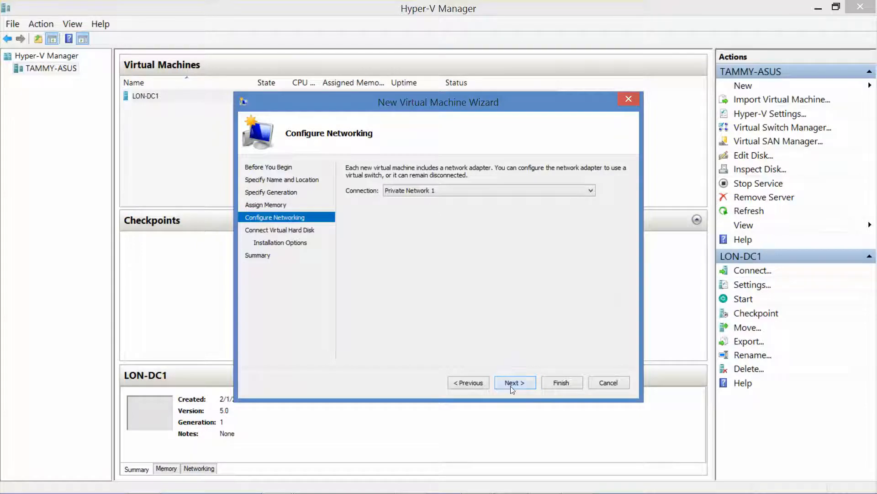
pyautogui.click(513, 382)
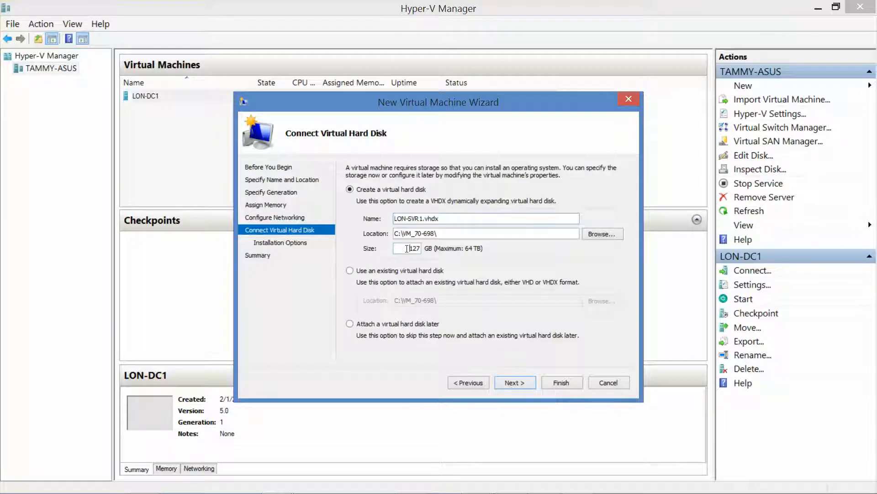
# Give LON-SVR1 a 60 GB virtual hard disk
pyautogui.write('6')
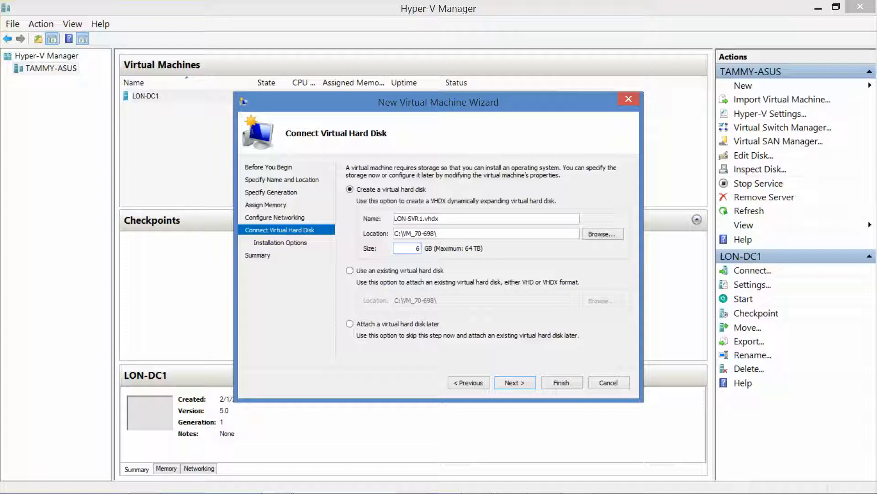
pyautogui.write('0')
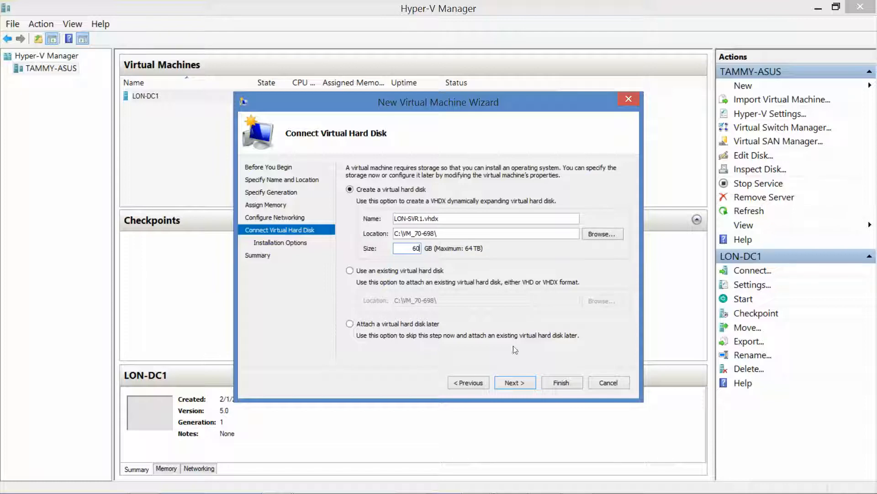
pyautogui.click(513, 382)
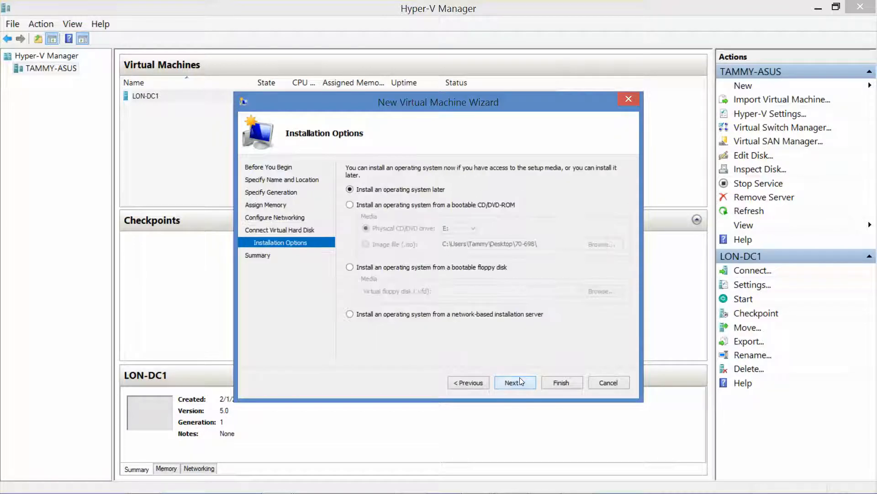
# Set the Windows Server 2012 R2 ISO as bootable install media and create the VM
pyautogui.click(350, 204)
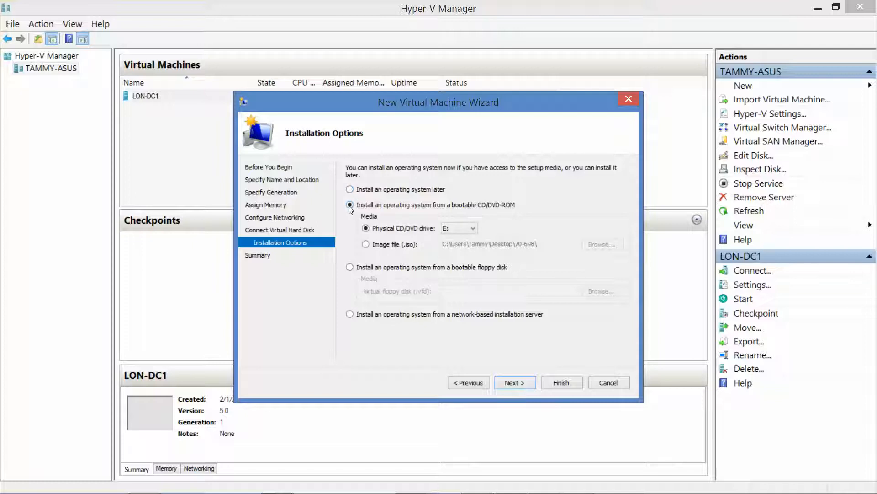
pyautogui.click(366, 244)
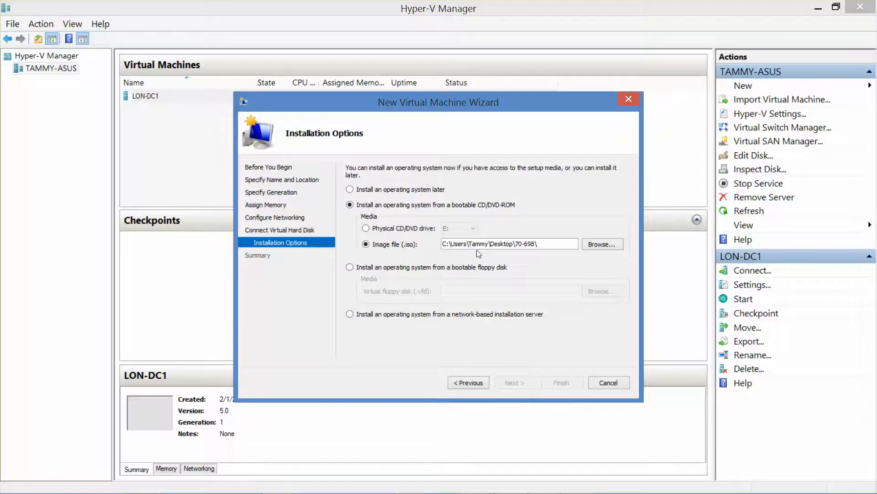
pyautogui.click(603, 244)
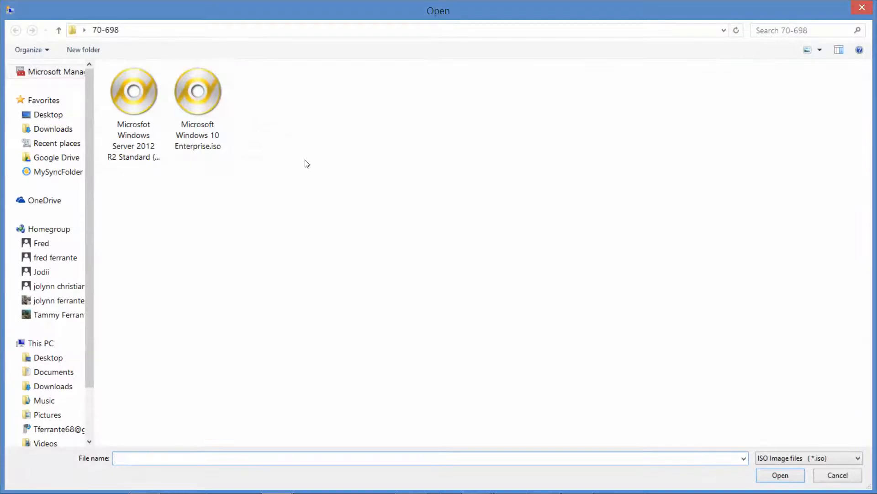
pyautogui.click(133, 93)
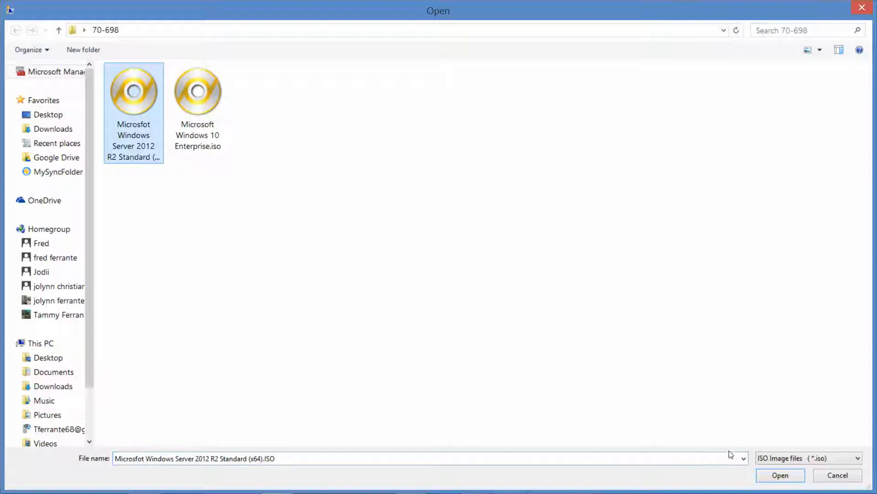
pyautogui.click(780, 475)
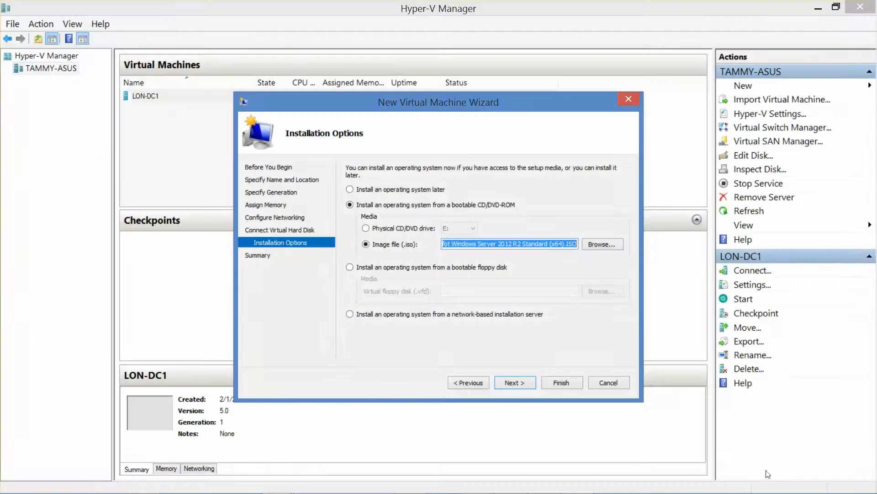
pyautogui.click(513, 382)
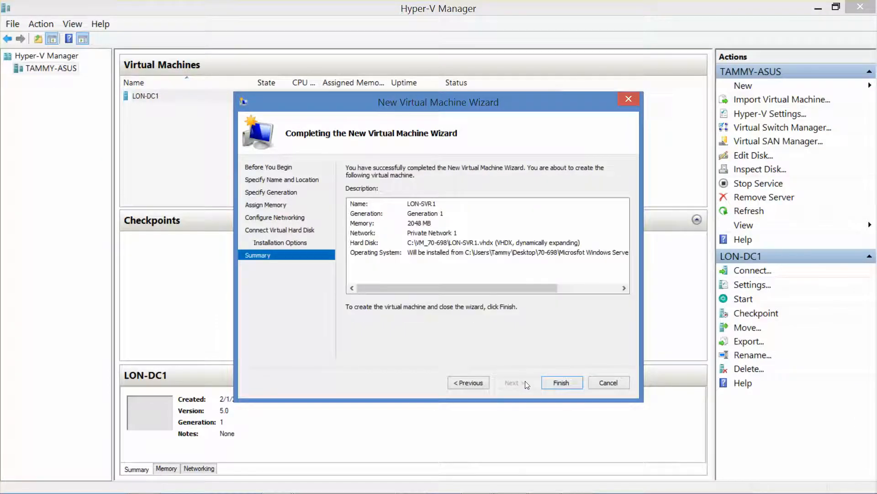
pyautogui.click(561, 382)
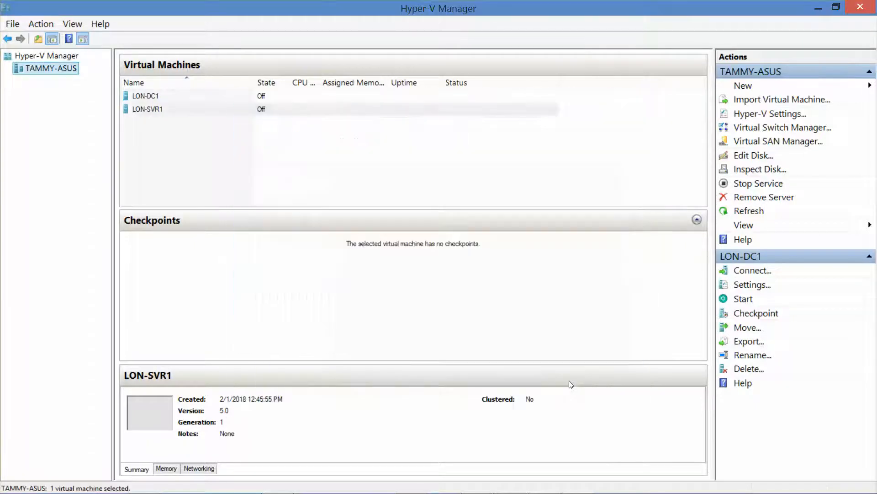
# Connect to LON-SVR1's console and power the virtual machine on
pyautogui.click(147, 108)
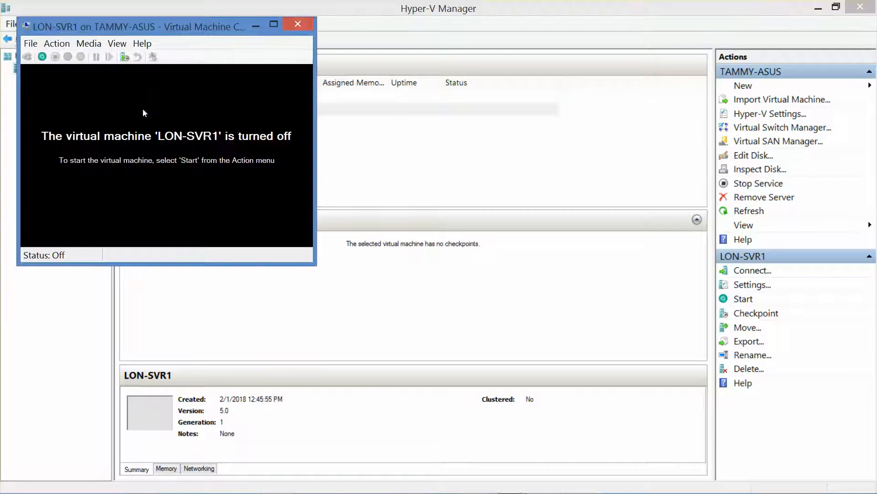
pyautogui.click(43, 56)
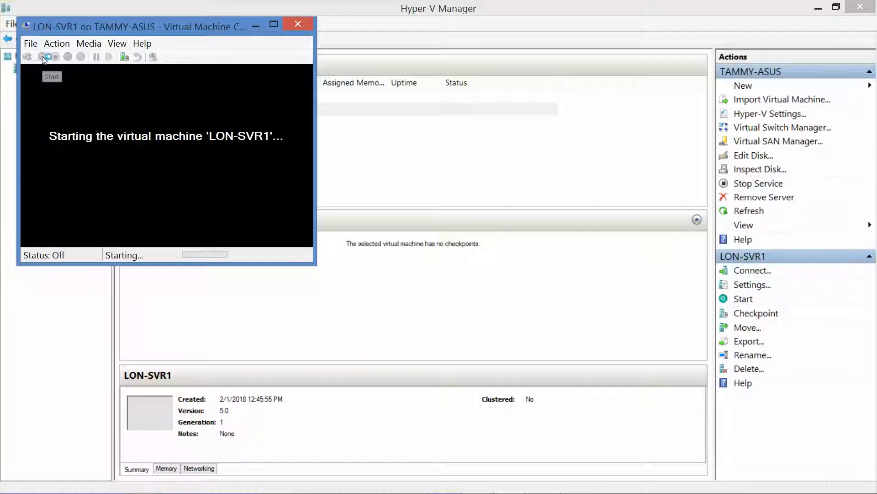
pyautogui.click(298, 24)
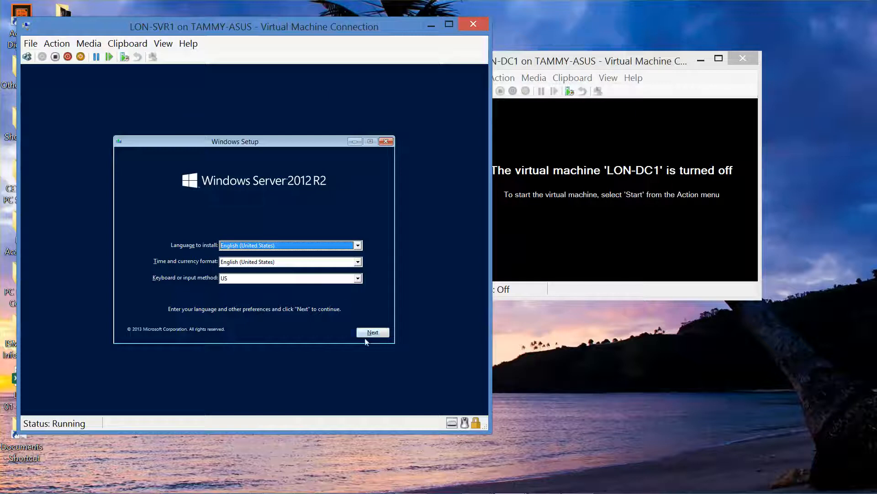
# Begin Windows Setup with default language and choose Standard Evaluation (Server with a GUI)
pyautogui.click(372, 332)
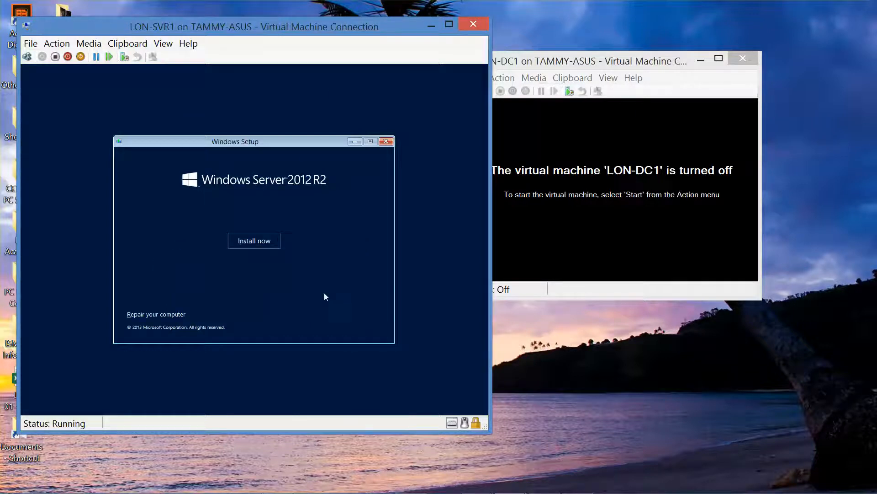
pyautogui.click(253, 240)
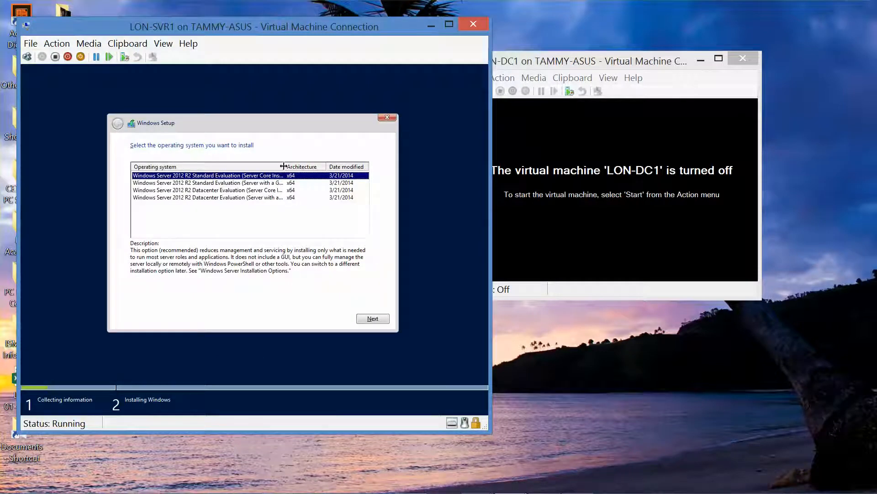
pyautogui.click(215, 183)
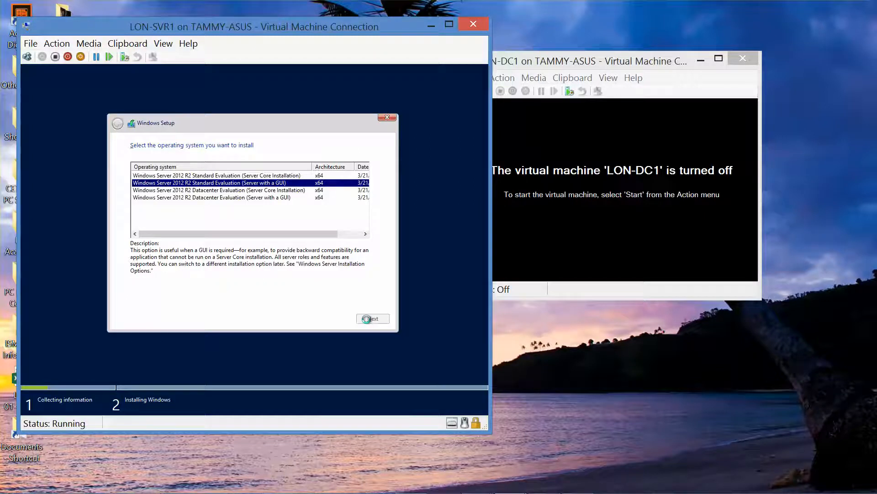
pyautogui.click(372, 318)
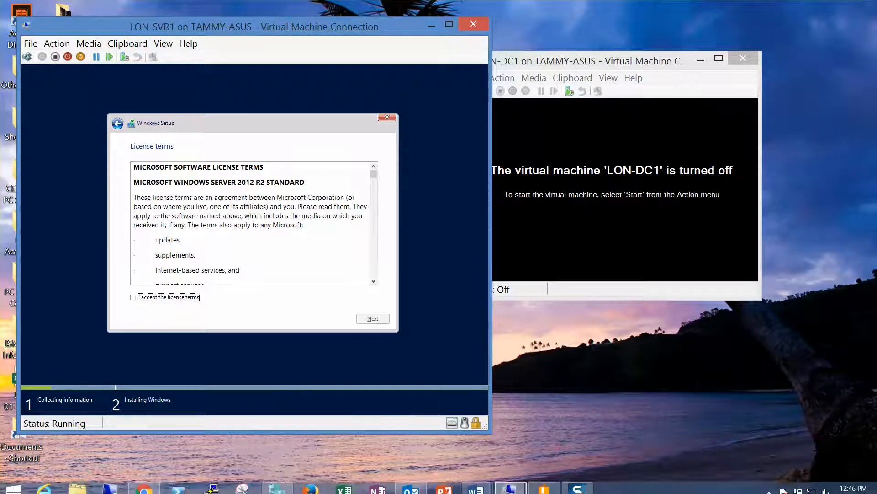
pyautogui.moveTo(610, 470)
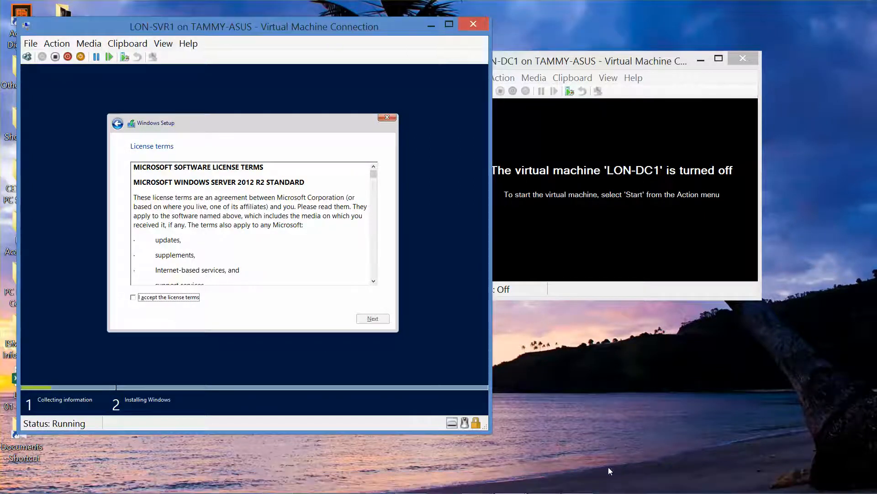
# Accept the license terms and custom-install Windows onto the 60 GB unallocated Drive 0
pyautogui.click(133, 297)
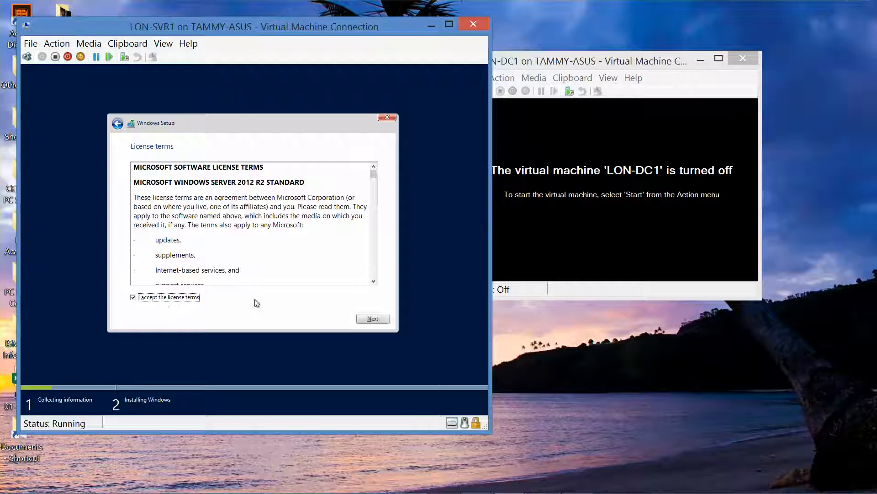
pyautogui.click(373, 318)
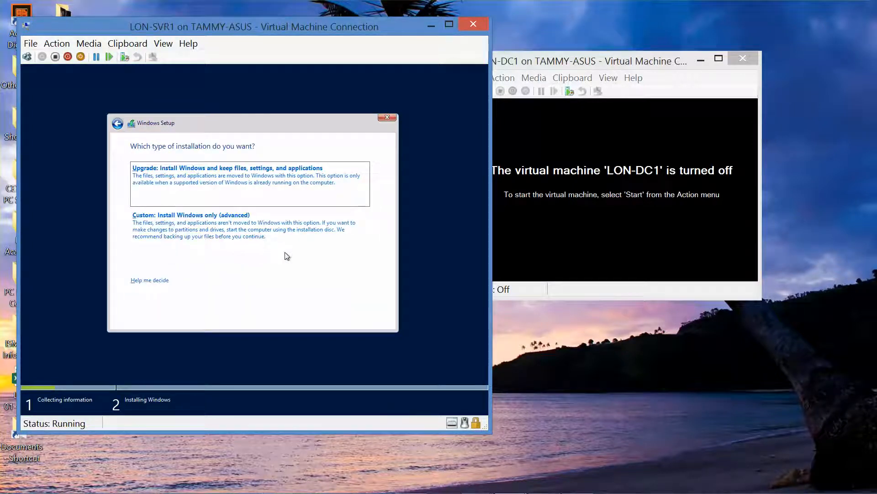
pyautogui.click(190, 215)
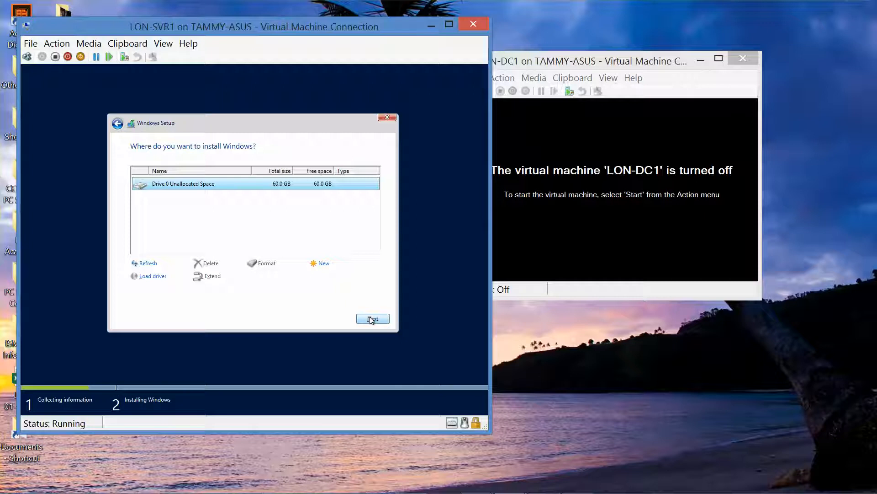
pyautogui.click(372, 318)
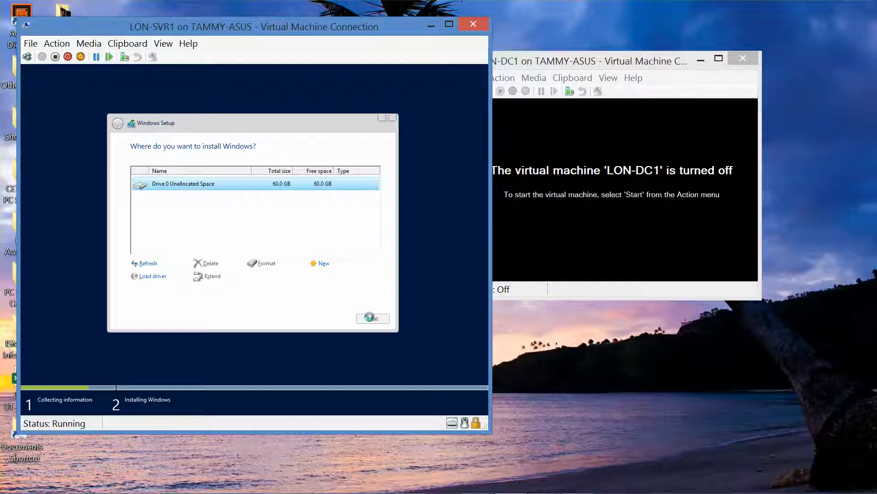
pyautogui.click(371, 318)
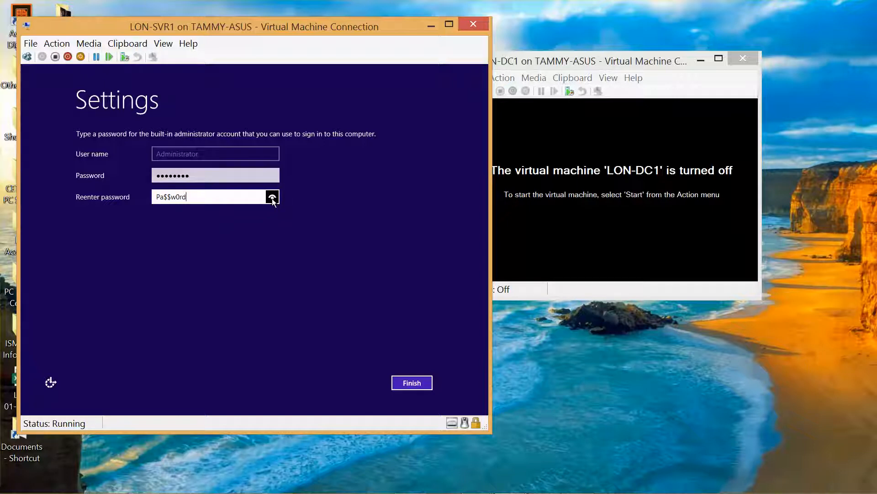
# Confirm the Administrator password to finish LON-SVR1 setup, then start LON-DC1
pyautogui.click(273, 176)
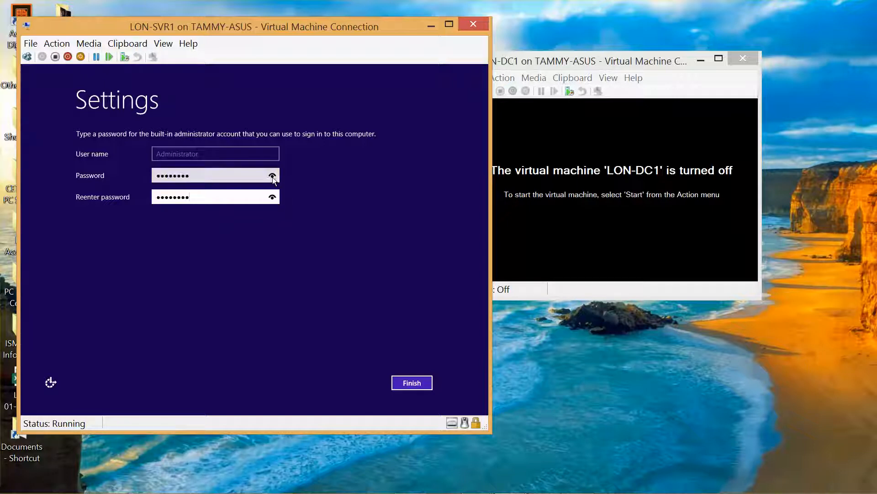
pyautogui.click(412, 382)
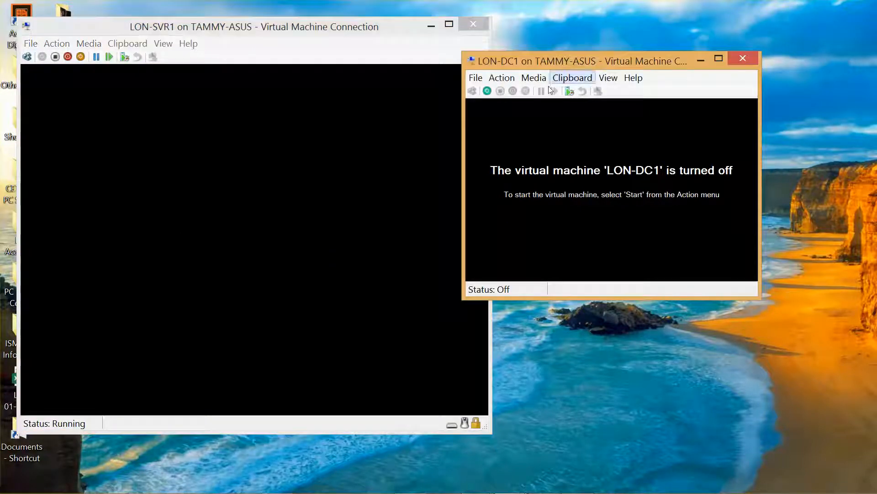
pyautogui.click(487, 91)
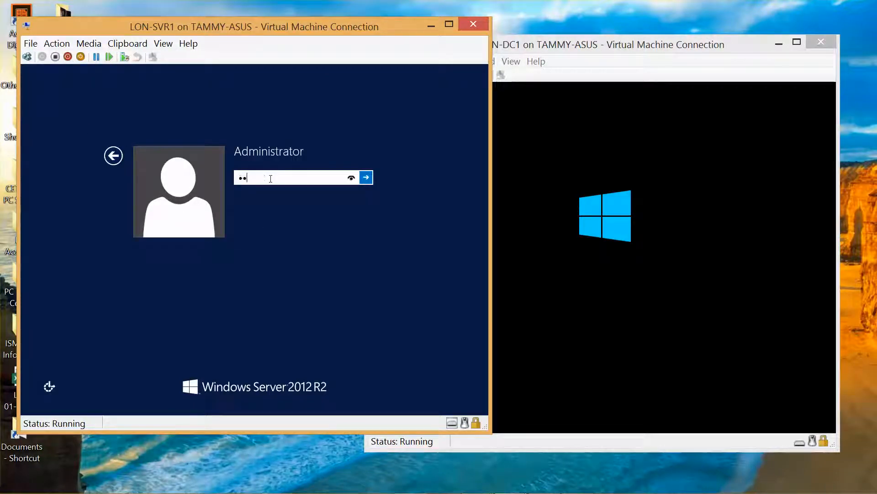
# Sign in to LON-SVR1 as Administrator and move the LON-DC1 window beside it
pyautogui.click(366, 177)
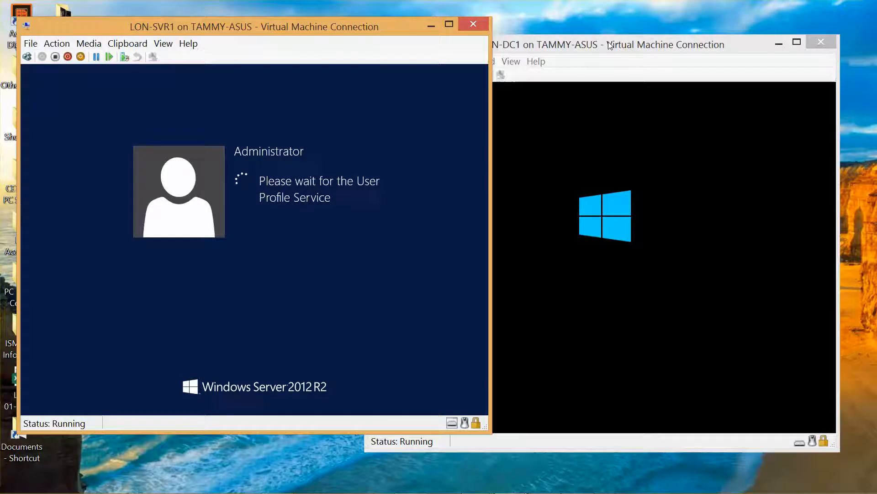
pyautogui.click(643, 45)
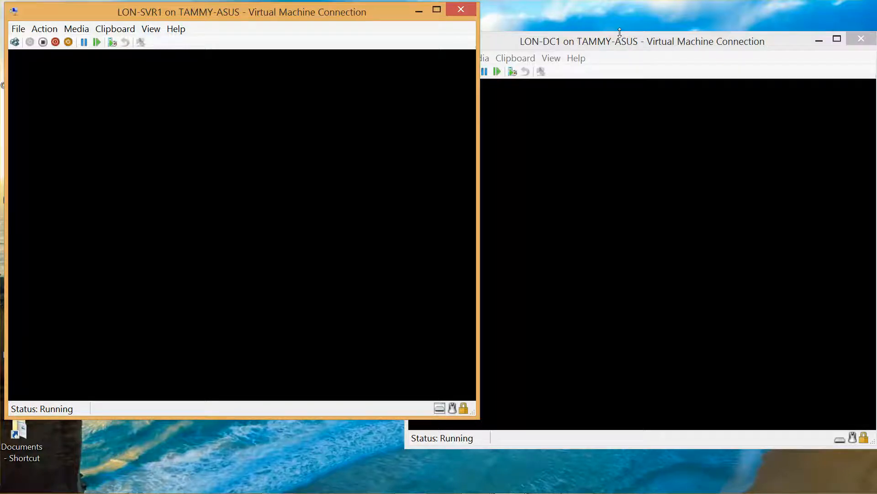
pyautogui.moveTo(619, 42); pyautogui.dragTo(638, 75)
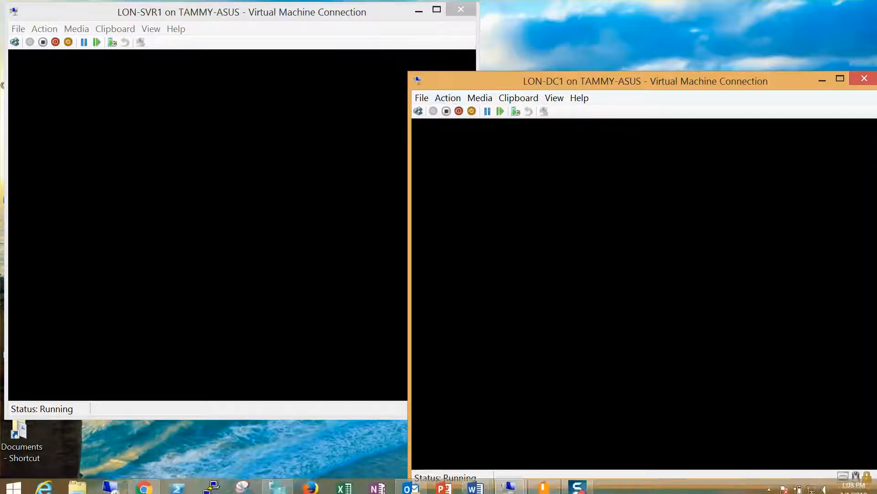
# Bring up LON-DC1's sign-in, choose ADATUM\Administrator and enter the password
pyautogui.click(578, 483)
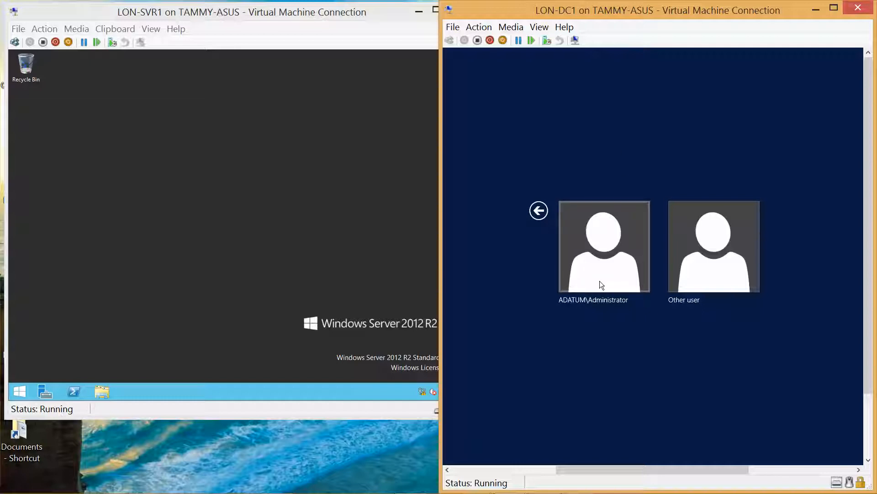
pyautogui.click(605, 246)
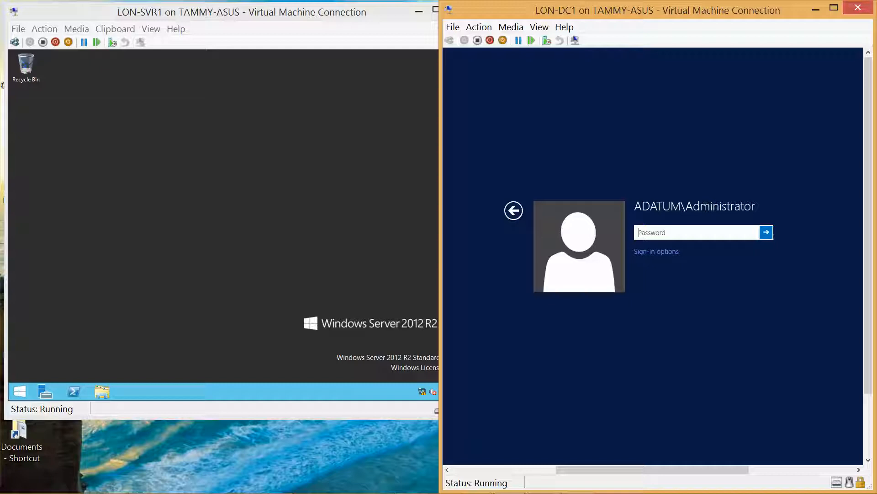
pyautogui.moveTo(522, 288)
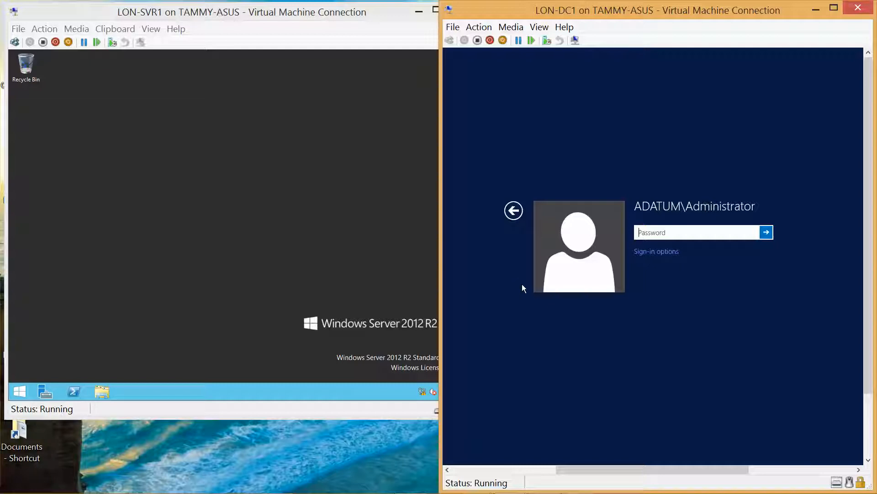
pyautogui.click(766, 231)
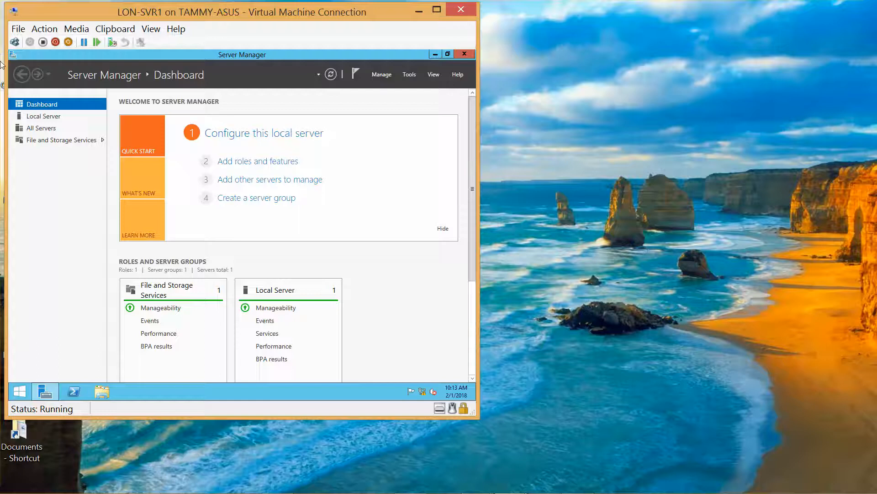
# From Local Server properties, reach the time zone chooser via Date and Time settings
pyautogui.click(42, 117)
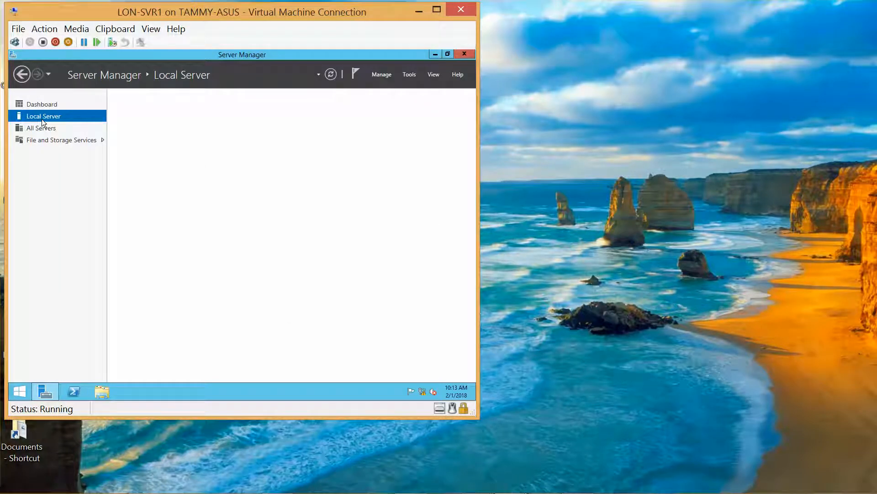
pyautogui.click(43, 116)
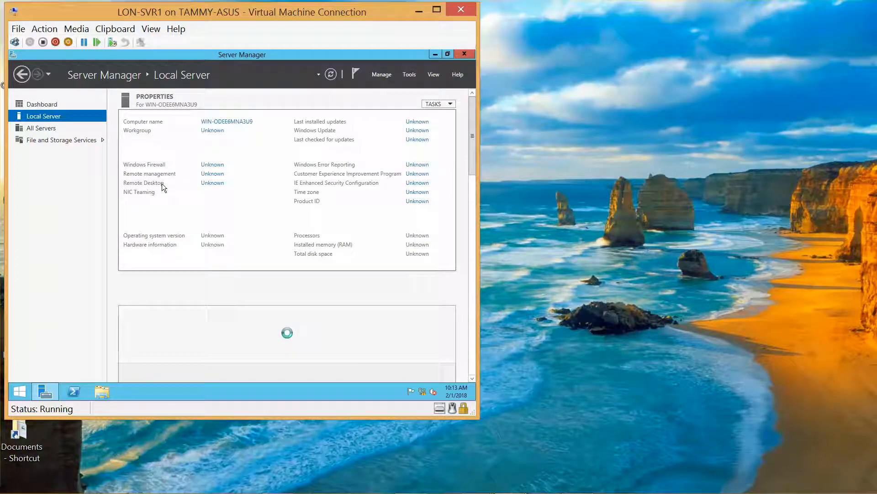
pyautogui.moveTo(400, 189)
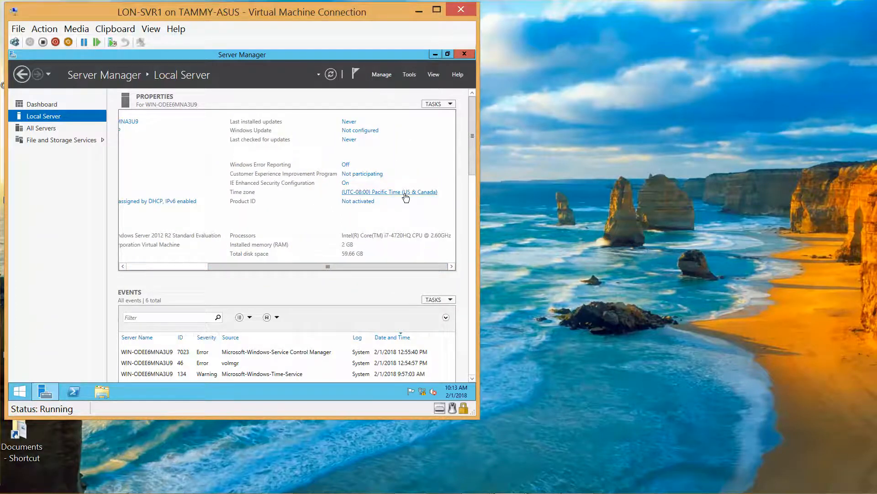
pyautogui.click(390, 191)
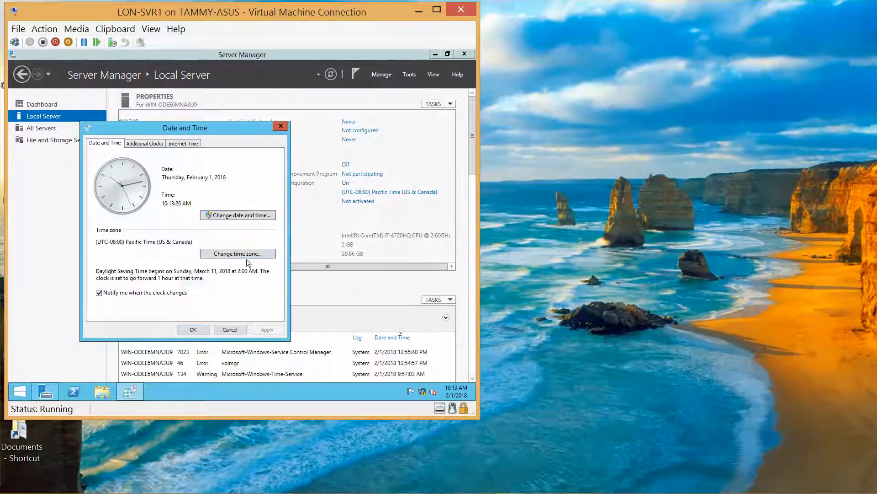
pyautogui.click(238, 253)
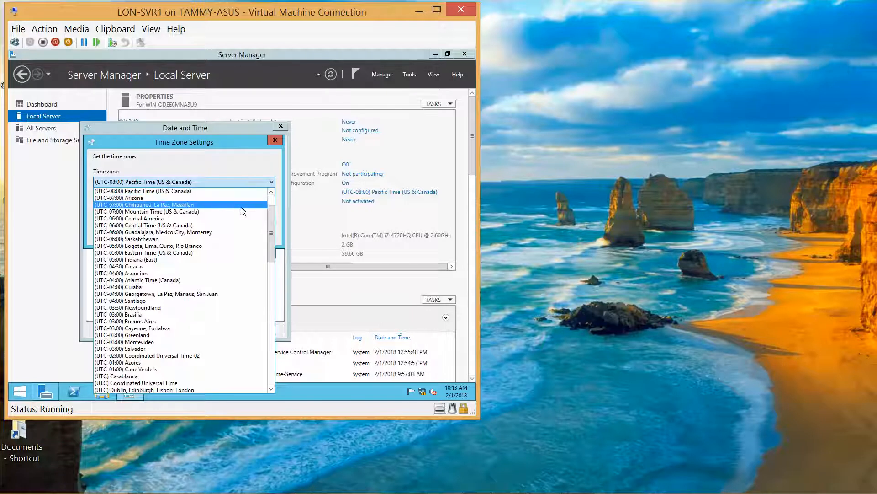
# Set the time zone to (UTC-05:00) Eastern Time (US & Canada) and apply it
pyautogui.click(146, 211)
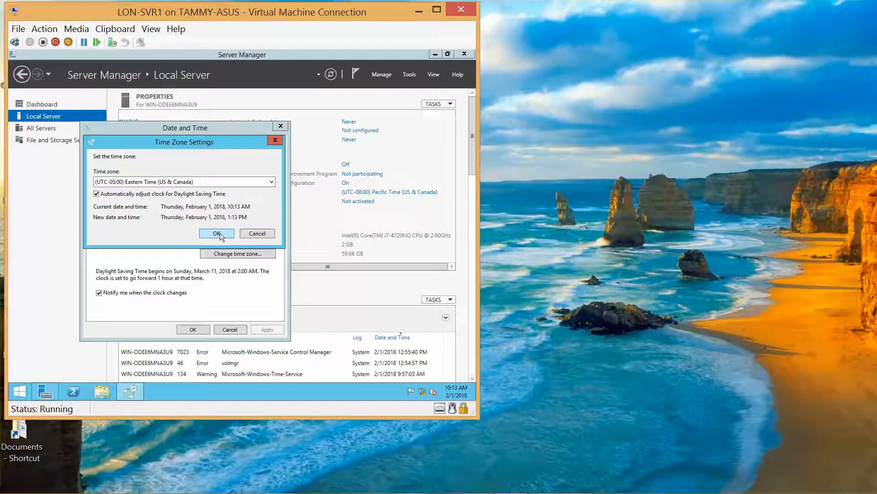
pyautogui.click(216, 233)
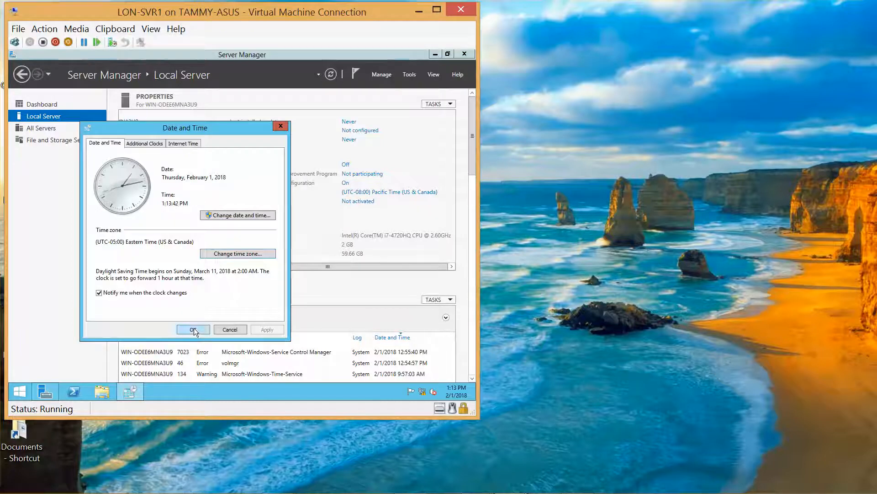
pyautogui.click(193, 329)
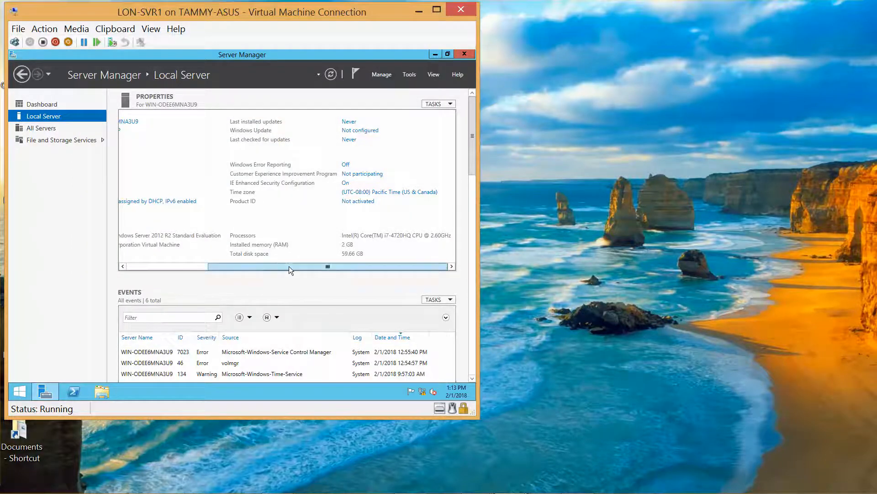
# Reach the Ethernet adapter's IPv4 settings and switch to a manually assigned address
pyautogui.moveTo(327, 266); pyautogui.dragTo(246, 266)
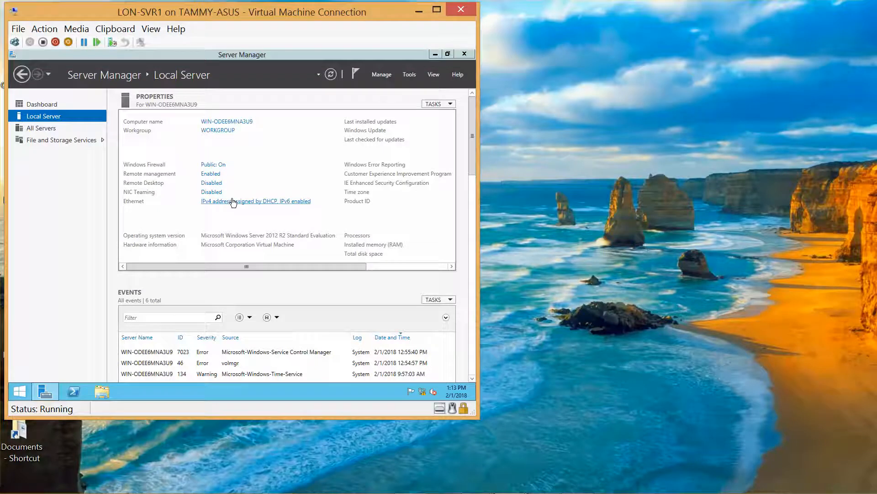
pyautogui.click(255, 201)
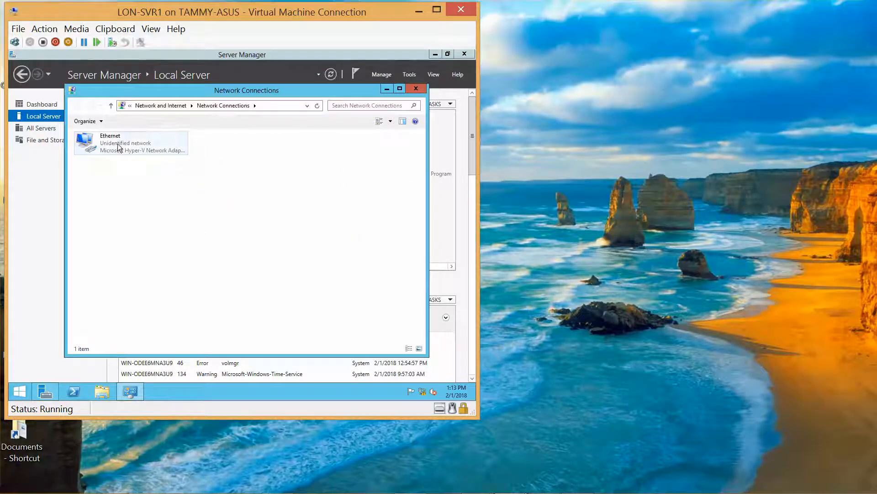
pyautogui.rightClick(131, 142)
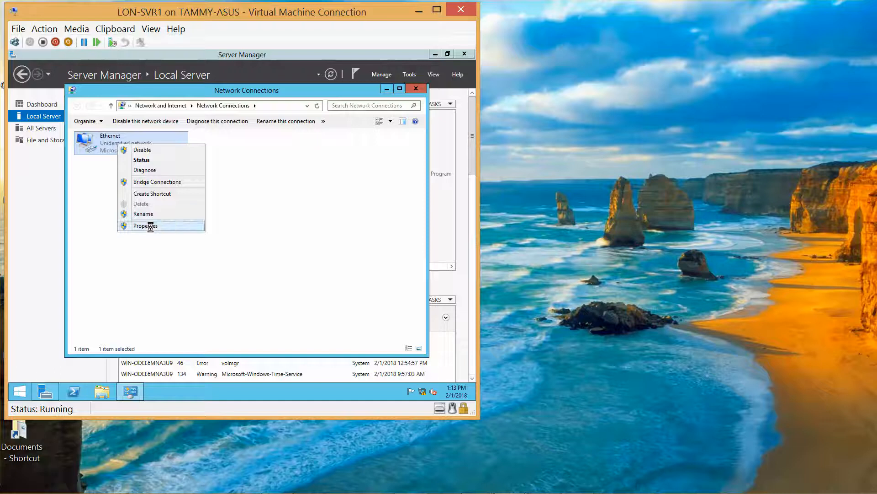
pyautogui.click(146, 226)
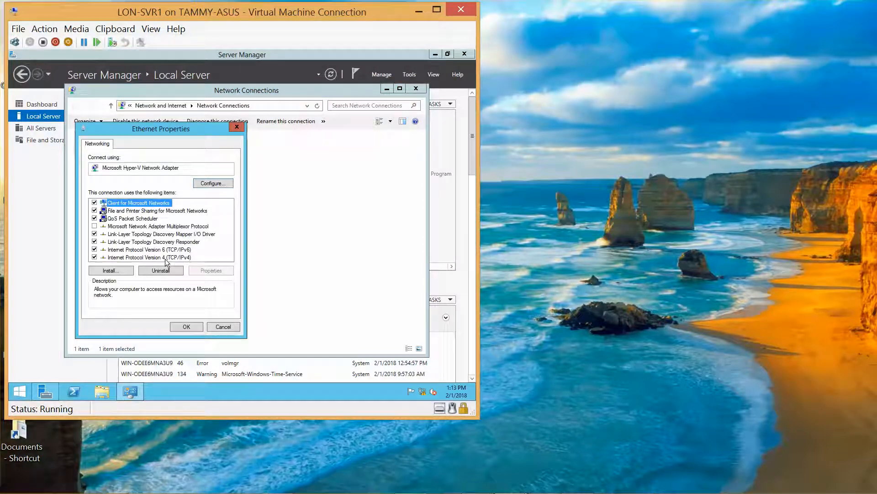
pyautogui.click(211, 270)
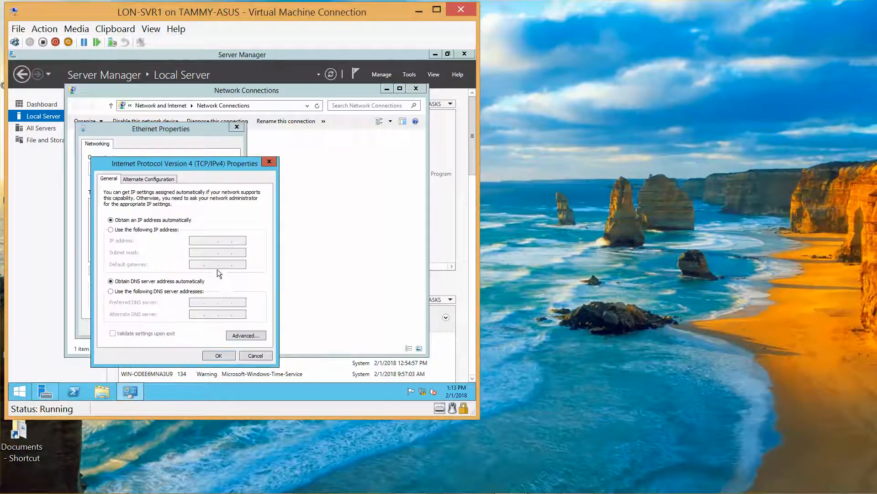
pyautogui.click(111, 230)
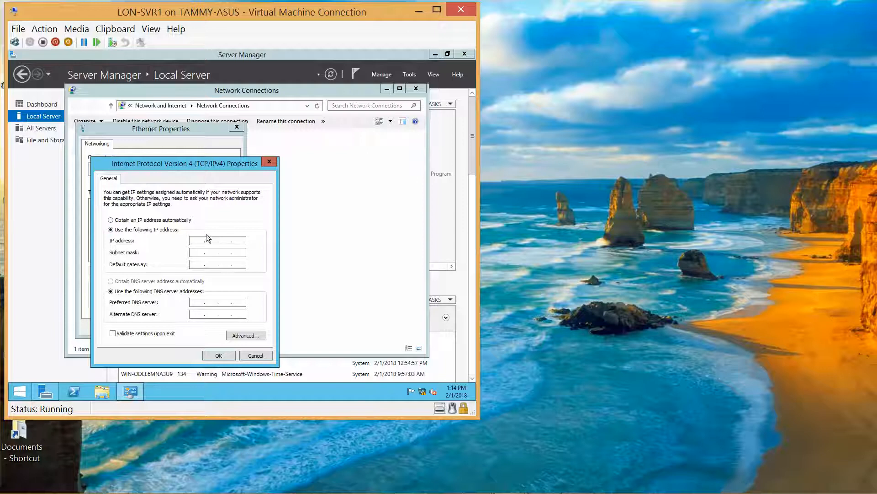
# Enter IP 172.16.0.11, mask 255.255.0.0, DNS 172.16.0.10, confirm and close the network windows
pyautogui.write('1')
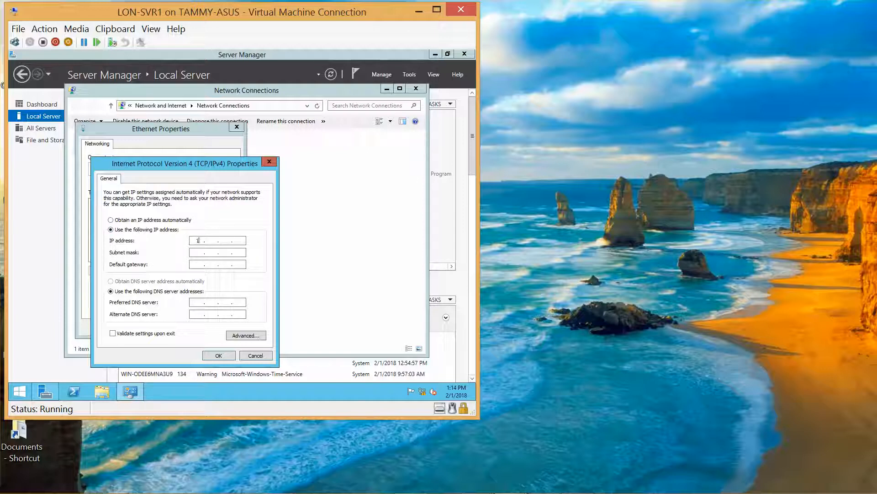
pyautogui.write('72.1')
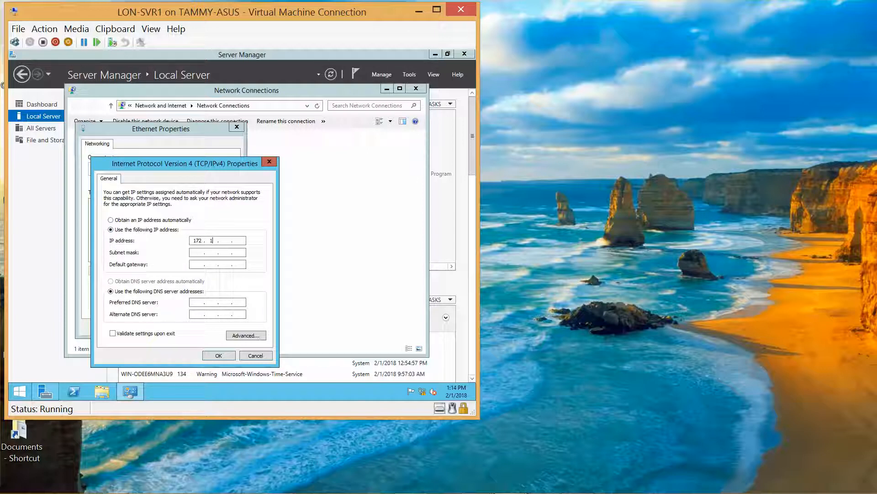
pyautogui.write('6')
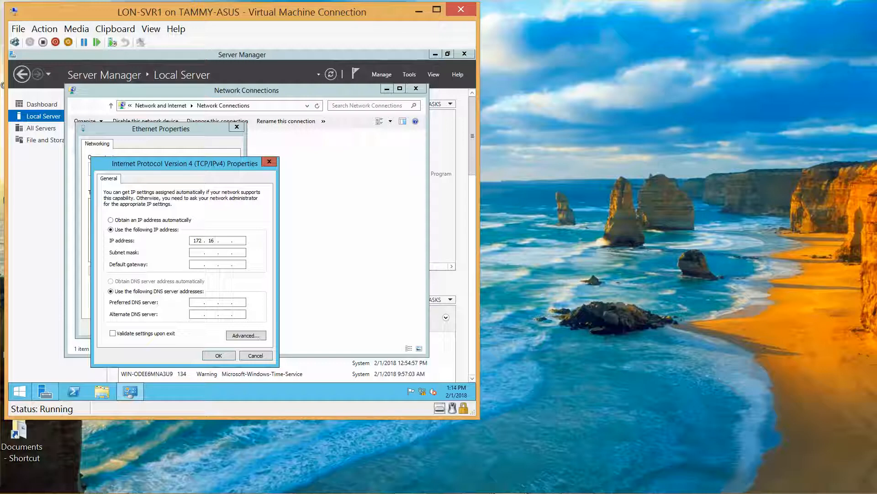
pyautogui.write('0')
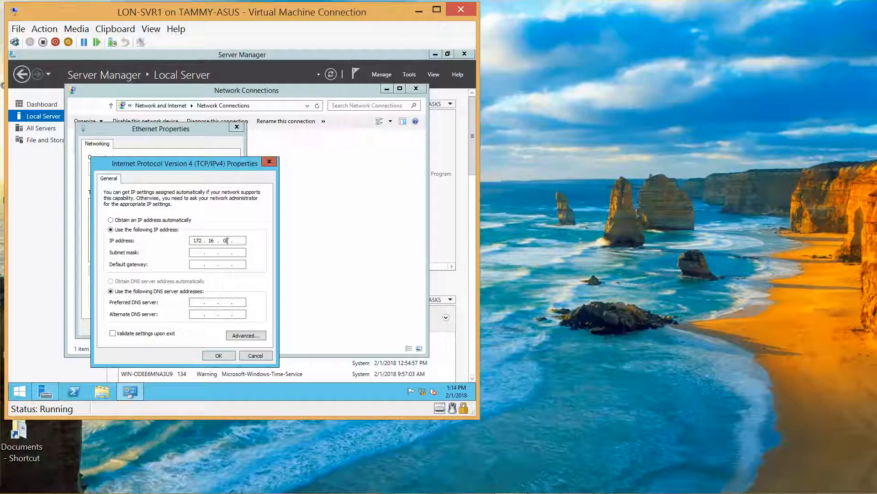
pyautogui.write('.11')
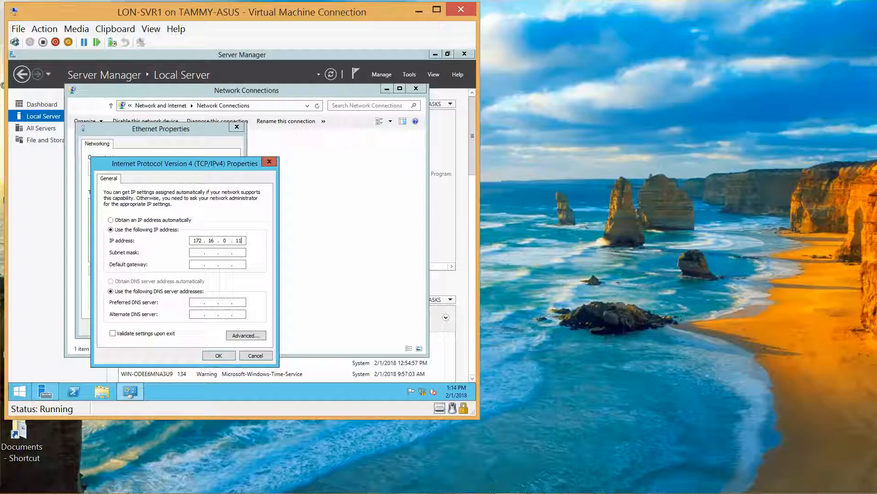
pyautogui.write('255.255.0.0')
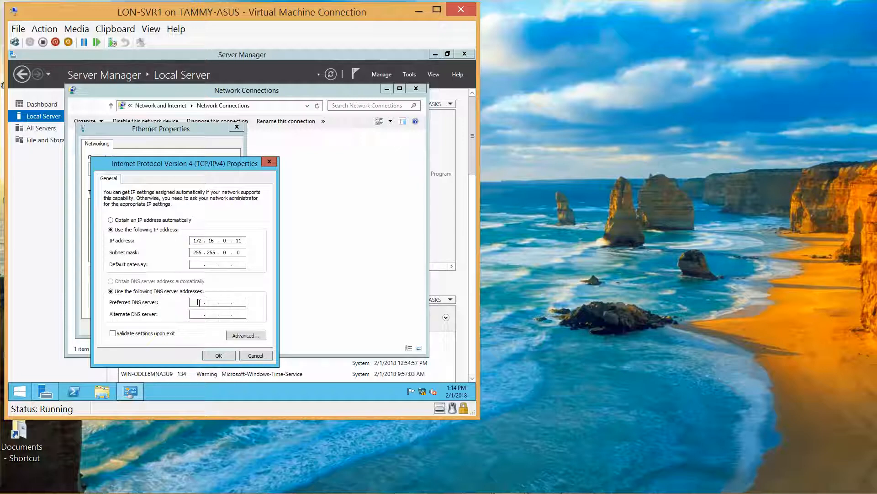
pyautogui.write('172 . 160 .')
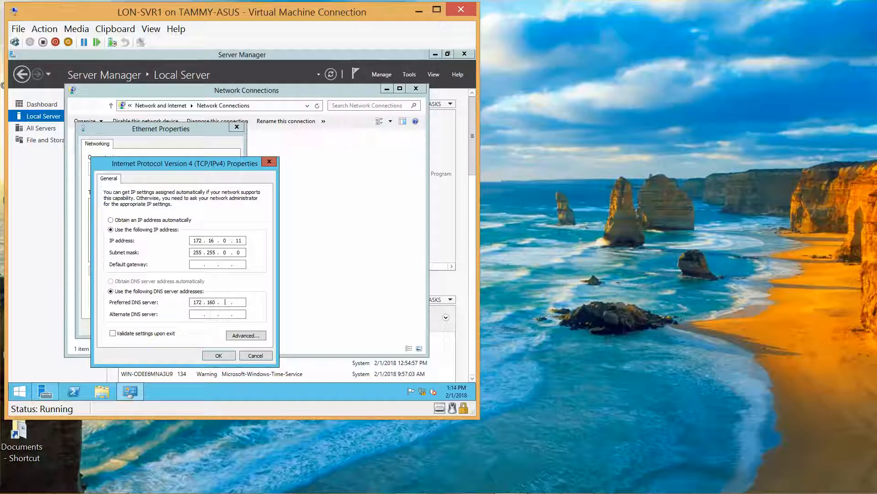
pyautogui.write('.')
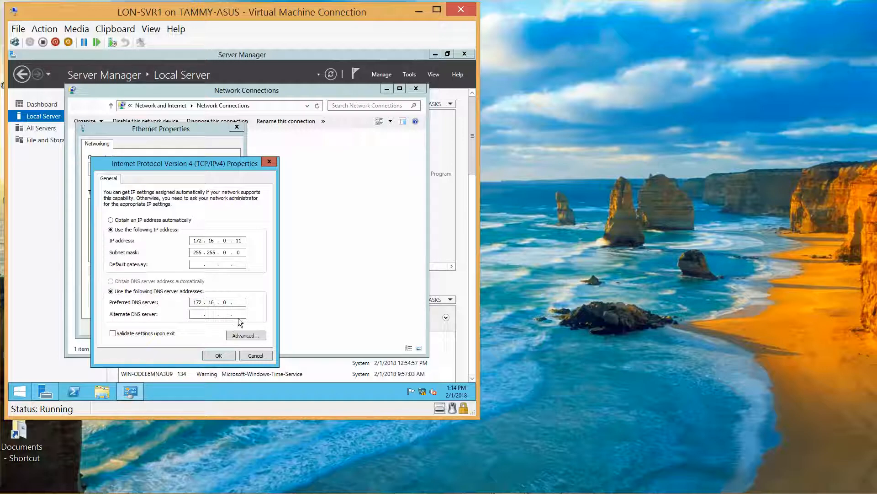
pyautogui.write('10')
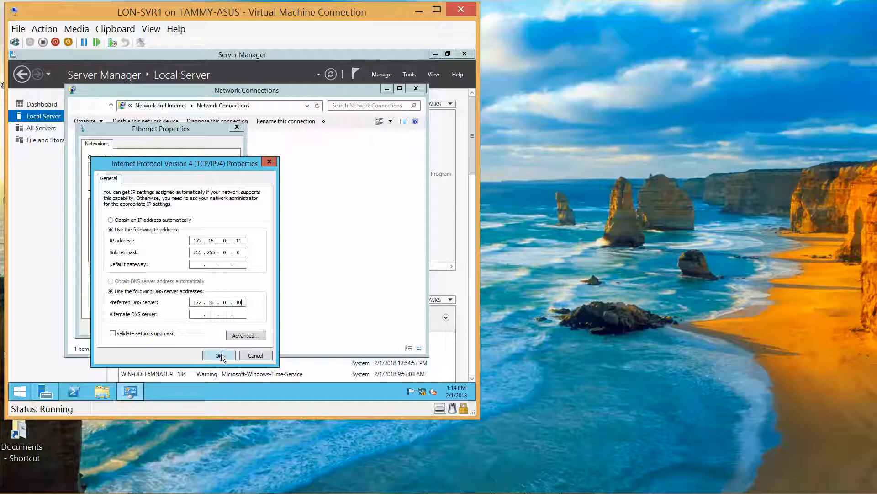
pyautogui.click(218, 356)
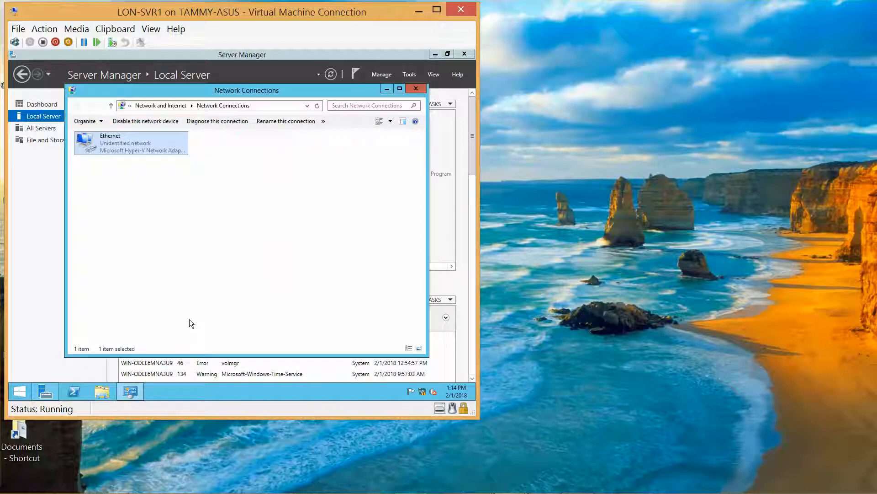
pyautogui.click(415, 88)
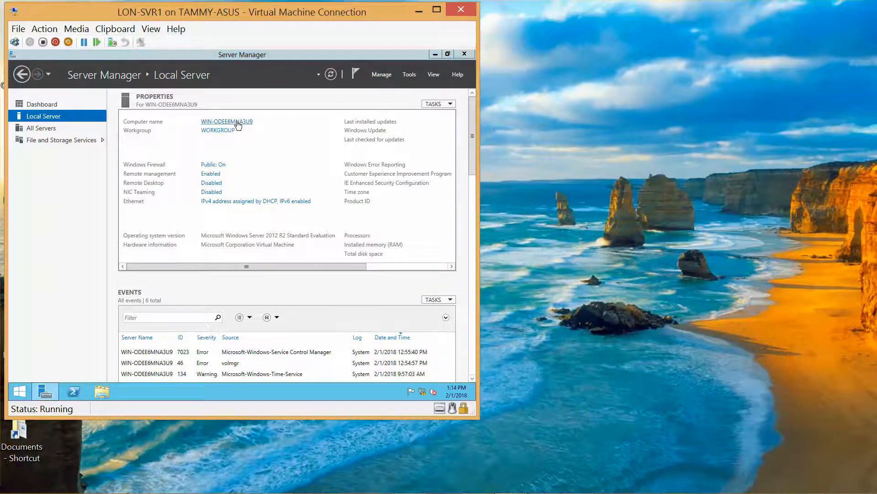
# Enter computer name LON-S…, choose domain membership 'ad', submit and dismiss the DC-not-found error
pyautogui.click(227, 121)
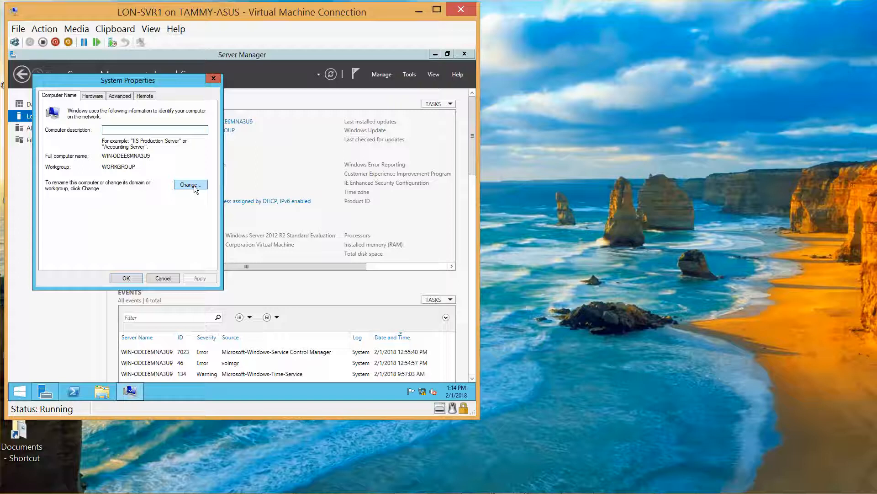
pyautogui.click(190, 185)
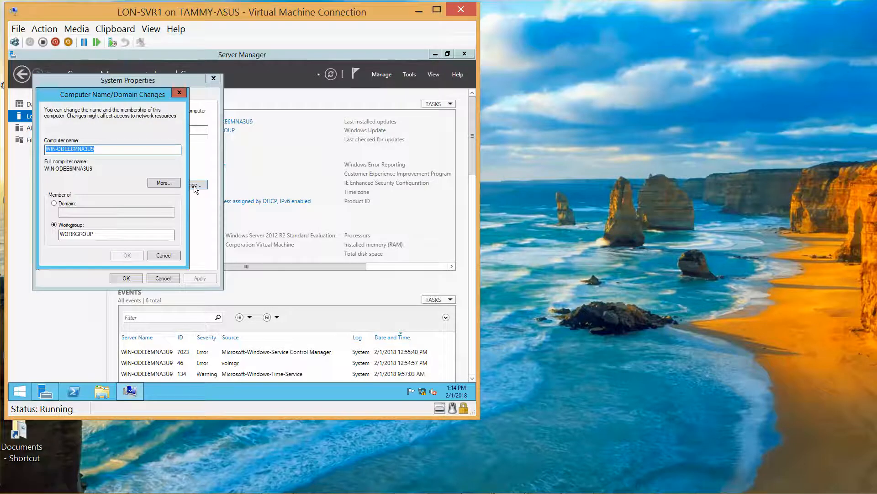
pyautogui.write('LON-SVR1')
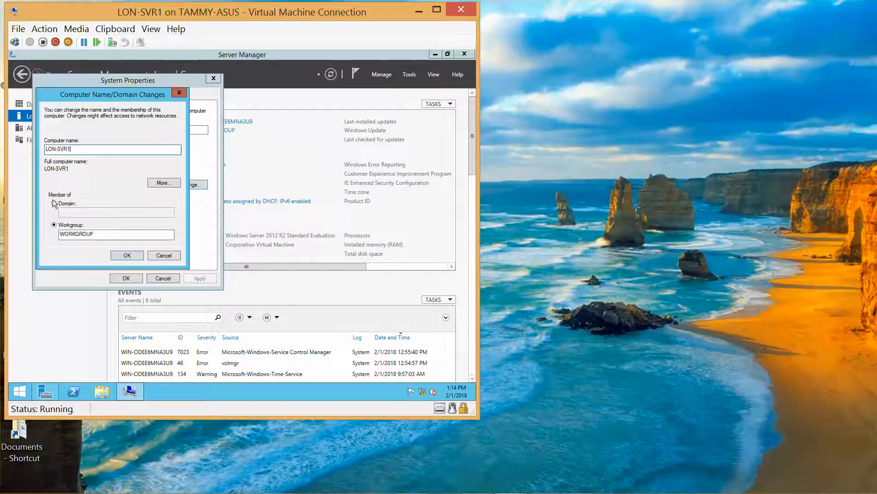
pyautogui.click(54, 203)
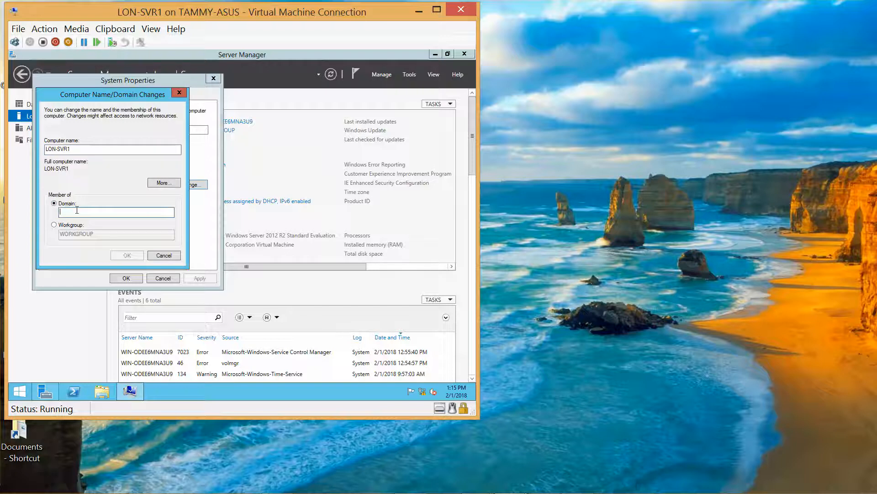
pyautogui.write('adatum.com')
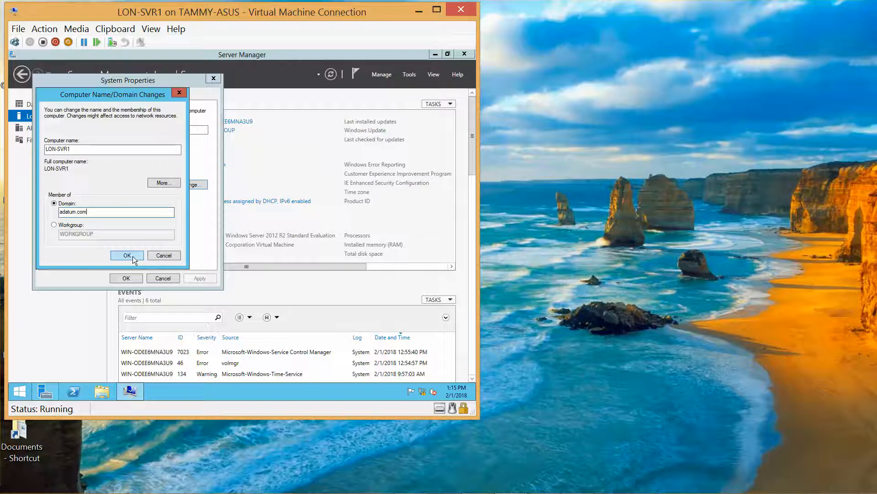
pyautogui.click(127, 255)
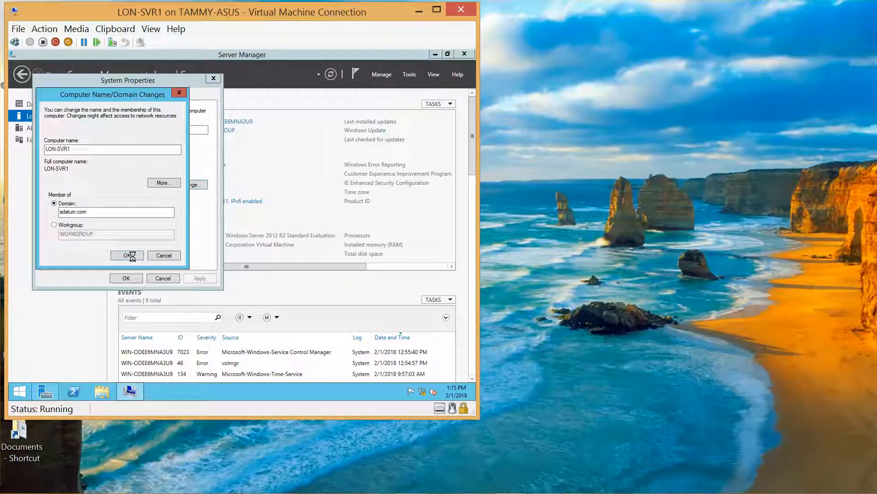
pyautogui.click(126, 255)
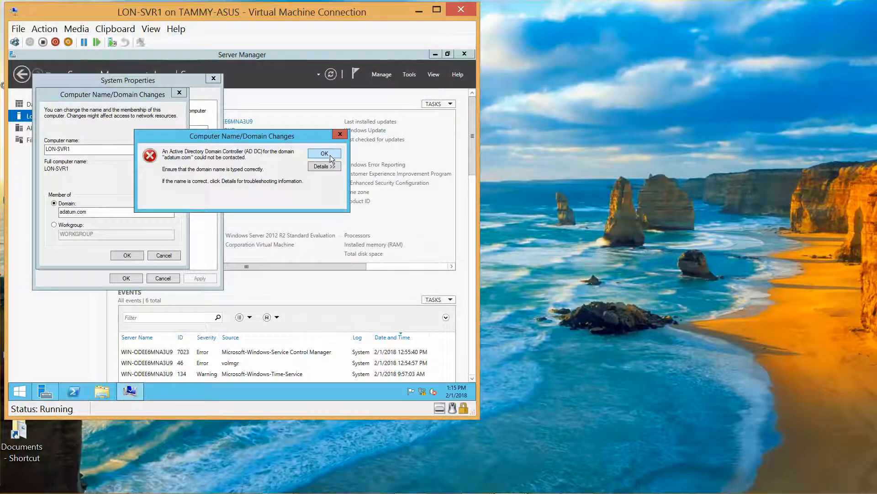
pyautogui.click(323, 154)
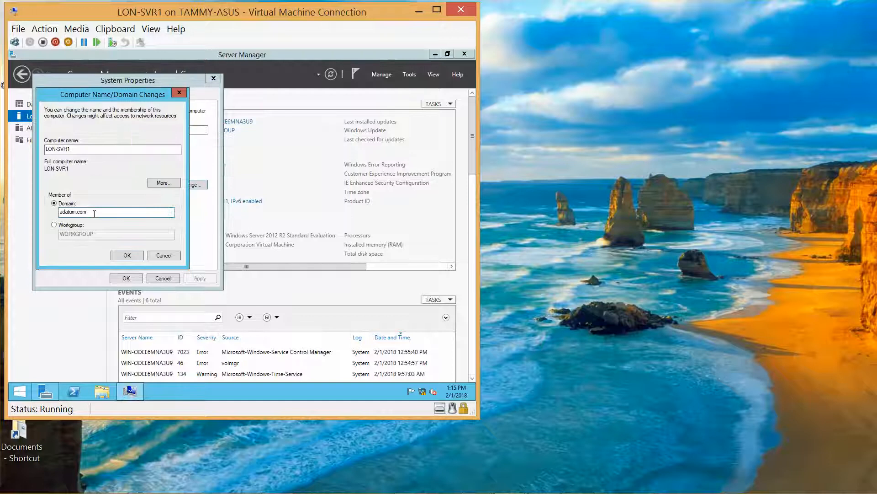
# Retype the domain as 'adatum', retry the join and dismiss the error again
pyautogui.press('Backspace')
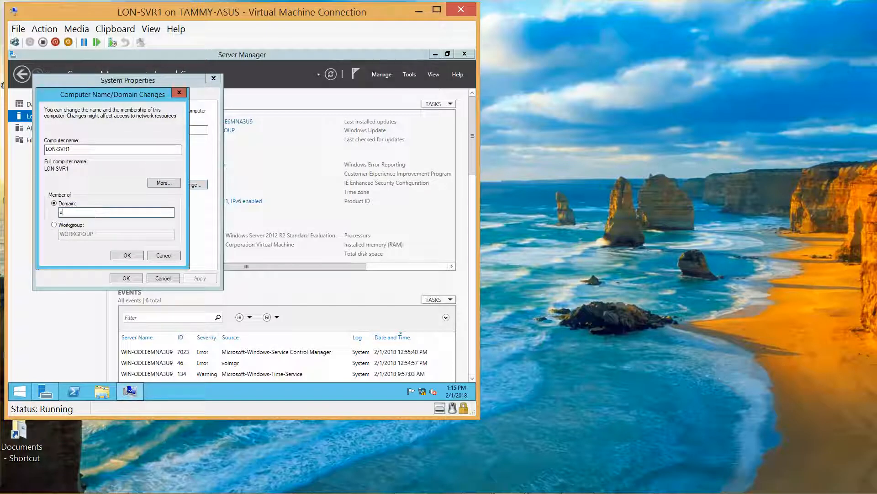
pyautogui.write('datum')
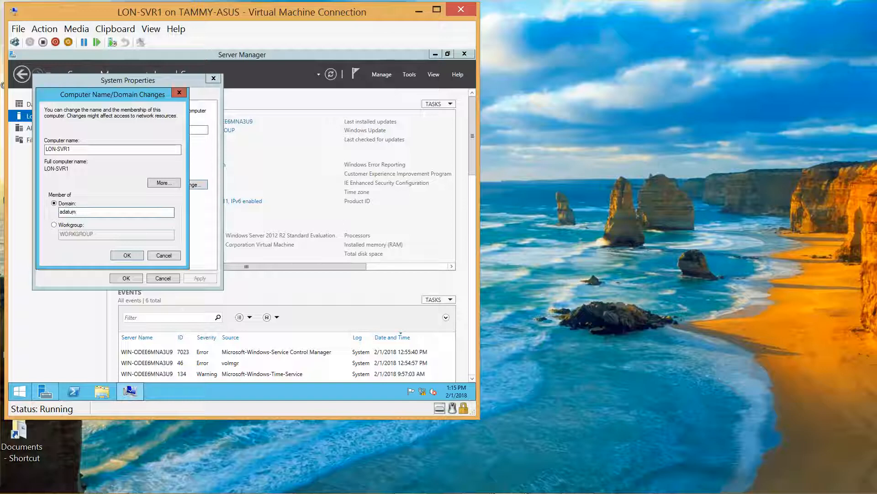
pyautogui.click(126, 255)
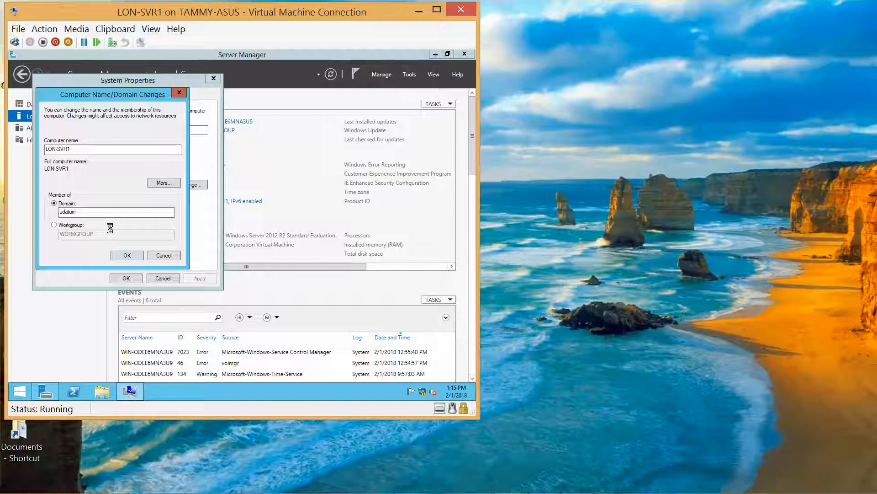
pyautogui.click(126, 255)
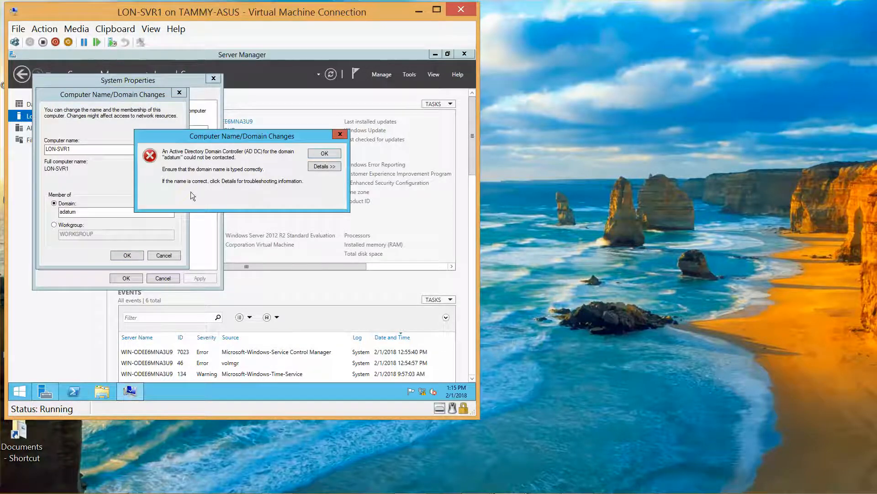
pyautogui.click(323, 152)
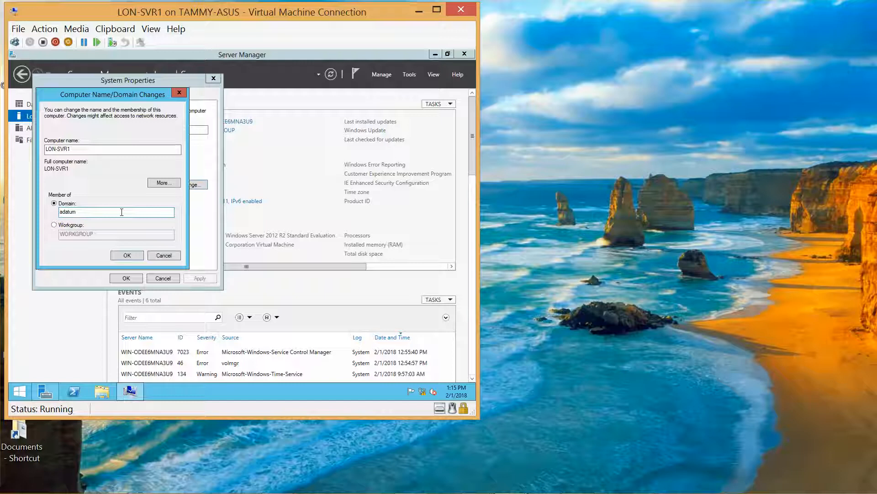
# Append '.com' to make adatum.com, retry, dismiss the unreachable-domain error and back out
pyautogui.write('.com')
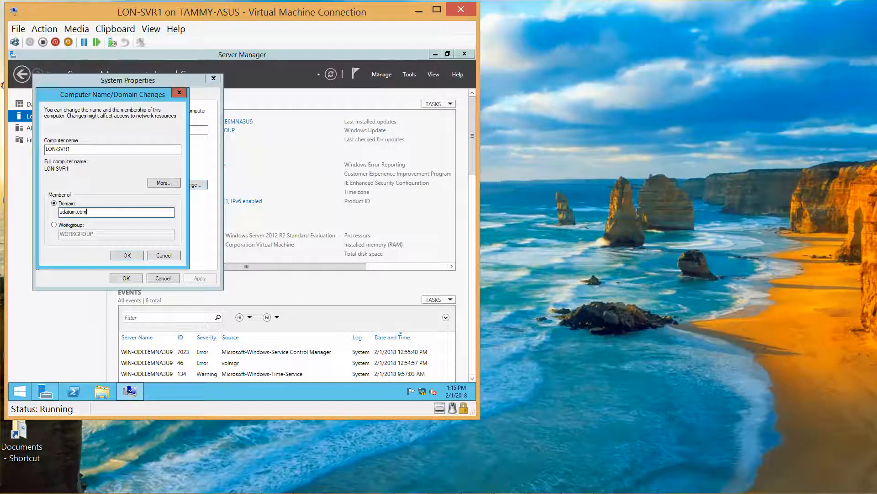
pyautogui.click(126, 255)
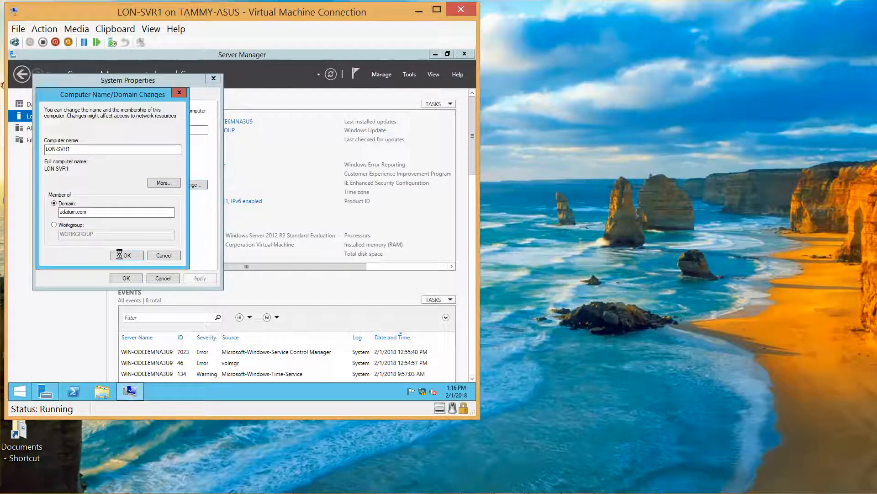
pyautogui.click(126, 255)
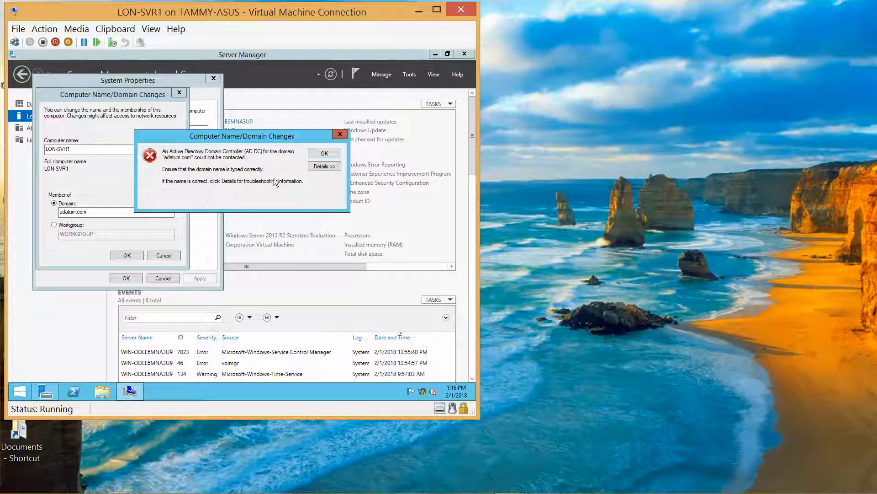
pyautogui.click(324, 153)
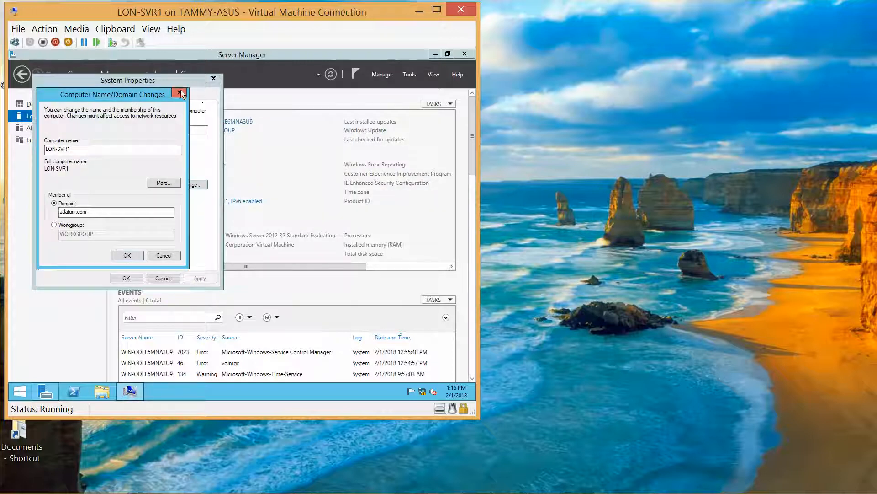
pyautogui.click(180, 94)
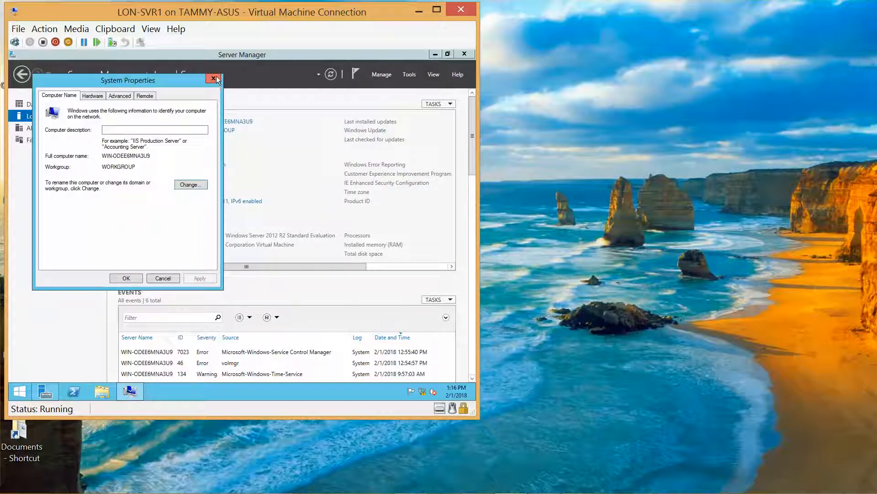
pyautogui.moveTo(215, 78)
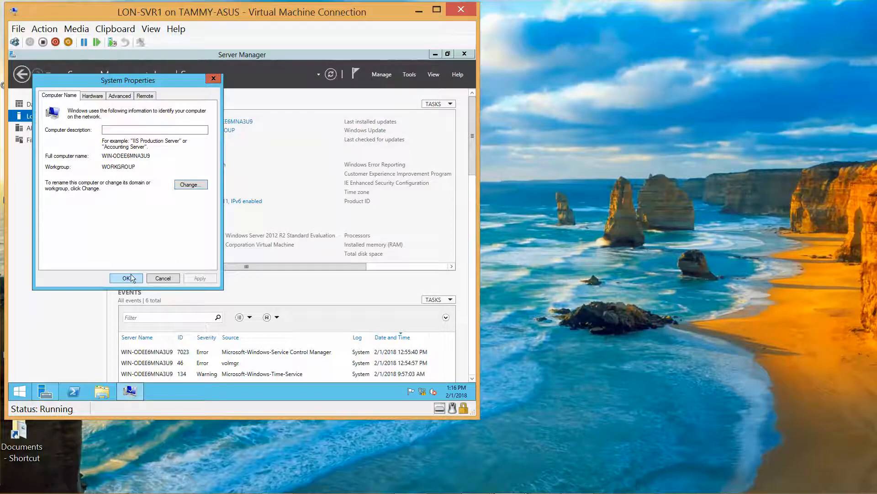
pyautogui.moveTo(170, 165)
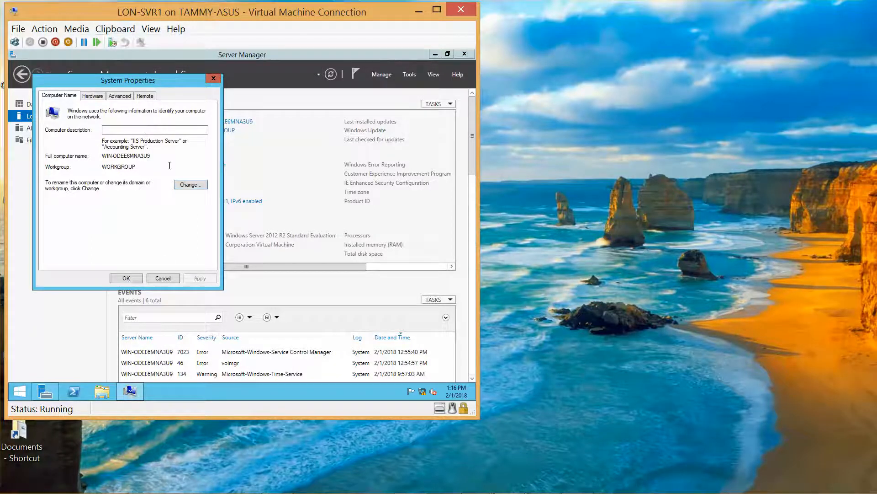
# Rename the computer to LON-SVR1 in WORKGROUP, acknowledge the restart notice and close System Properties
pyautogui.click(190, 184)
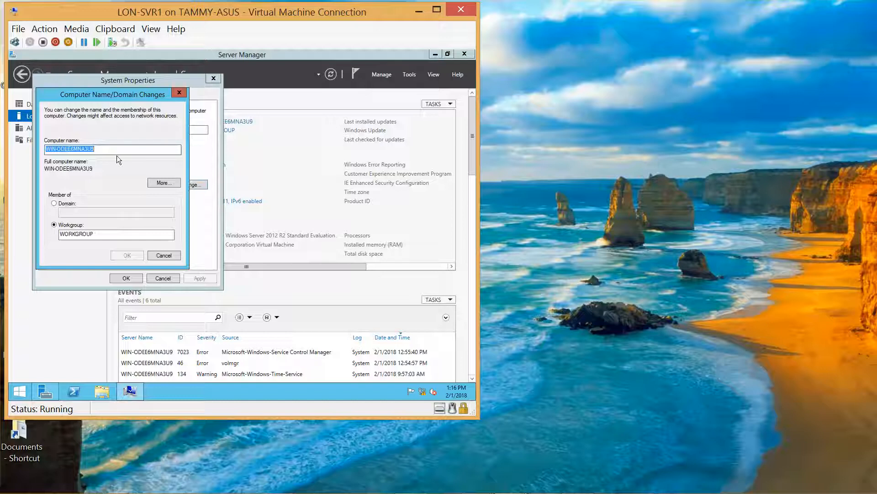
pyautogui.write('LON-SVR1')
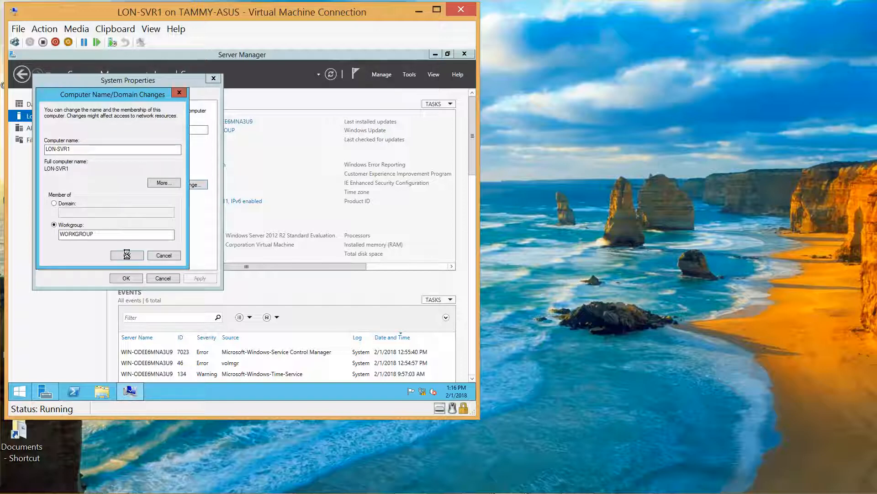
pyautogui.click(126, 255)
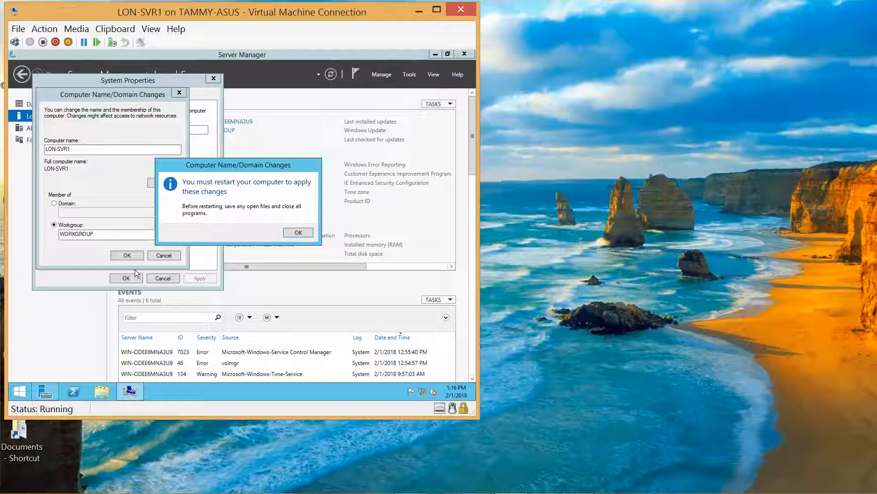
pyautogui.click(298, 232)
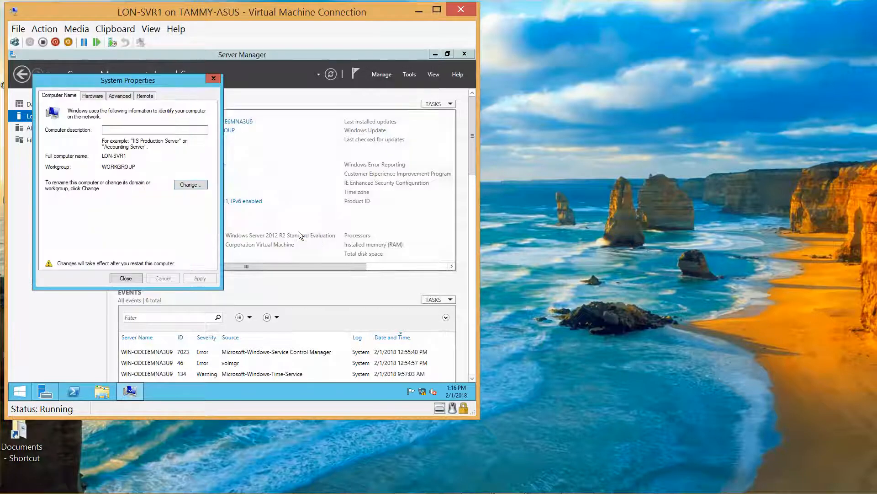
pyautogui.click(126, 278)
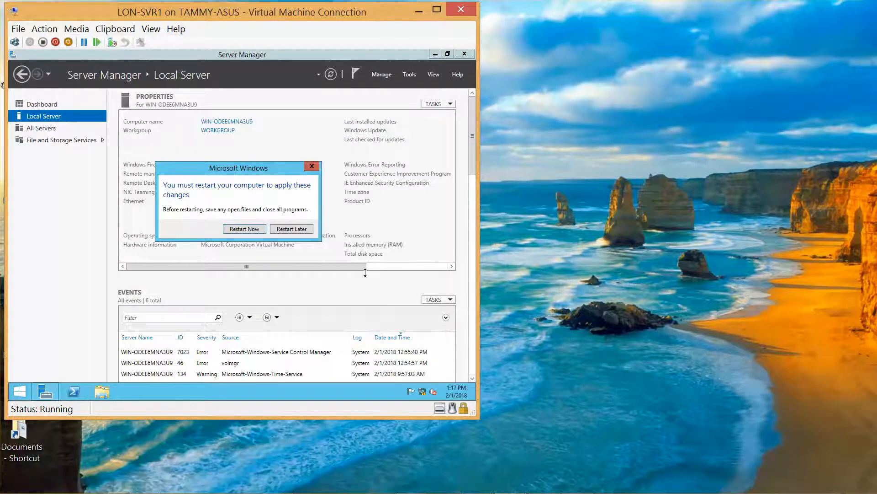
# Choose Restart Later, then shut down LON-SVR1 from the Start menu and confirm
pyautogui.click(291, 228)
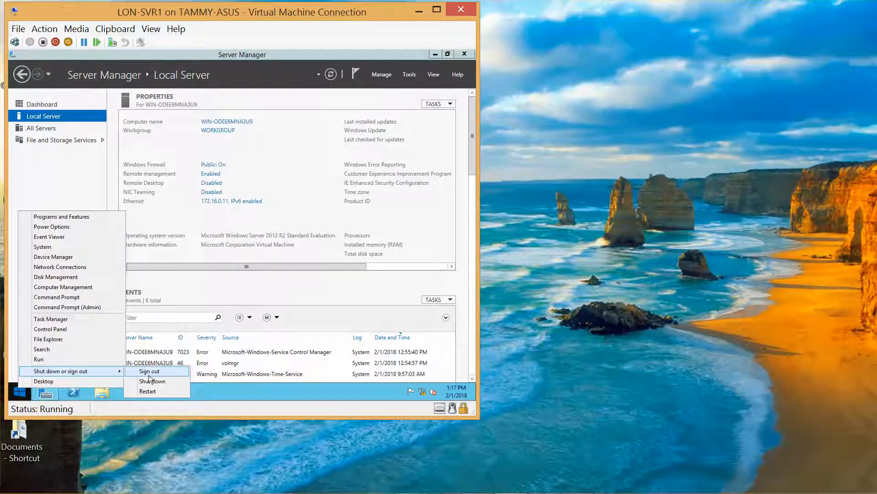
pyautogui.click(152, 380)
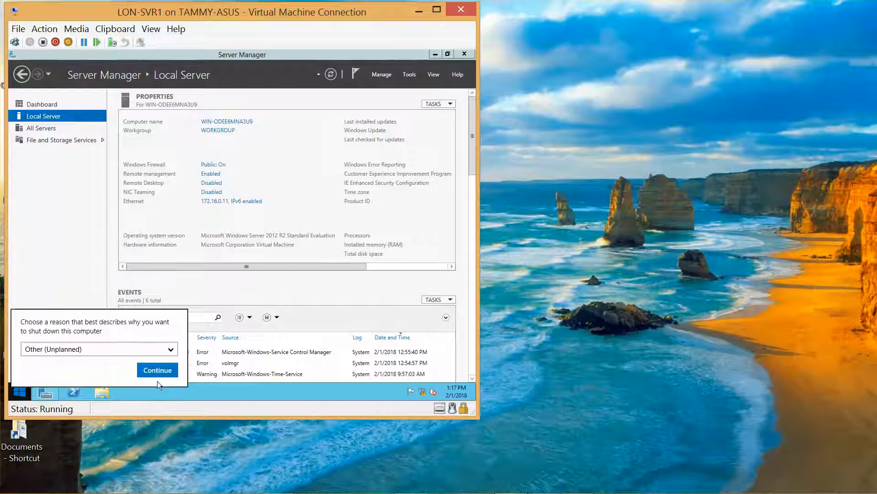
pyautogui.click(157, 370)
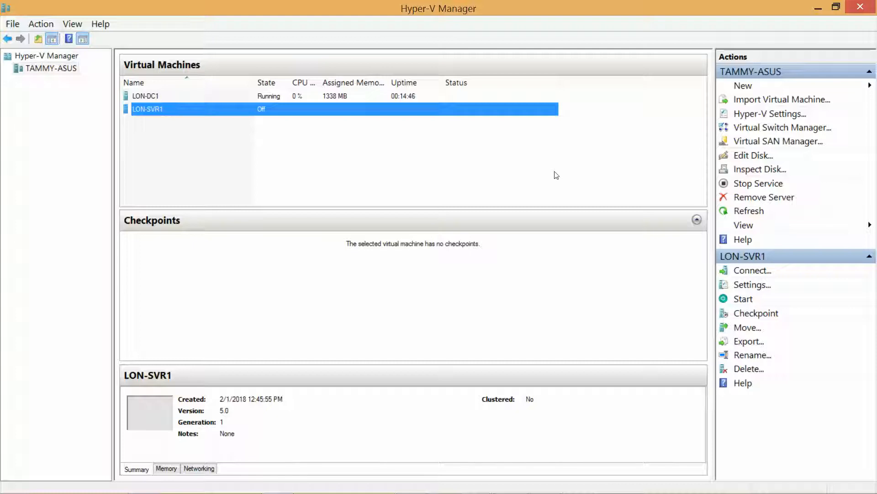
pyautogui.click(752, 285)
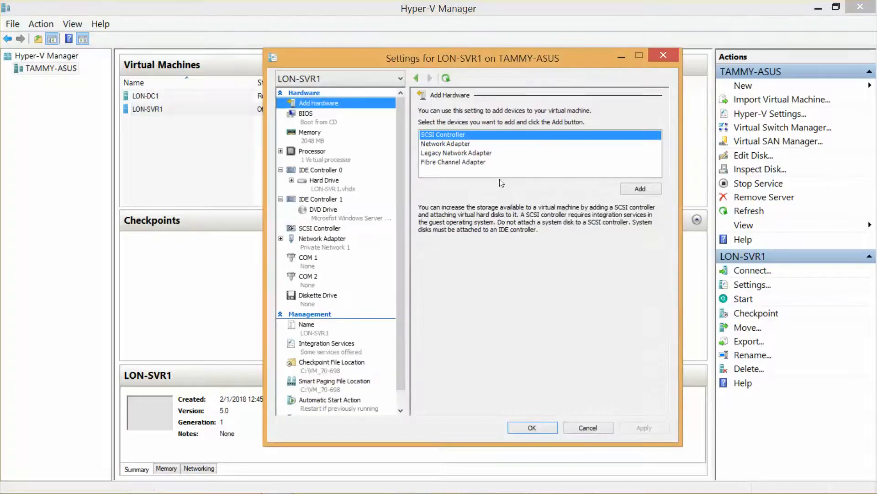
pyautogui.click(322, 237)
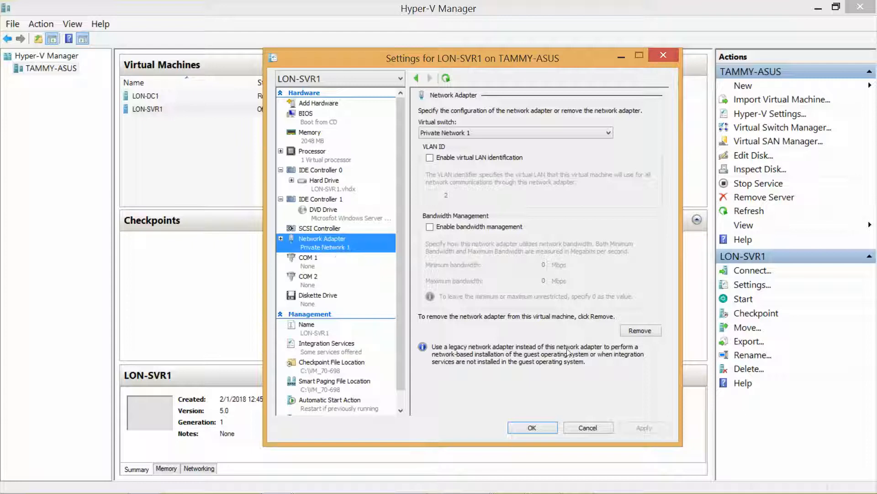
pyautogui.click(531, 428)
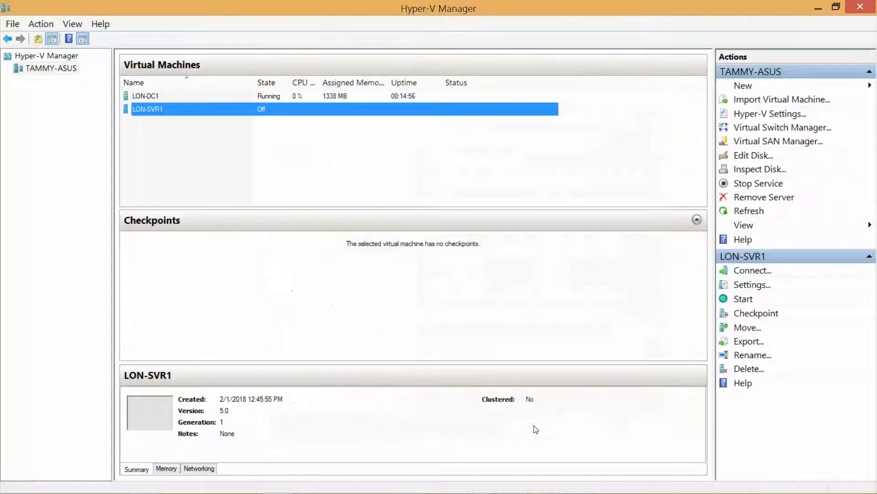
pyautogui.click(195, 96)
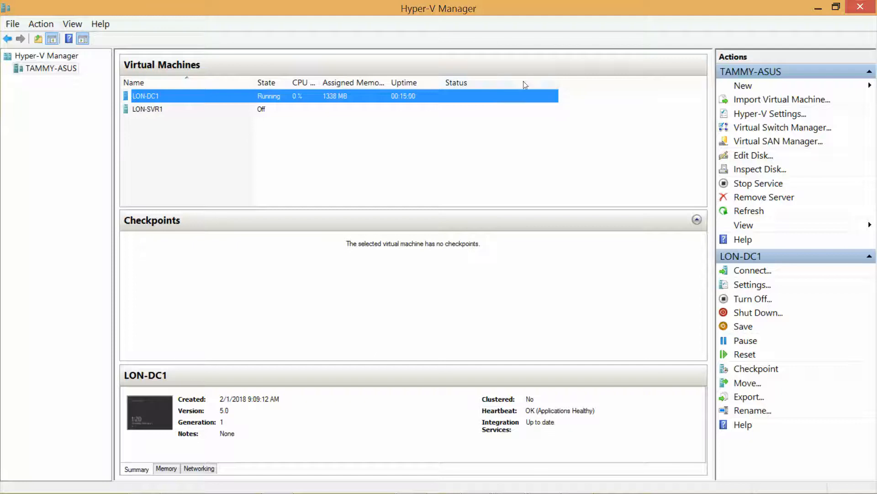
pyautogui.moveTo(752, 286)
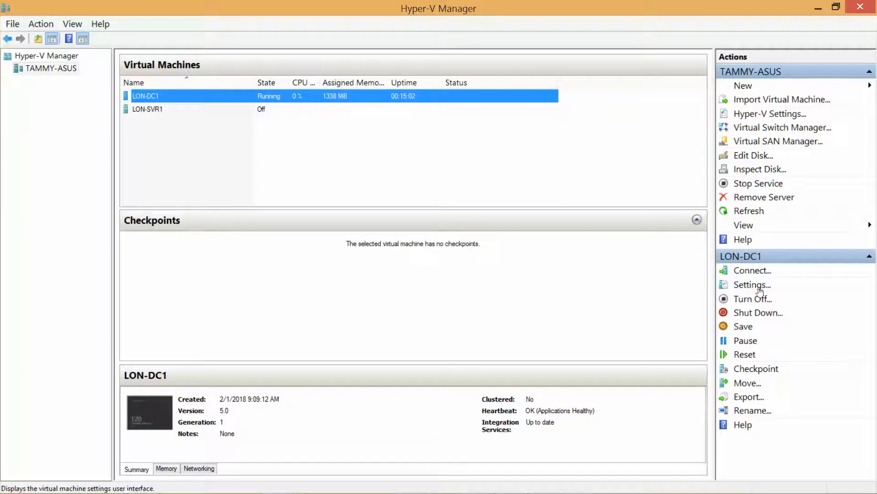
# In LON-DC1's settings, set the network adapter's virtual switch to Private Network 1 and save
pyautogui.click(752, 284)
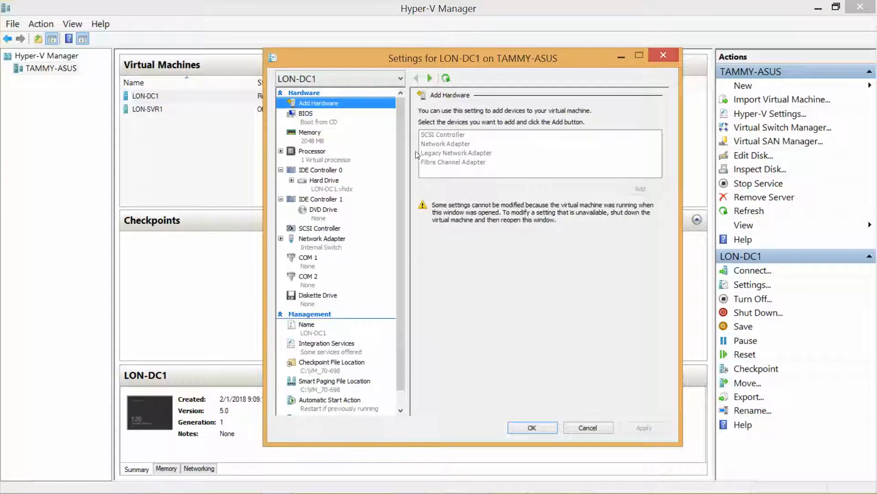
pyautogui.click(322, 238)
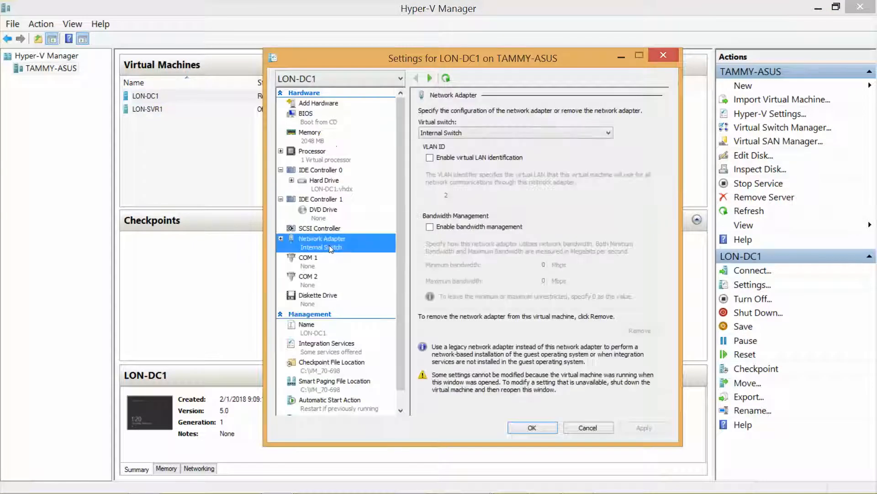
pyautogui.click(606, 132)
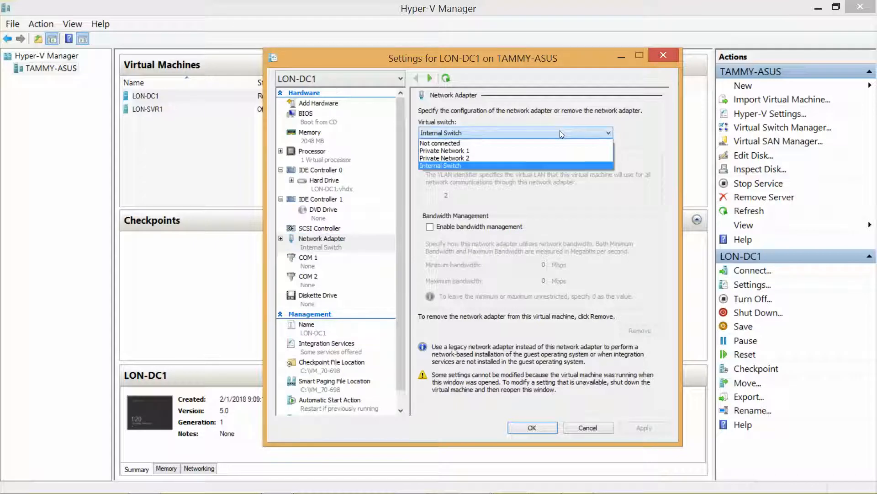
pyautogui.click(444, 150)
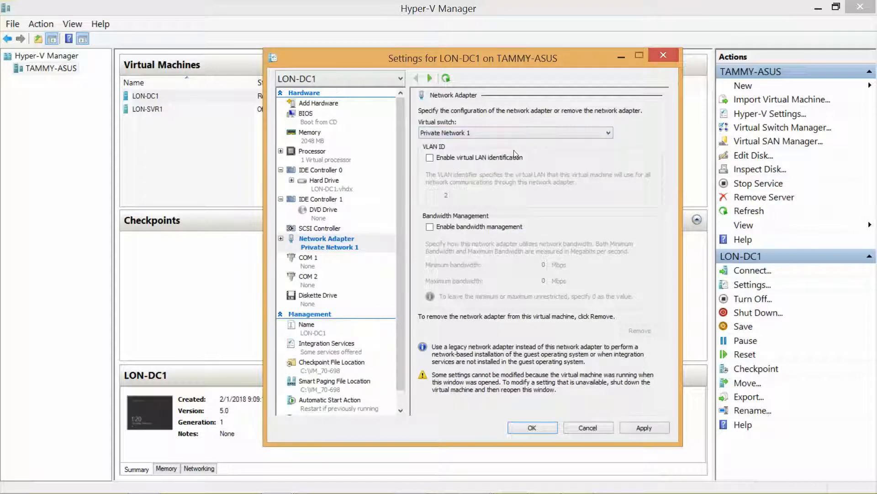
pyautogui.click(530, 427)
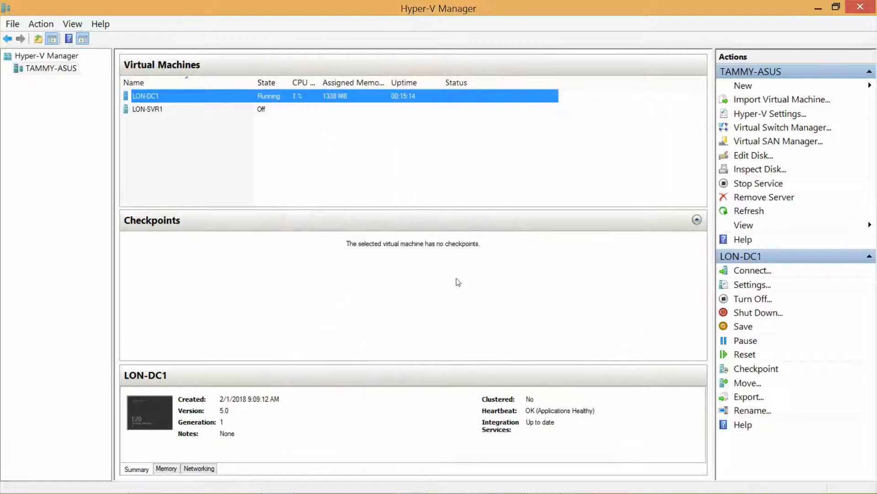
pyautogui.moveTo(669, 245)
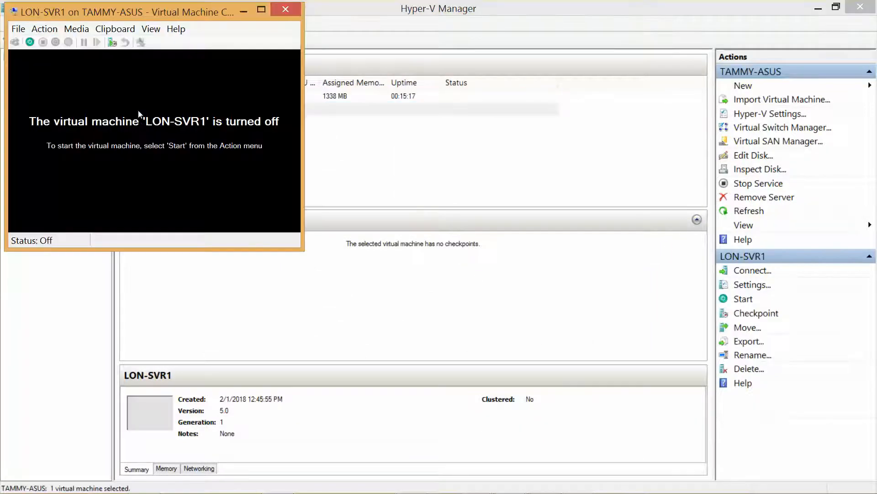
# Power on LON-SVR1 from its Virtual Machine Connection window so it starts booting
pyautogui.click(743, 298)
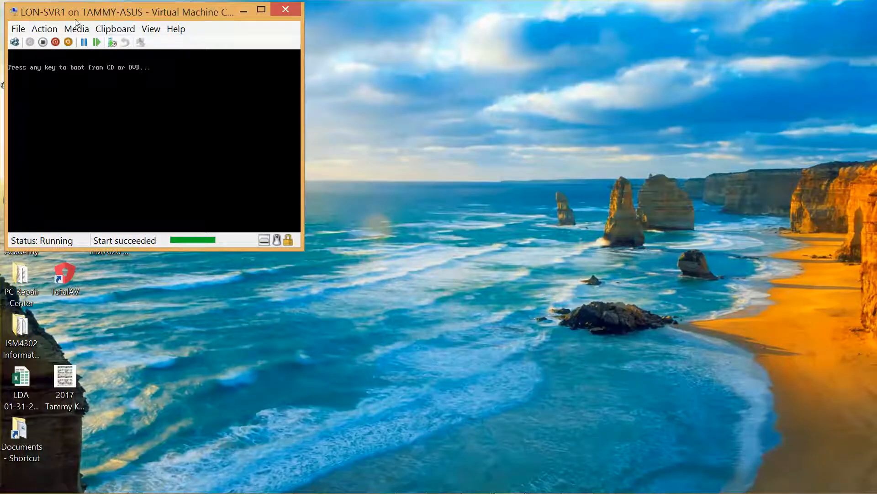
pyautogui.click(76, 28)
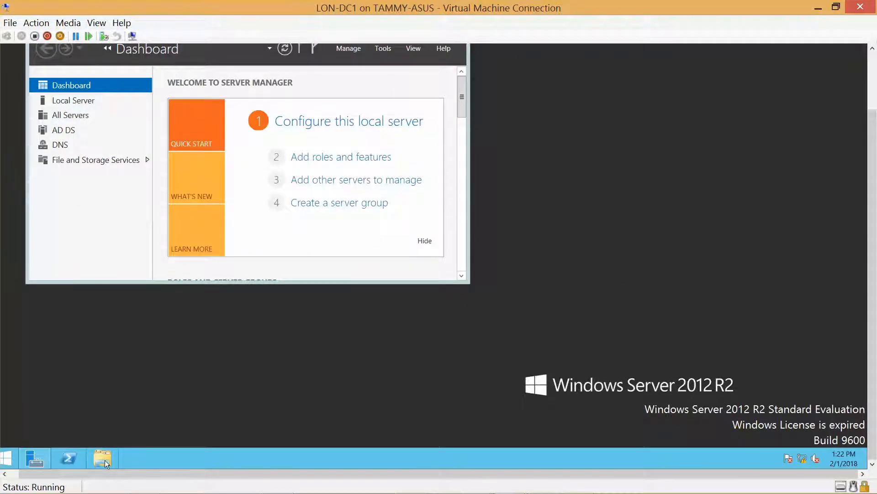
pyautogui.moveTo(95, 384)
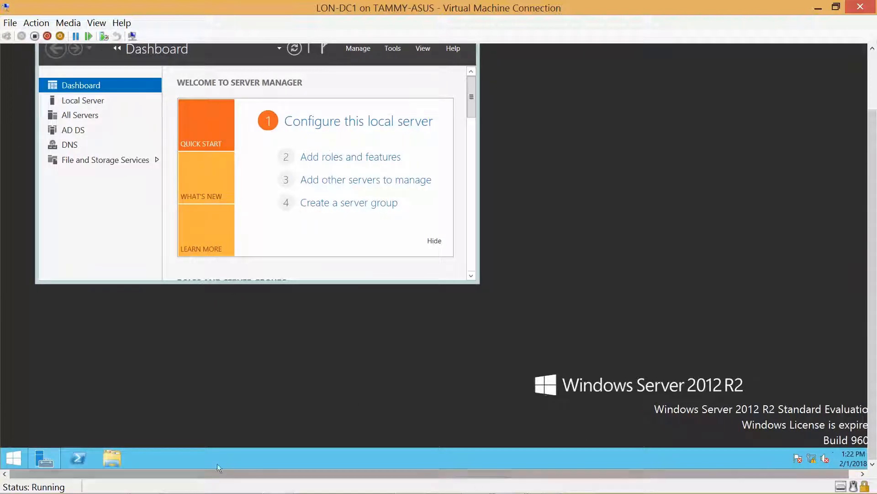
pyautogui.moveTo(110, 430)
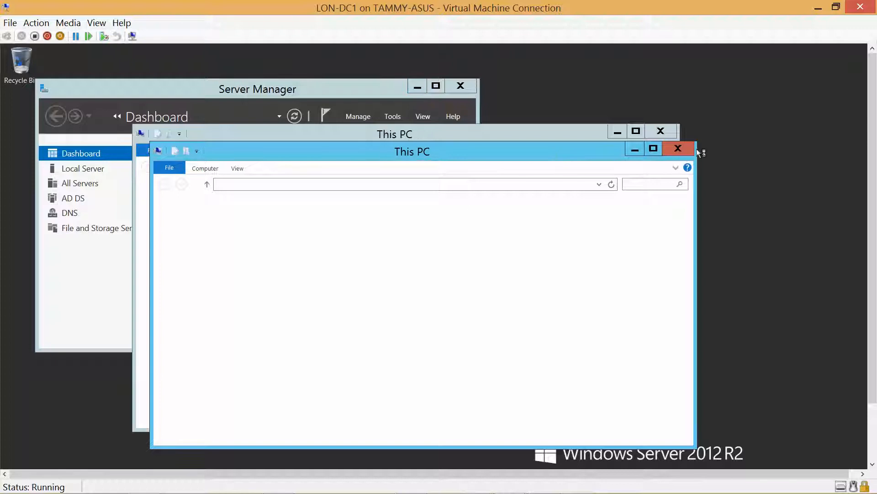
pyautogui.click(677, 148)
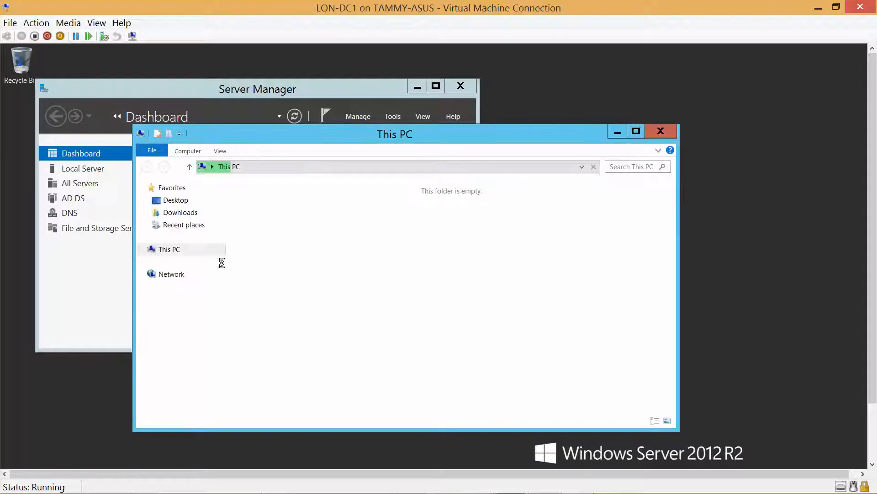
pyautogui.click(169, 249)
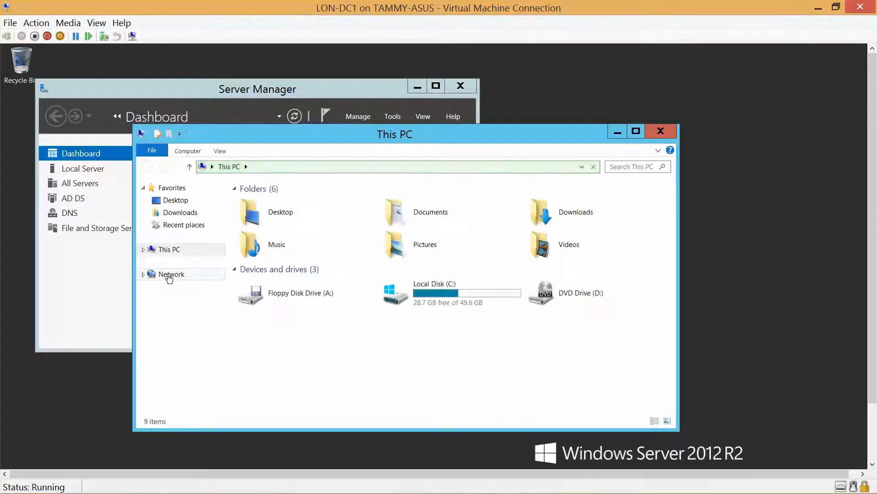
pyautogui.click(171, 274)
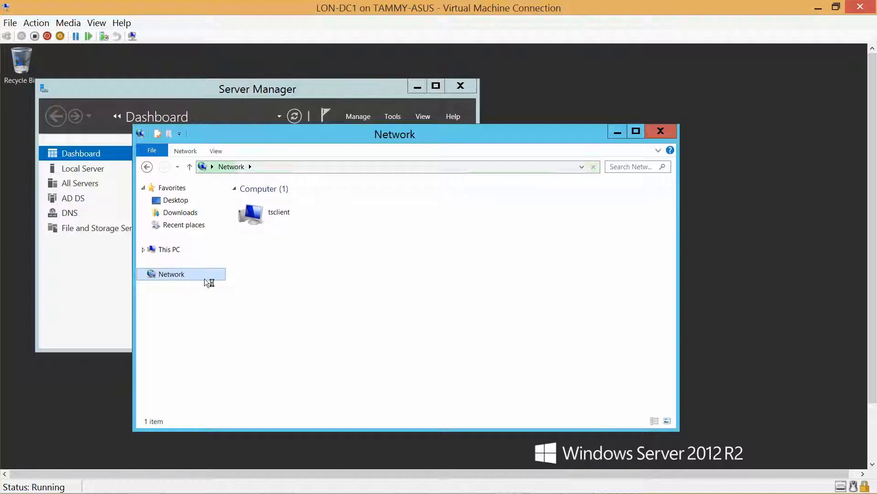
pyautogui.click(143, 274)
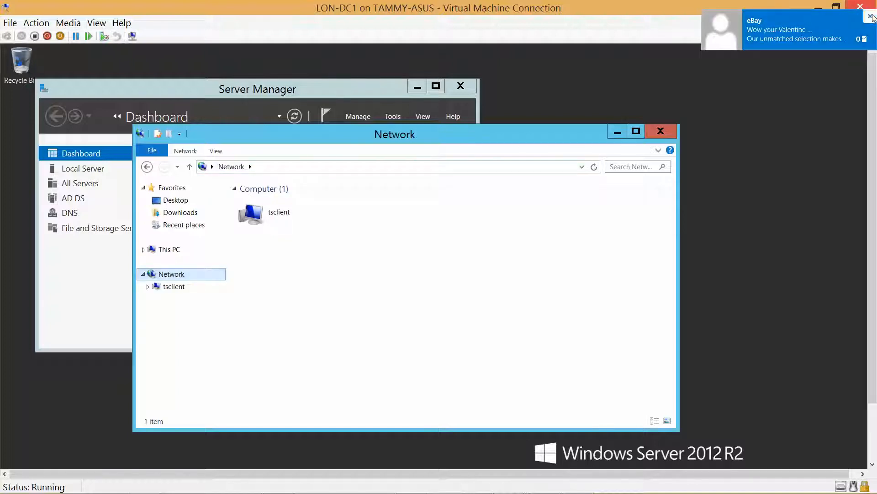
pyautogui.click(872, 16)
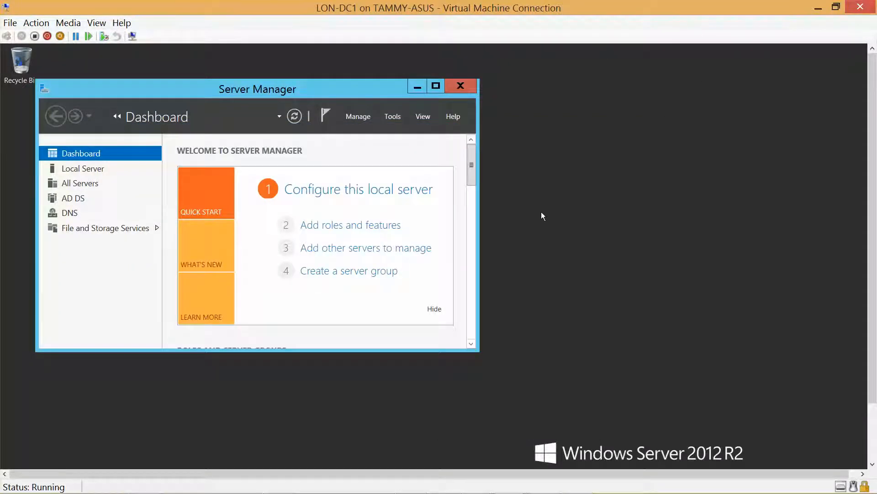
pyautogui.moveTo(417, 464)
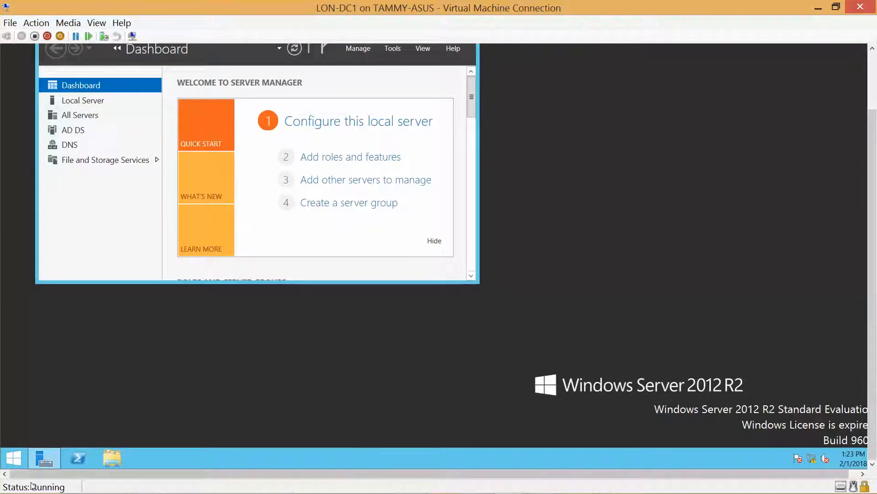
# Bring up Task Manager on LON-DC1 in detailed view showing the Services list
pyautogui.rightClick(12, 458)
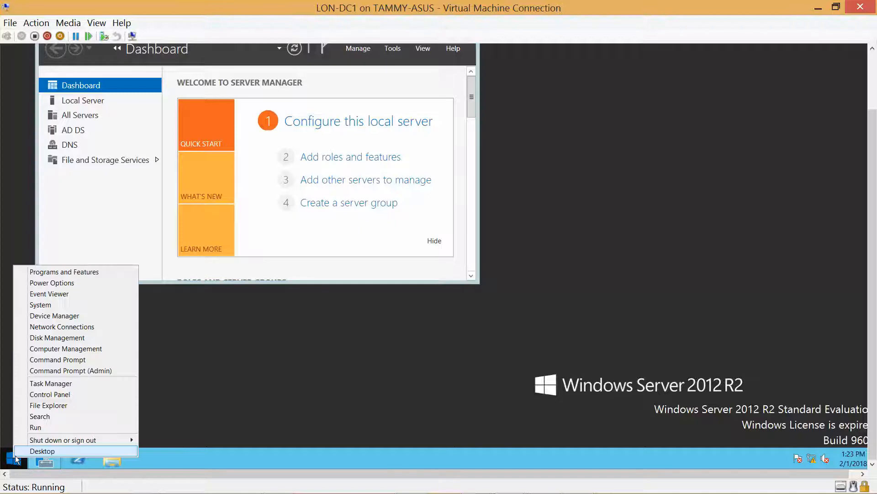
pyautogui.click(41, 451)
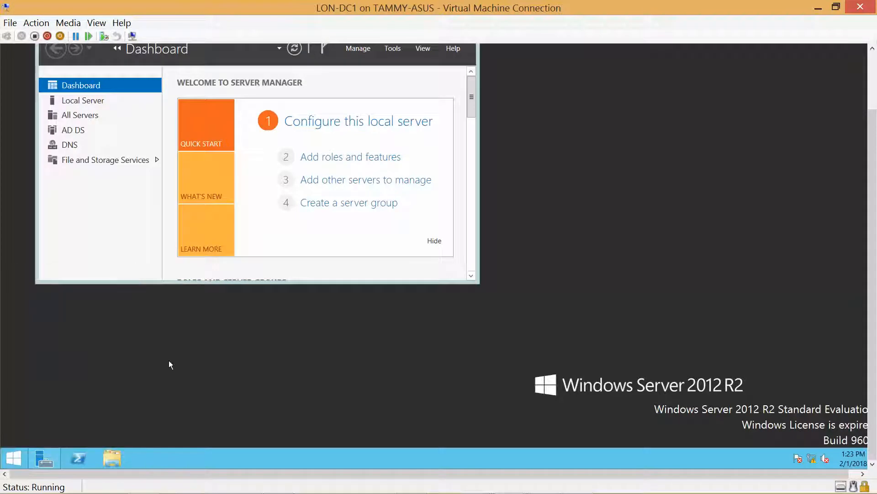
pyautogui.click(145, 458)
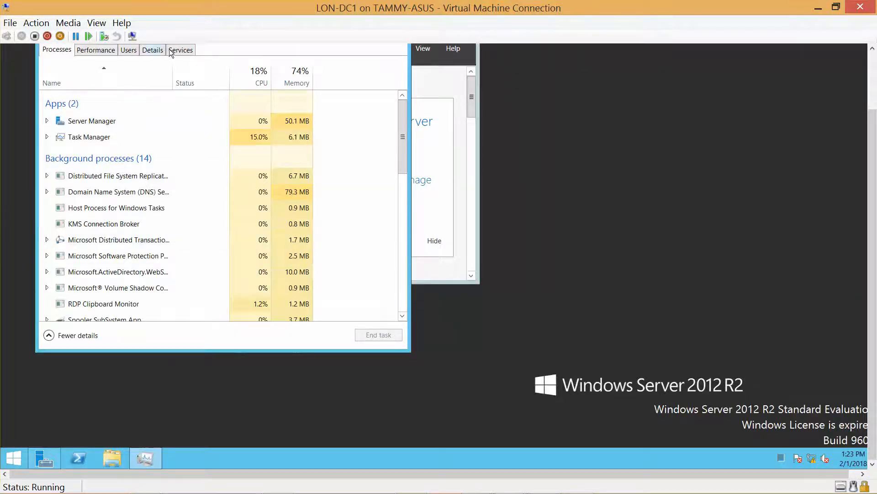
pyautogui.click(180, 50)
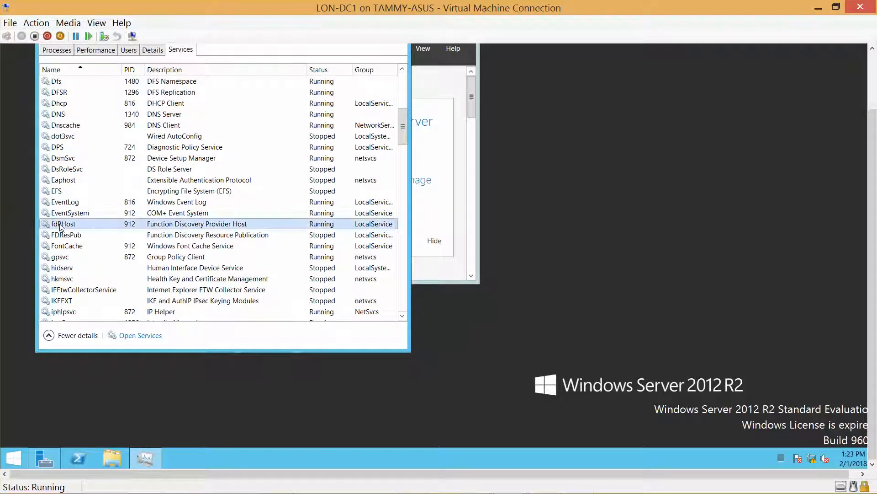
# Start the FDResPub service, then close Task Manager
pyautogui.rightClick(62, 223)
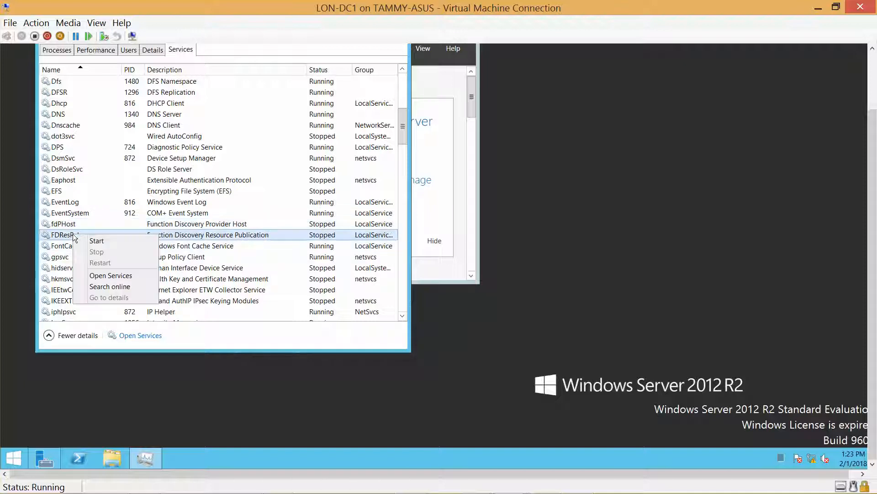
pyautogui.click(96, 241)
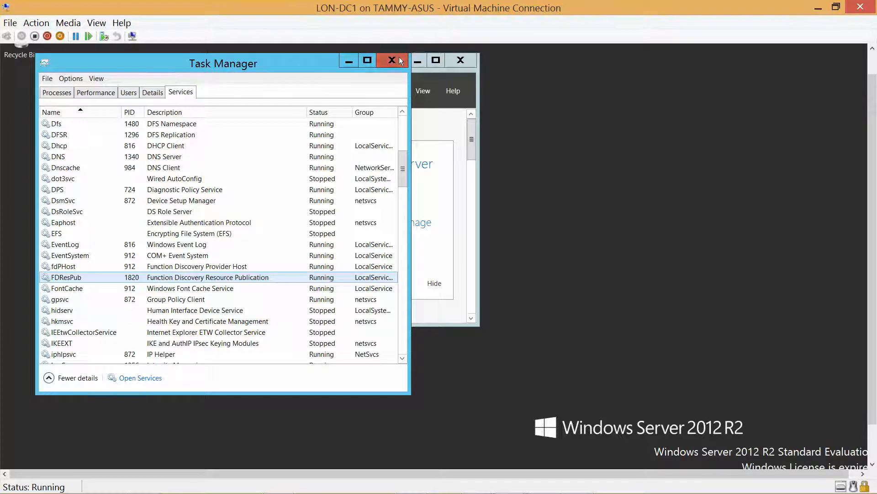
pyautogui.click(392, 60)
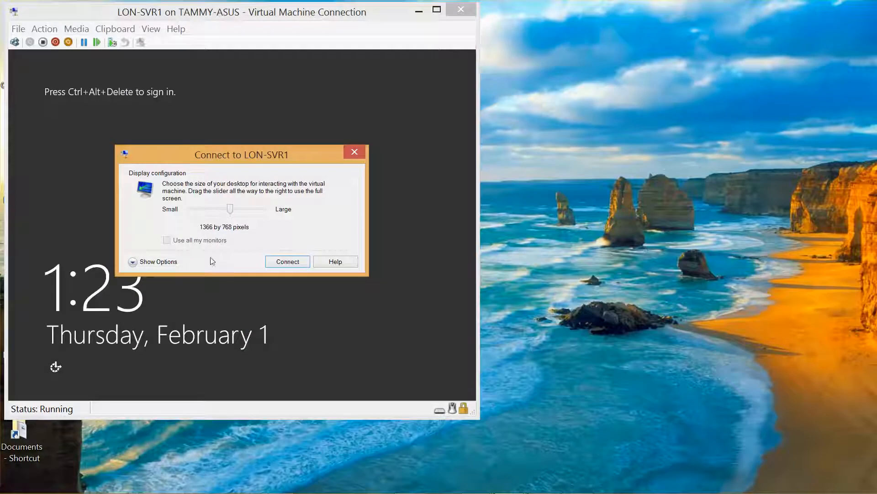
# Connect to LON-SVR1 at Full Screen size and sign in as Administrator with the password
pyautogui.moveTo(229, 209); pyautogui.dragTo(262, 209)
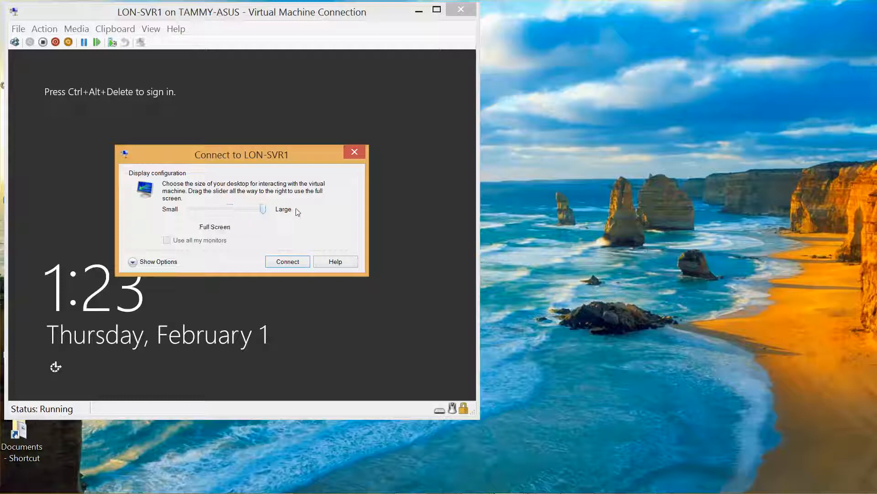
pyautogui.click(287, 261)
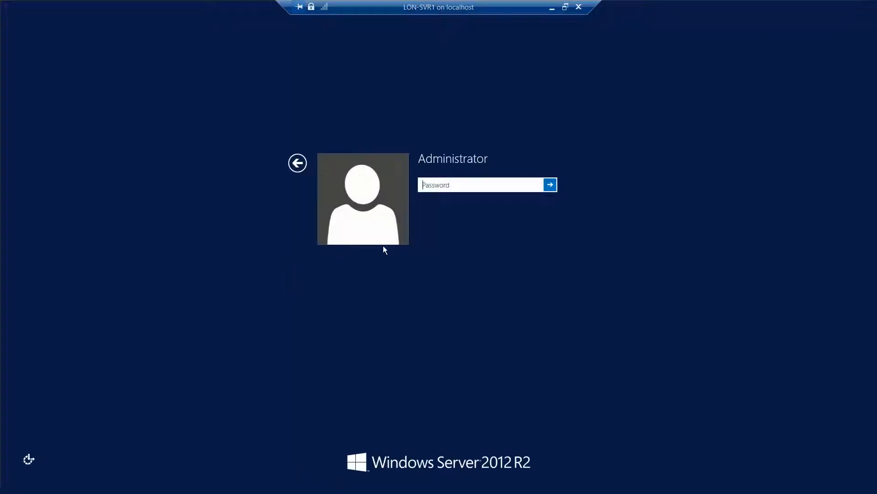
pyautogui.moveTo(297, 169)
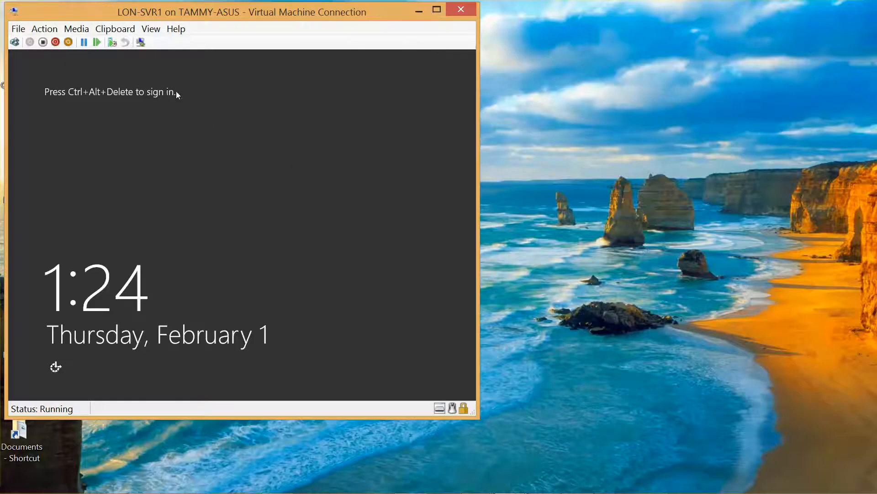
pyautogui.press('ctrl+alt+delete')
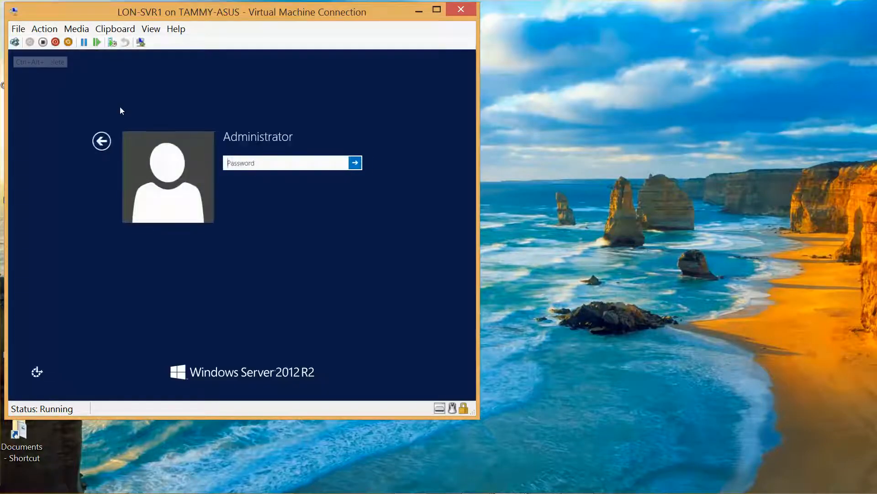
pyautogui.write('••••')
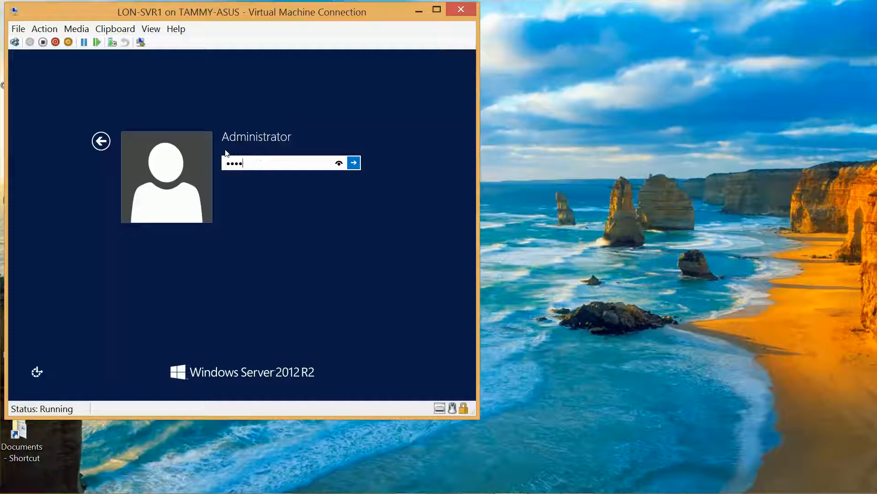
pyautogui.click(353, 163)
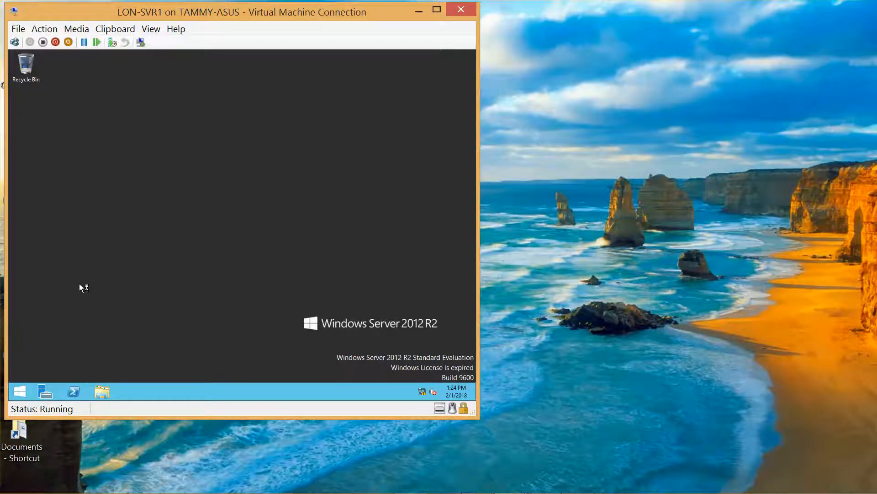
# In File Explorer's Network view confirm LON-DC1 appears, then close it to show Server Manager
pyautogui.click(101, 392)
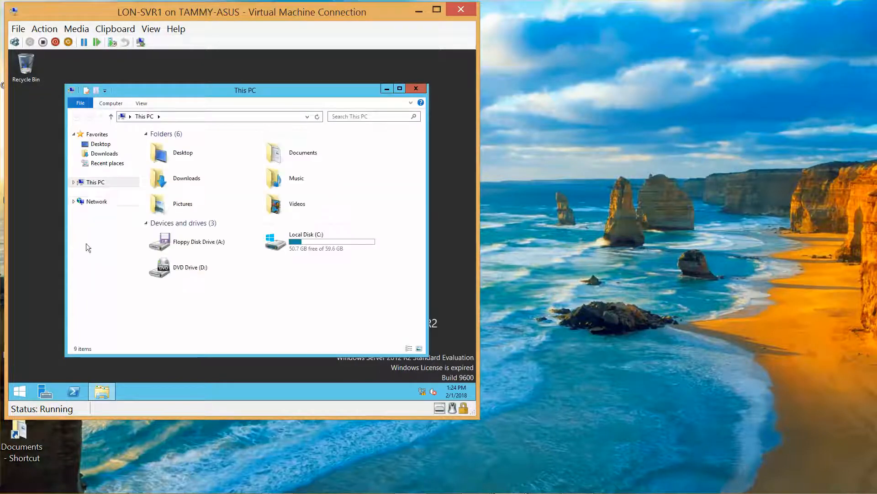
pyautogui.click(96, 201)
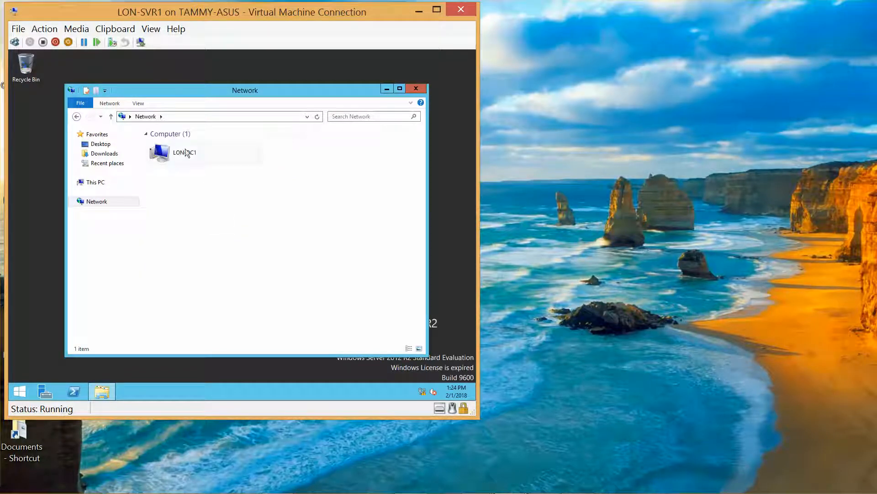
pyautogui.click(184, 153)
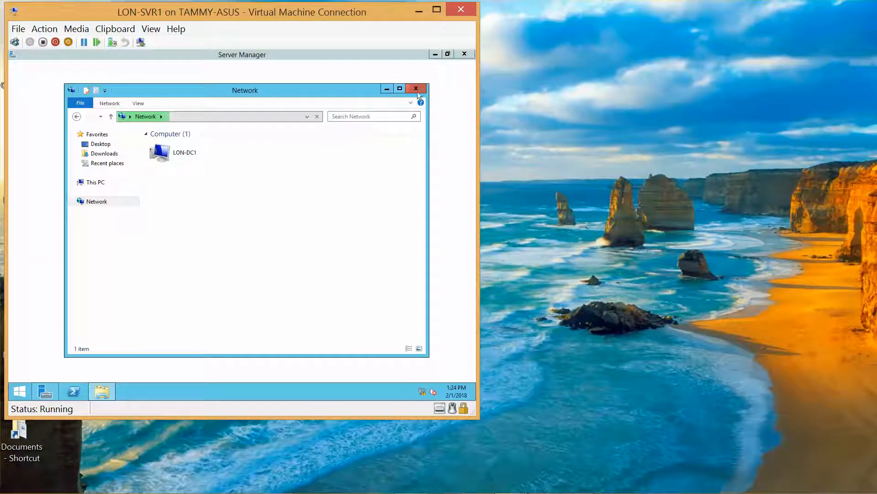
pyautogui.click(416, 88)
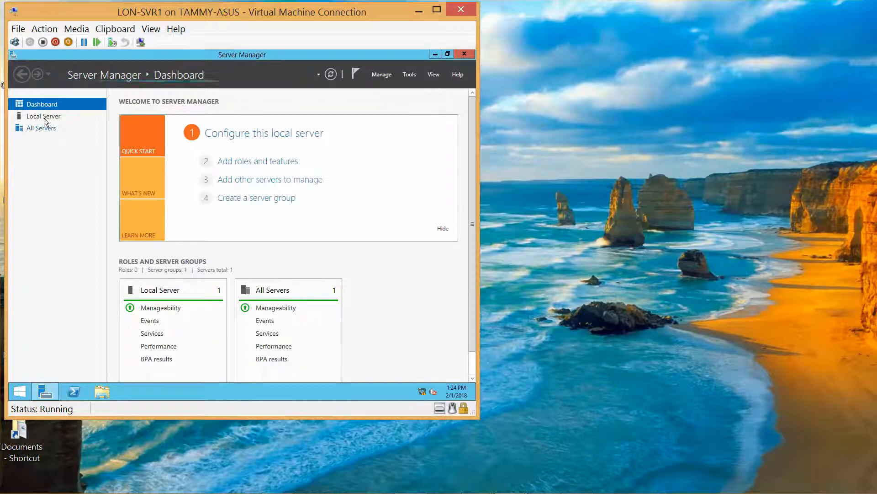
# Bring up LON-SVR1's System Properties from Server Manager's Local Server computer name
pyautogui.click(44, 116)
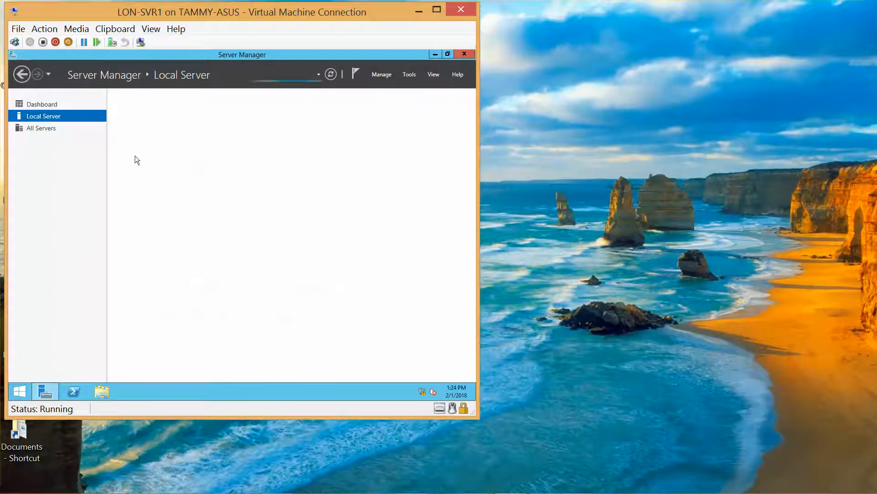
pyautogui.moveTo(155, 170)
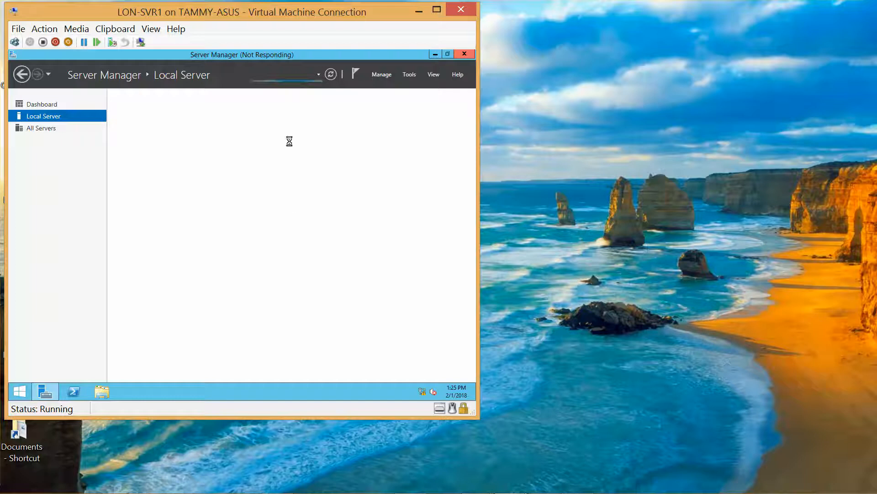
pyautogui.moveTo(243, 205)
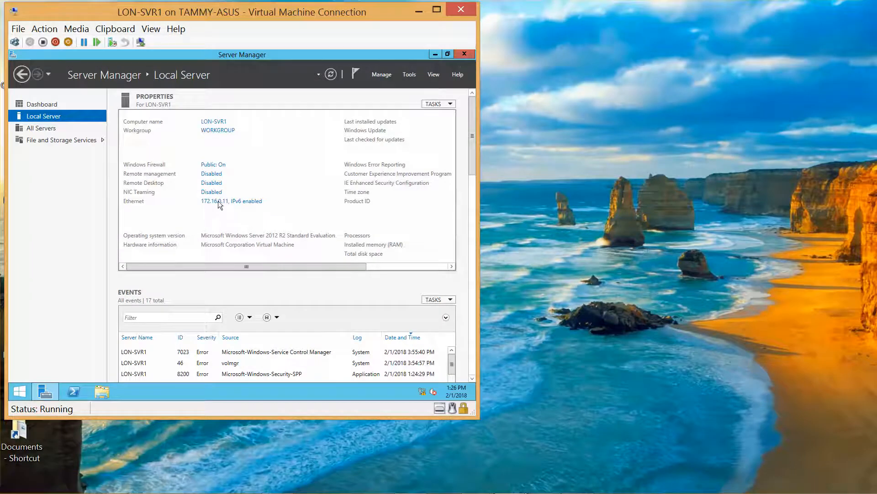
pyautogui.moveTo(233, 140)
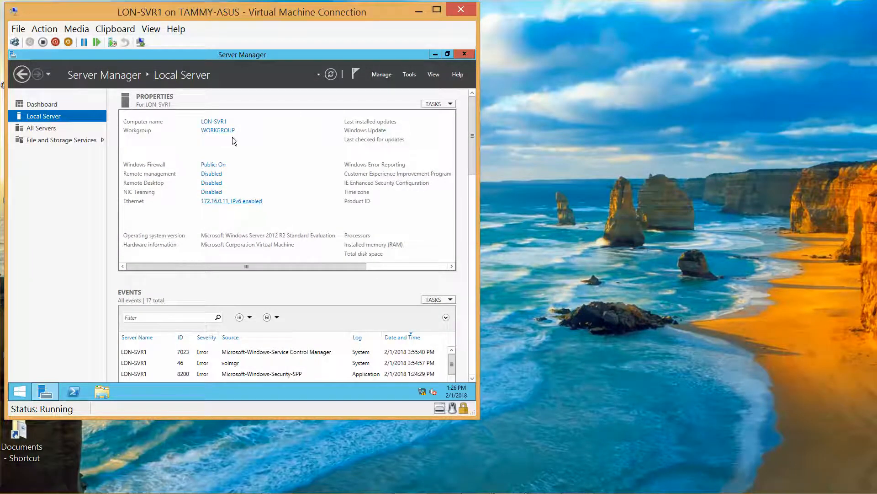
pyautogui.moveTo(213, 121)
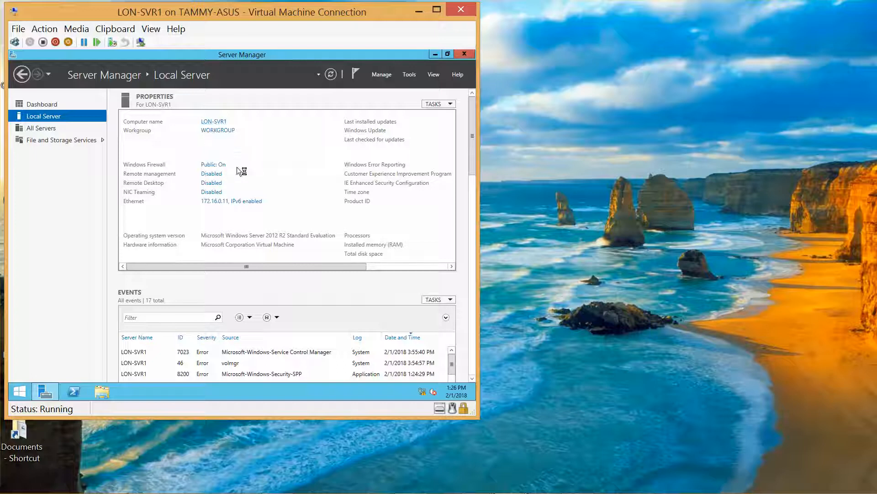
pyautogui.click(213, 120)
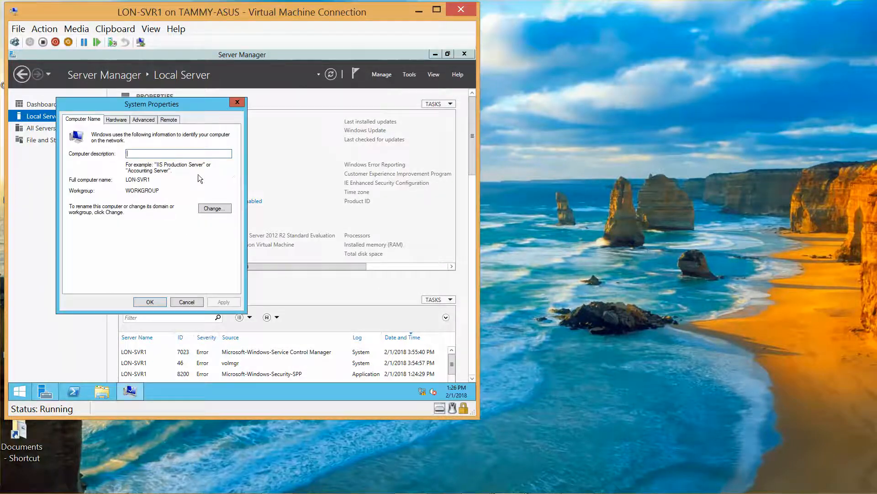
# Make LON-SVR1 a member of the adatum.com domain using administrator credentials
pyautogui.click(214, 207)
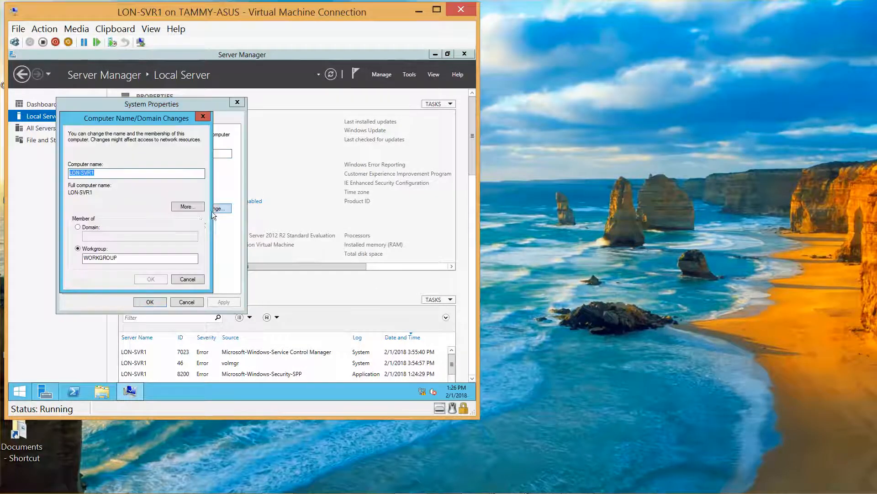
pyautogui.click(77, 227)
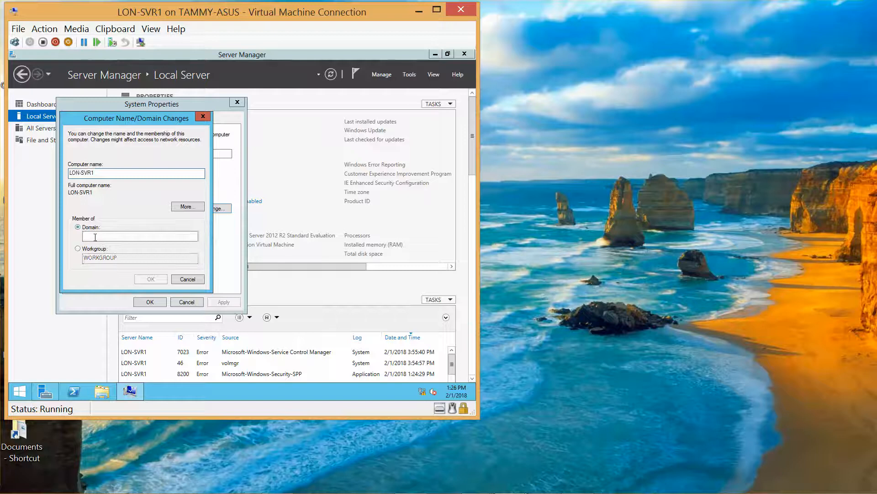
pyautogui.write('adatum.com')
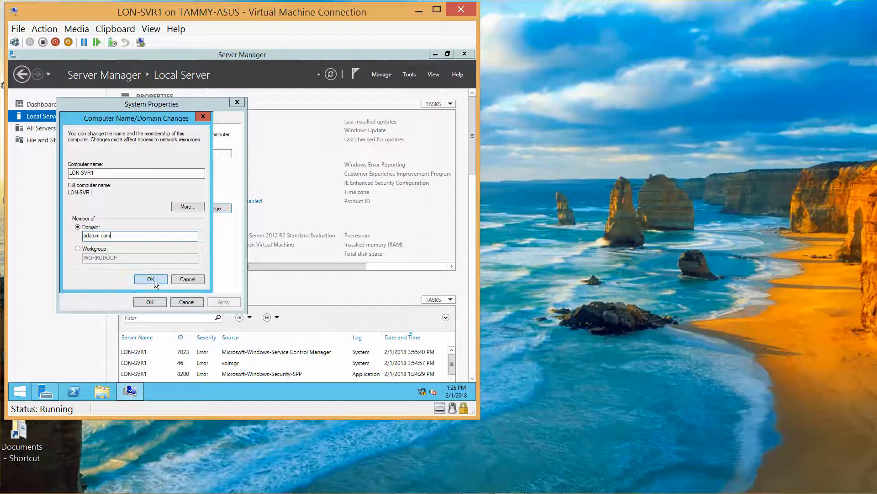
pyautogui.click(150, 280)
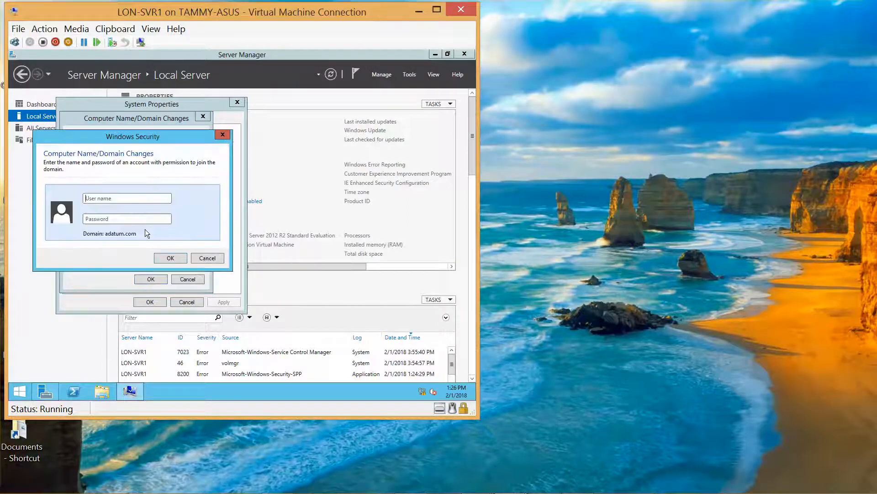
pyautogui.write('administrator')
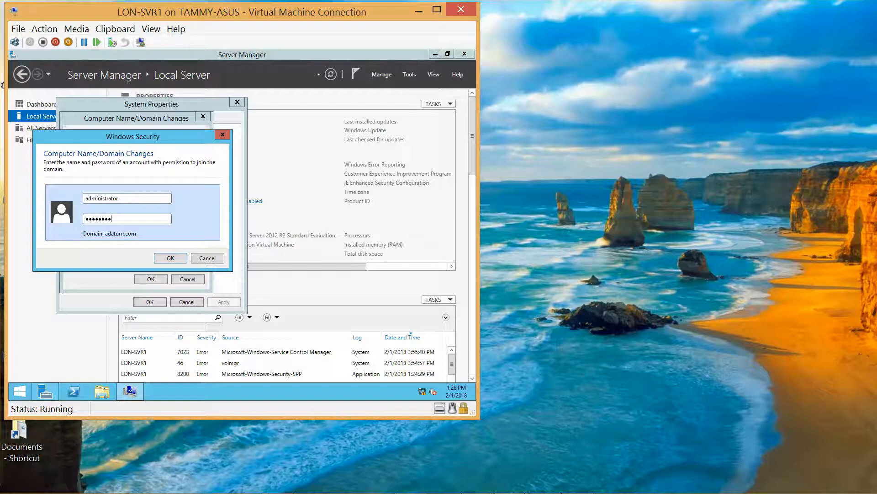
pyautogui.click(170, 258)
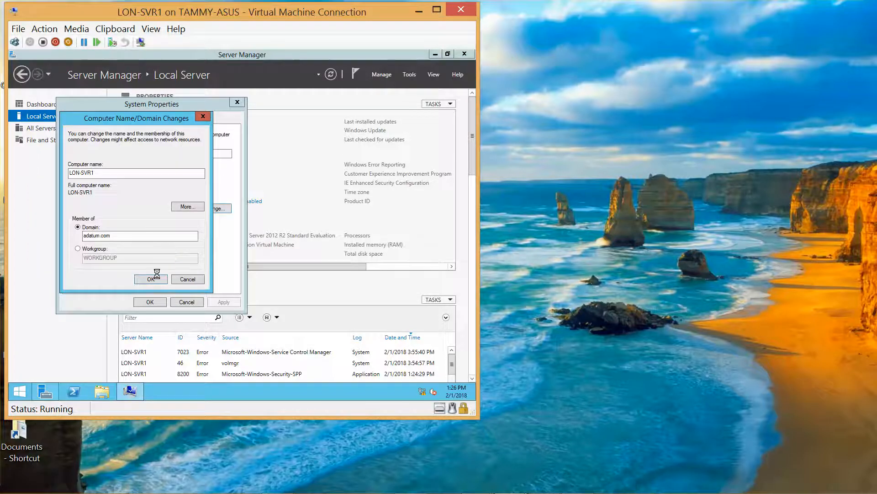
# Acknowledge the welcome and restart-required messages and close System Properties
pyautogui.click(150, 279)
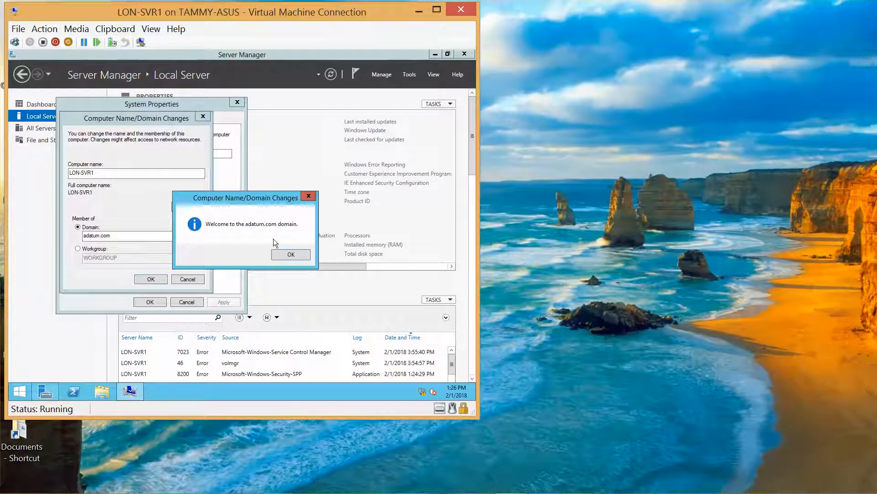
pyautogui.click(290, 254)
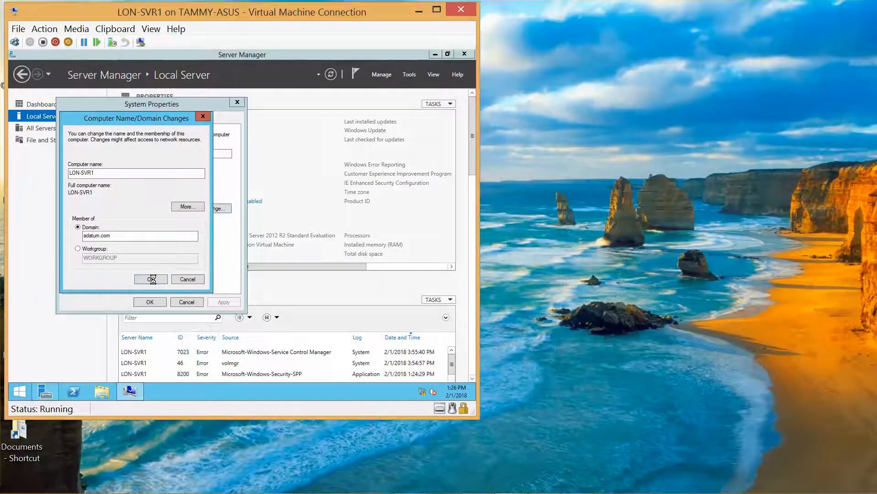
pyautogui.click(150, 278)
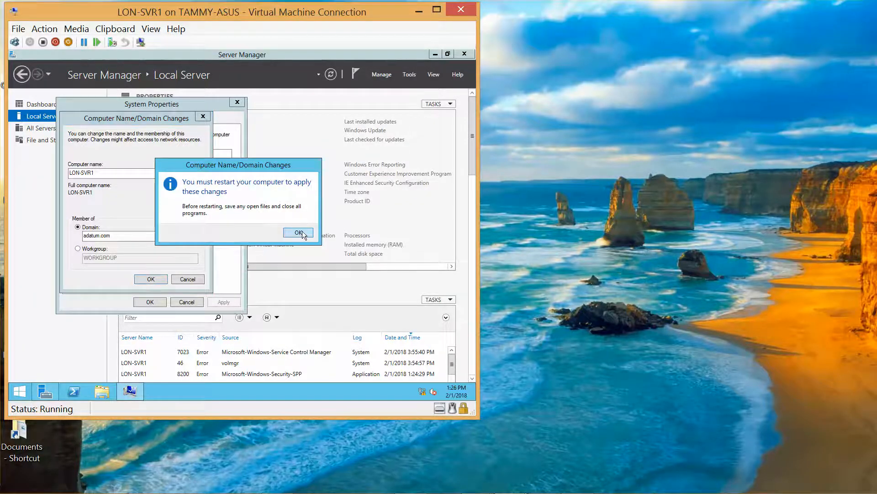
pyautogui.click(298, 233)
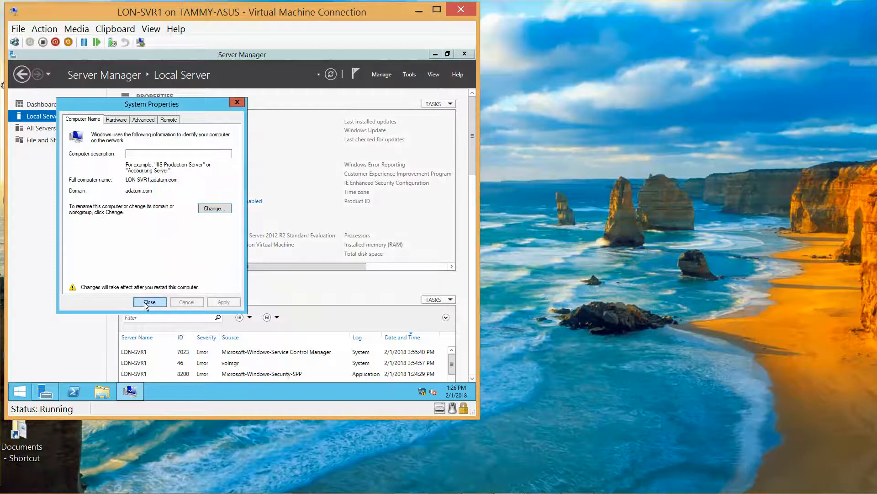
pyautogui.click(149, 302)
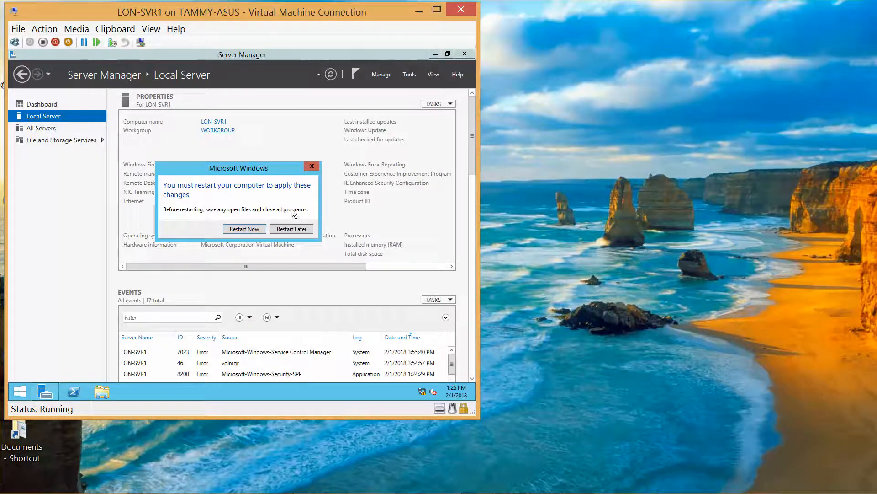
# Choose Restart Later, then shut down LON-SVR1 from the Start power options
pyautogui.click(291, 229)
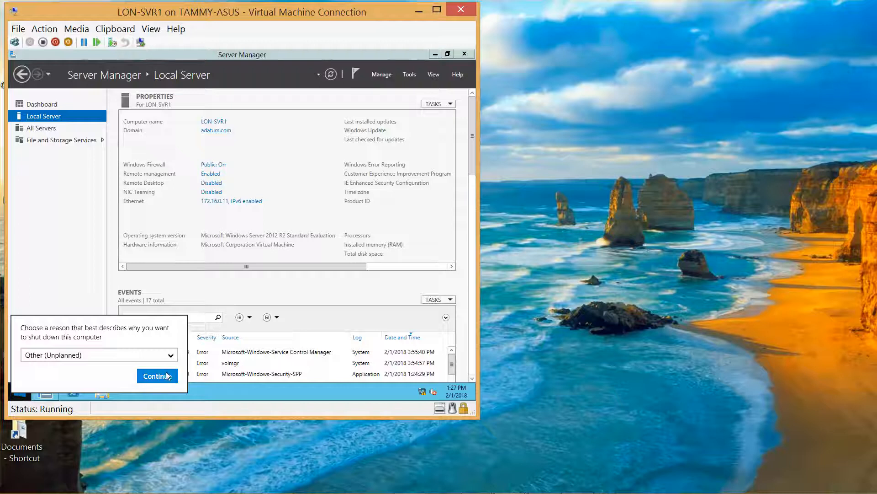
pyautogui.click(157, 376)
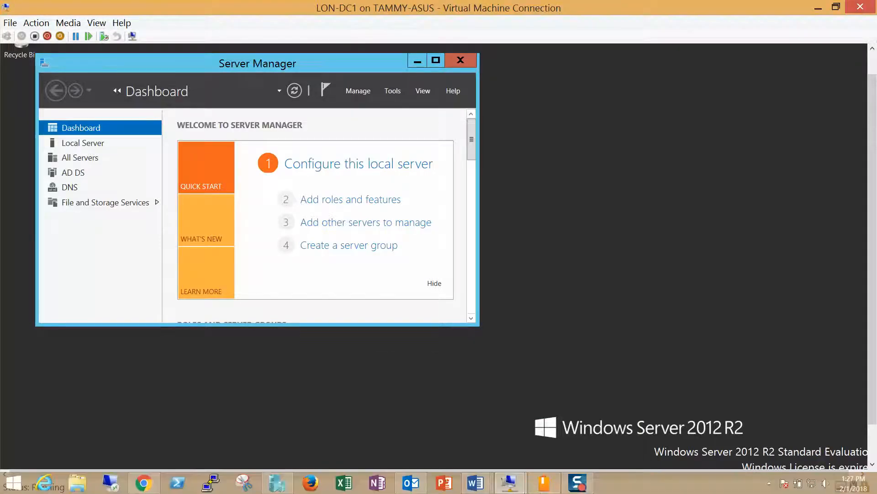
pyautogui.moveTo(476, 482)
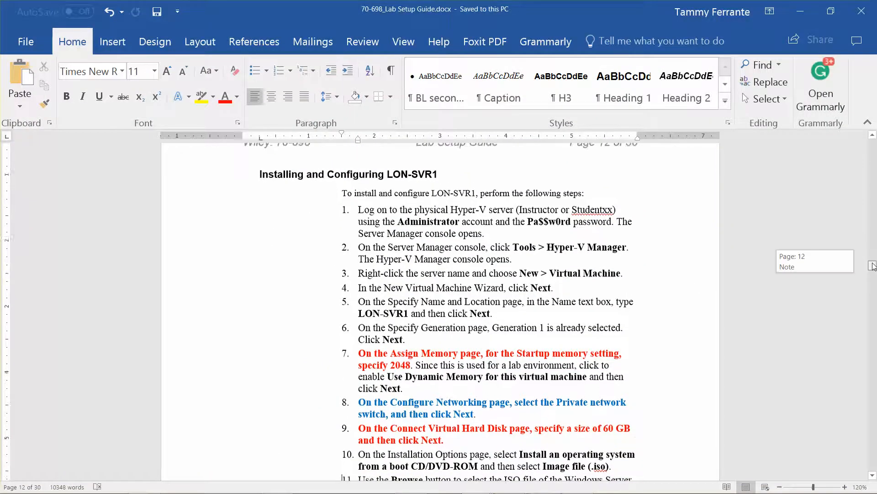
# Scroll the Lab Setup Guide down to the Installing and Configuring LON-SVR2 section
pyautogui.scroll(-3)
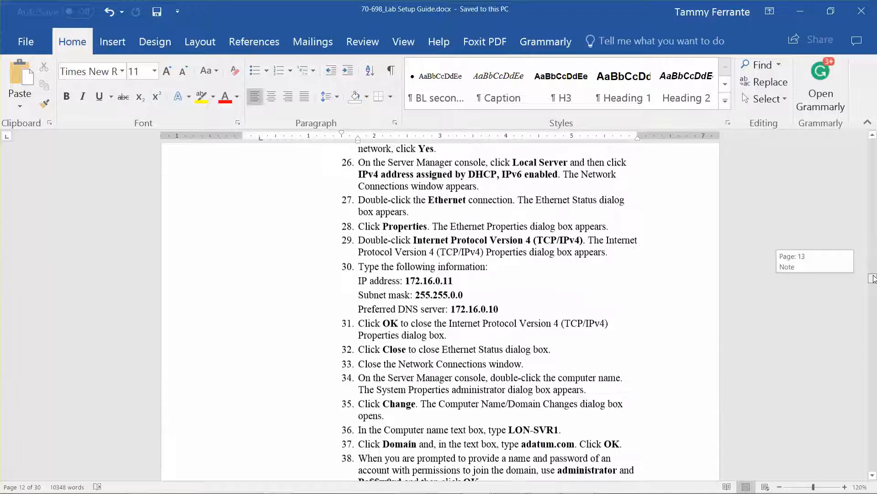
pyautogui.scroll(-3)
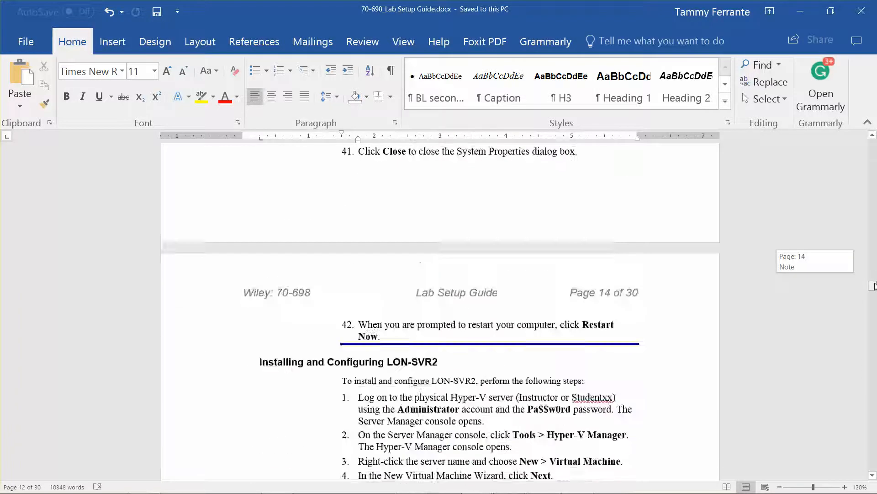
pyautogui.scroll(-3)
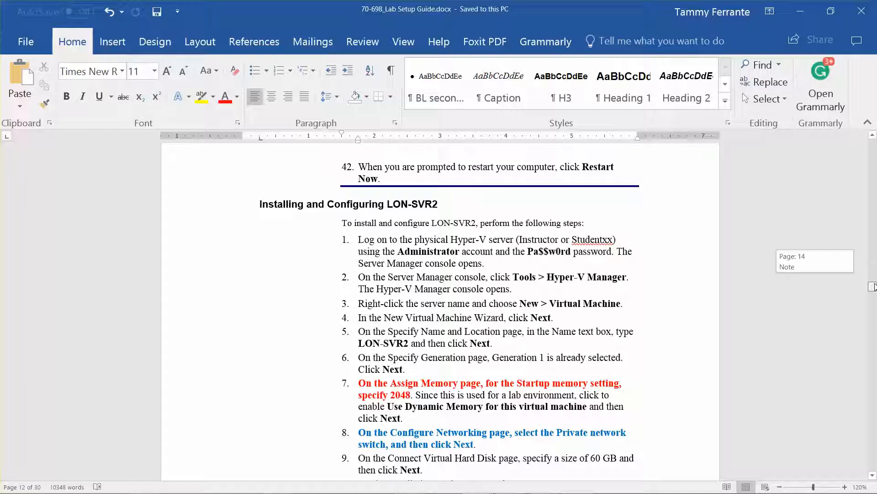
pyautogui.scroll(-3)
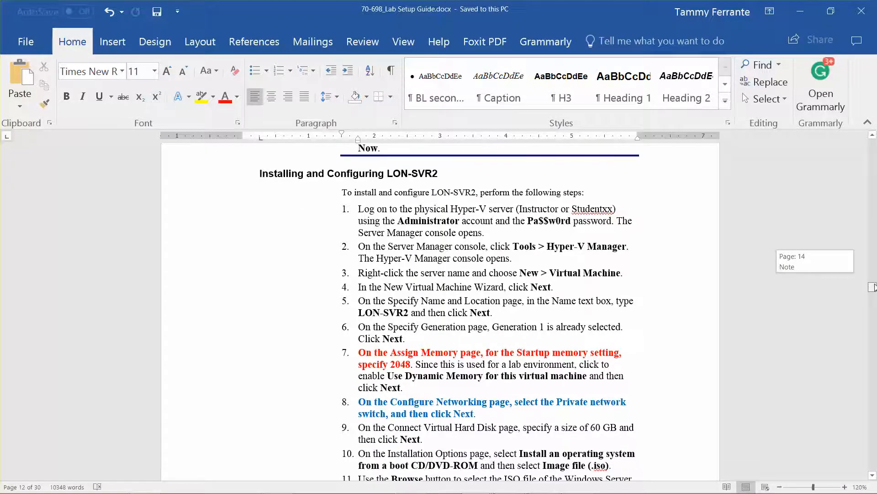
pyautogui.scroll(-3)
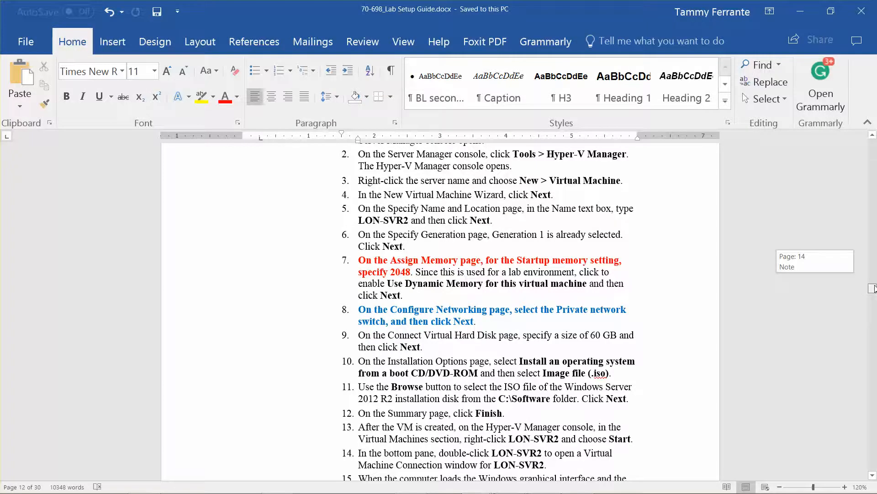
pyautogui.scroll(-3)
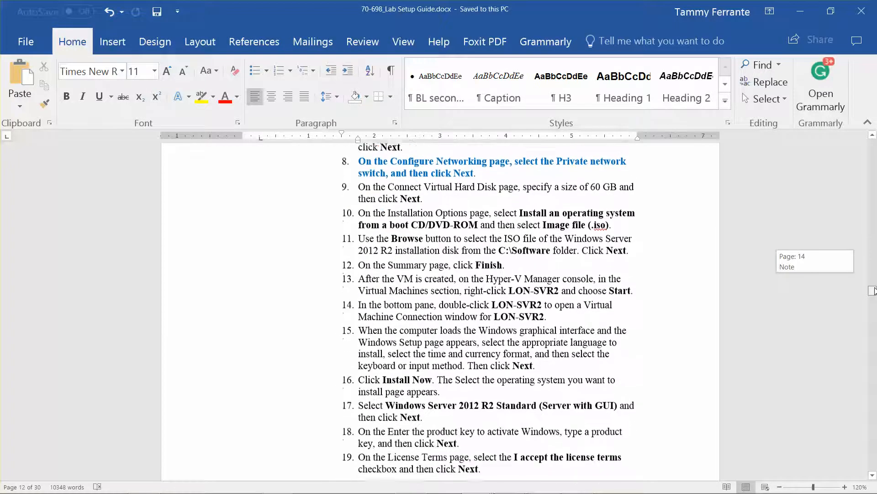
pyautogui.scroll(-3)
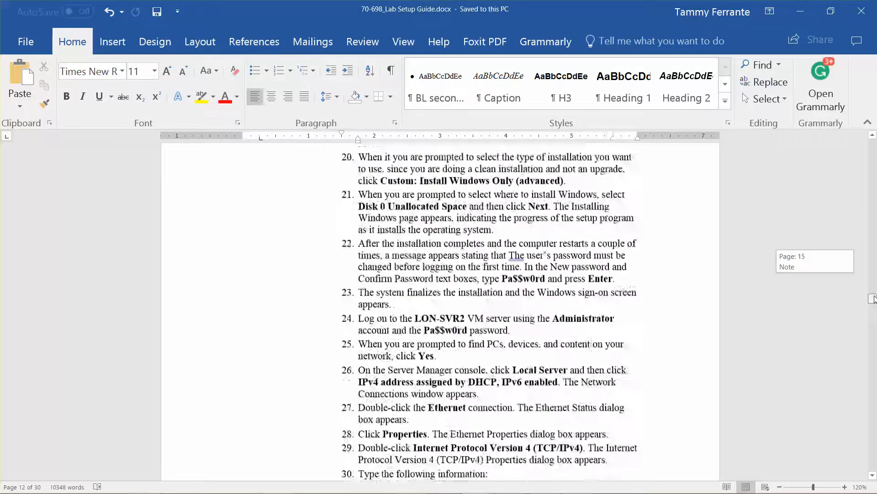
pyautogui.scroll(-3)
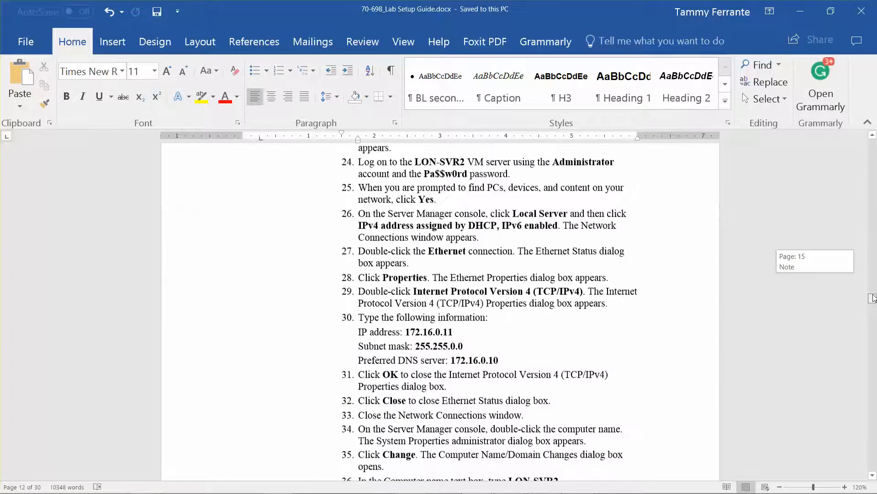
pyautogui.scroll(-3)
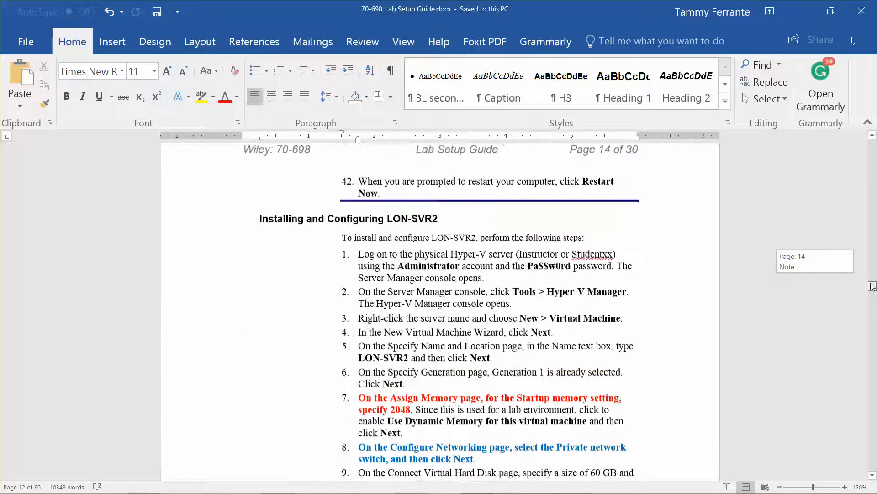
pyautogui.scroll(-3)
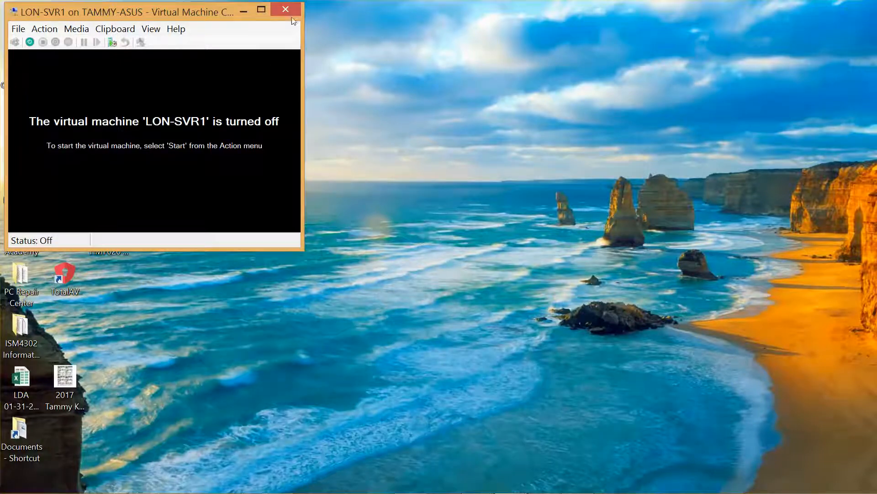
# Close LON-SVR1's connection window and select LON-SVR1, shown off, in Hyper-V Manager
pyautogui.click(285, 9)
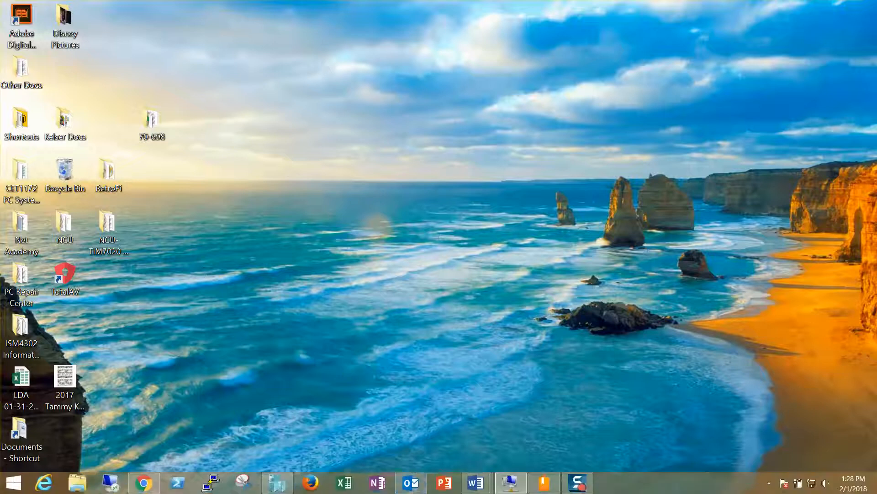
pyautogui.moveTo(276, 483)
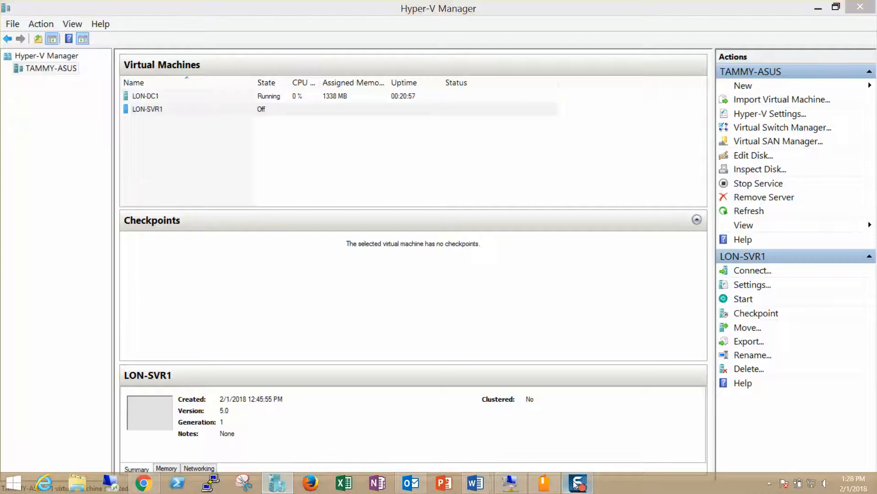
pyautogui.click(147, 109)
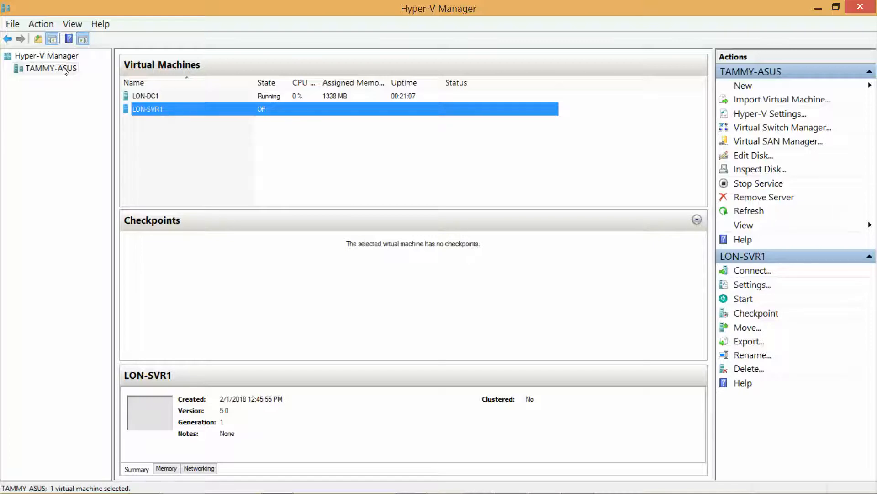
# Start a new virtual machine from the host named LON-SVR2, keeping Generation 1
pyautogui.rightClick(51, 69)
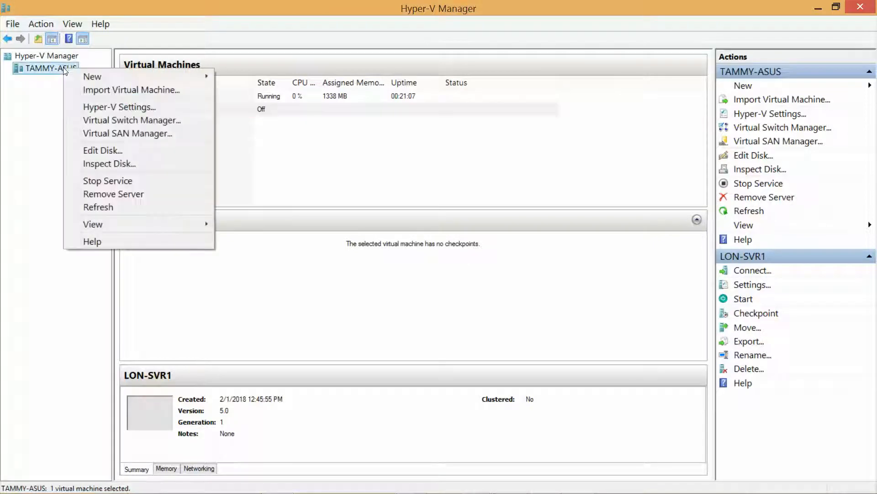
pyautogui.moveTo(91, 76)
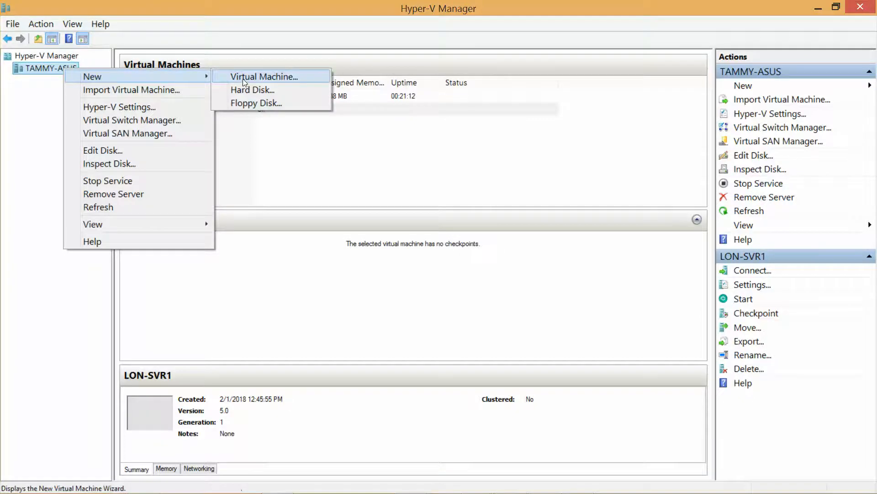
pyautogui.click(264, 75)
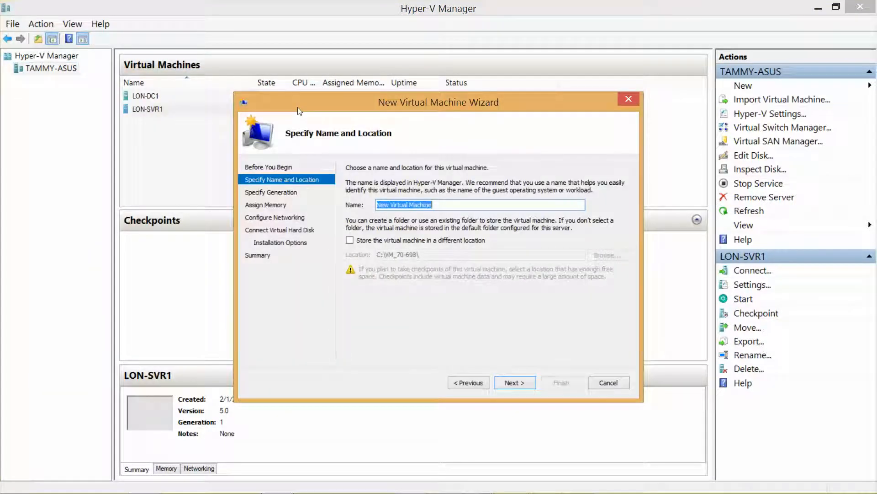
pyautogui.write('LON-SVR2')
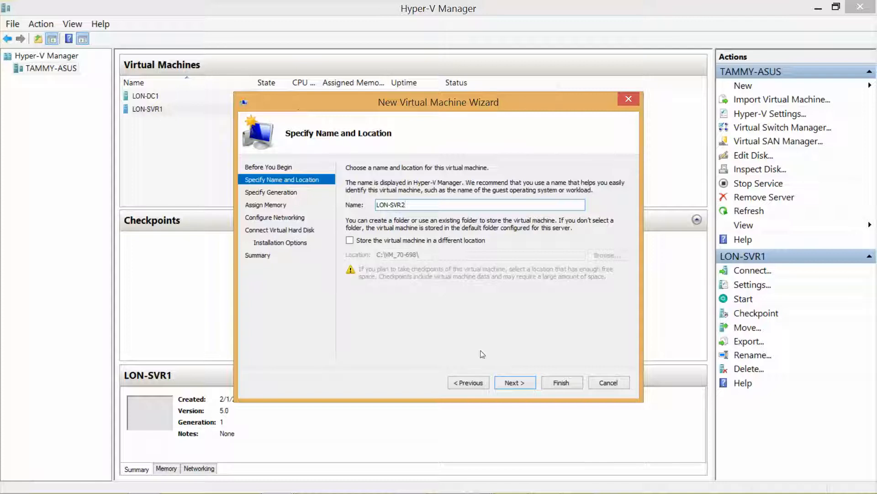
pyautogui.click(513, 382)
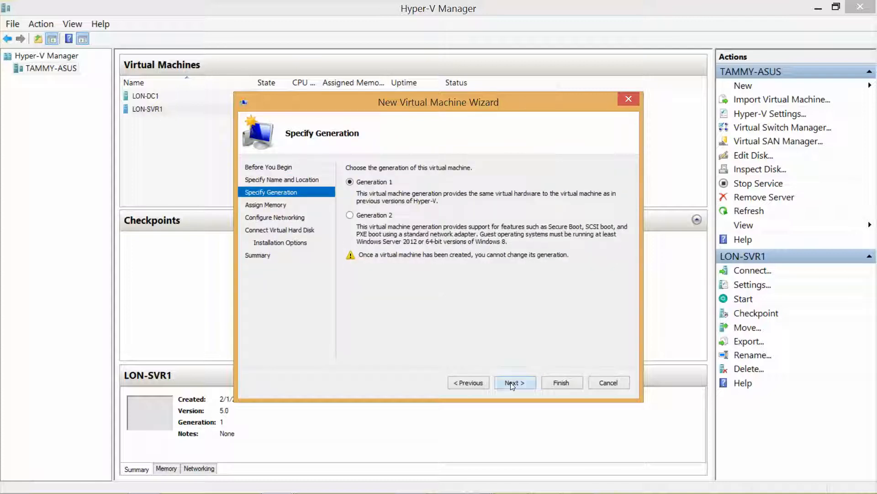
pyautogui.click(512, 382)
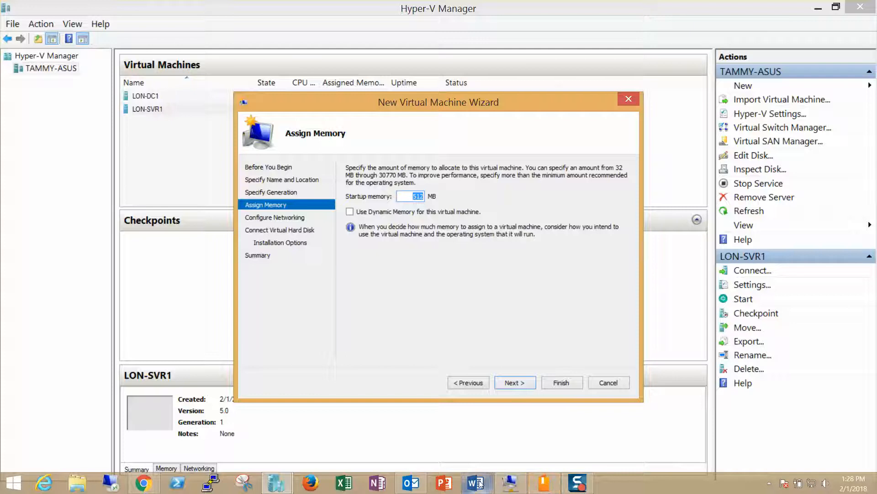
# Give LON-SVR2 2048 MB startup memory with Use Dynamic Memory enabled
pyautogui.click(476, 482)
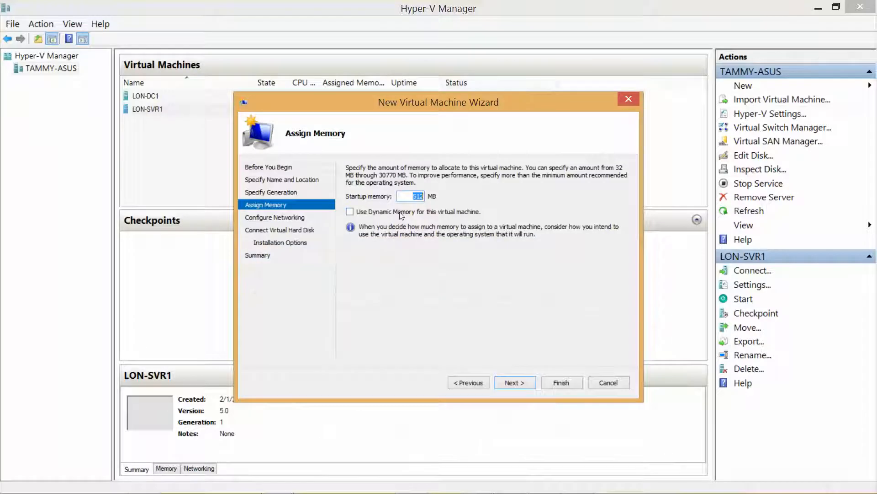
pyautogui.write('2048')
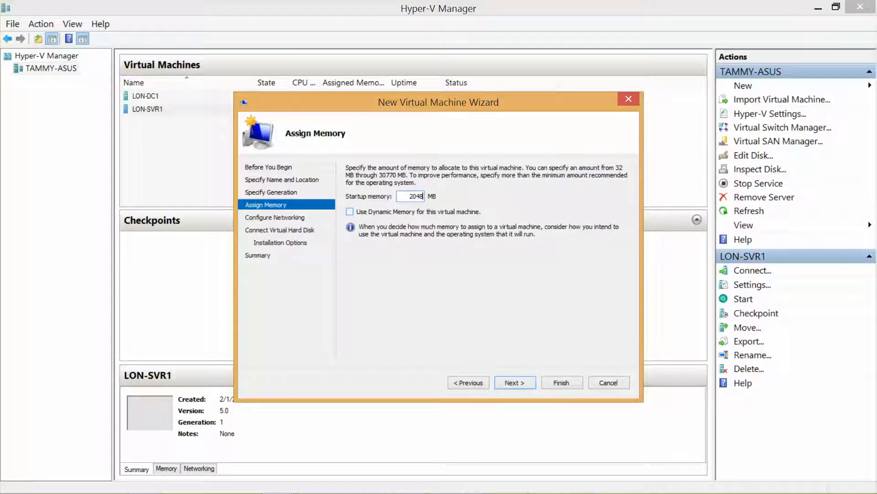
pyautogui.click(350, 211)
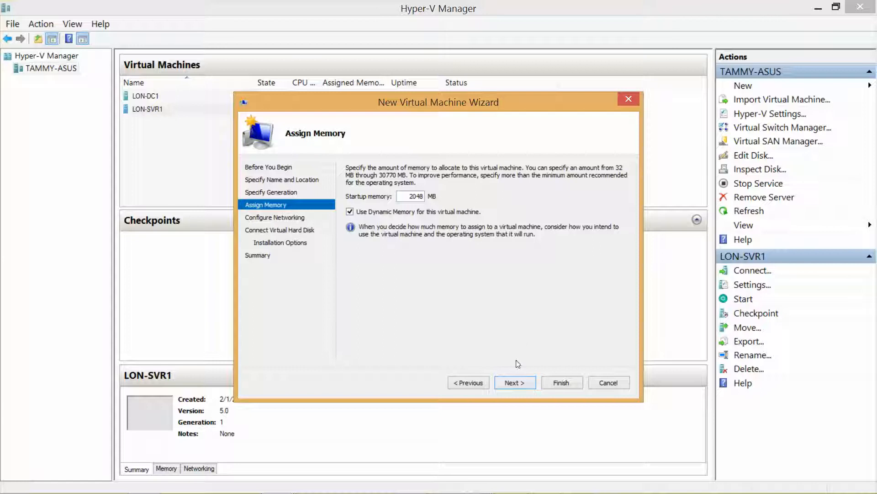
pyautogui.click(512, 383)
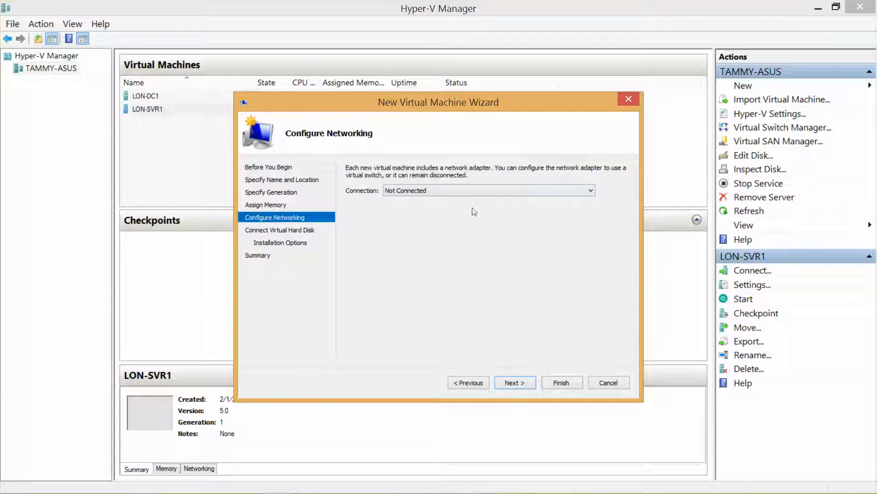
# Connect LON-SVR2 to Private Network 1 and set a new 60 GB virtual hard disk
pyautogui.click(590, 190)
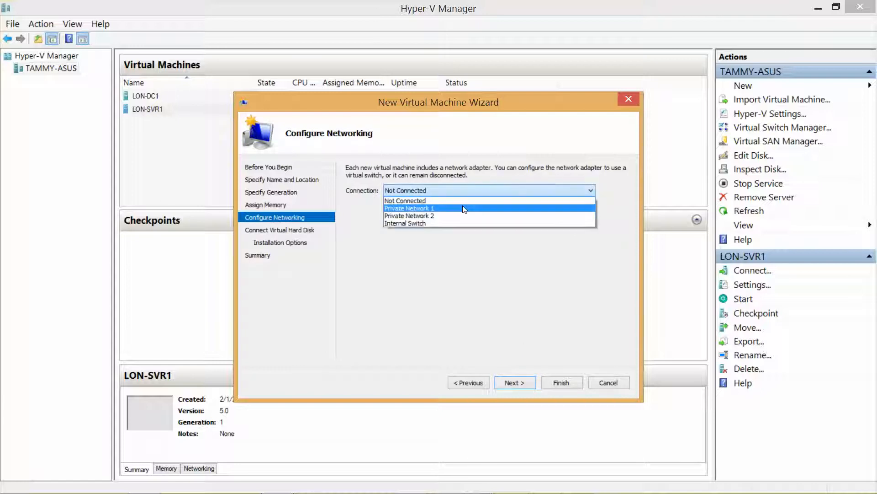
pyautogui.click(408, 208)
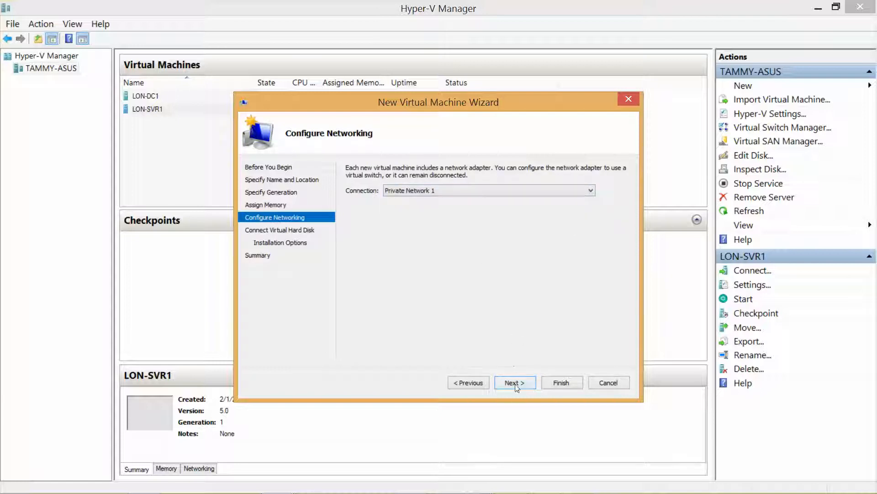
pyautogui.click(513, 382)
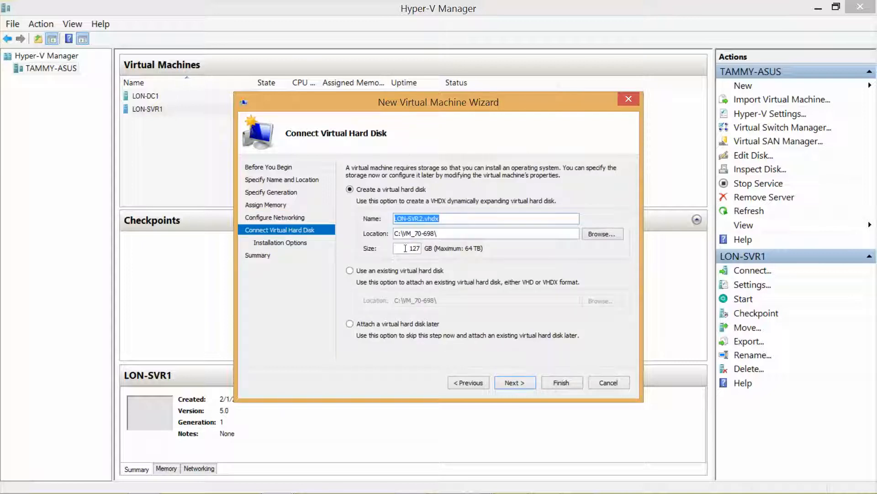
pyautogui.write('60')
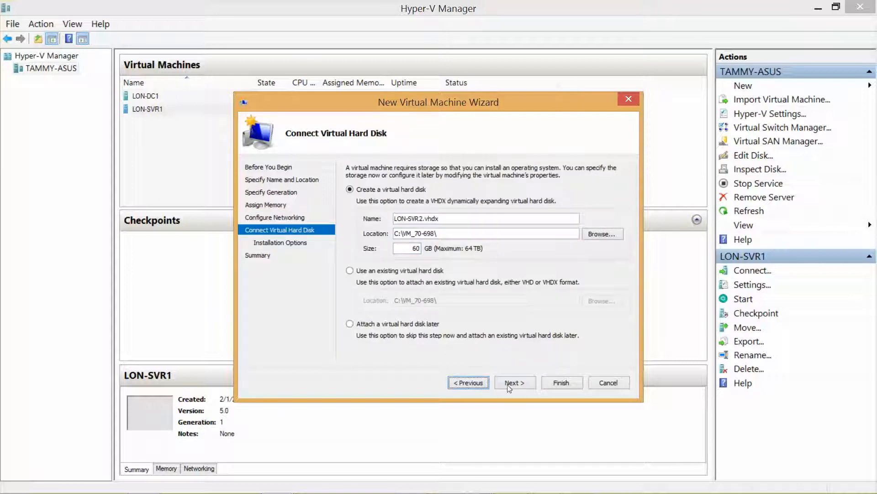
pyautogui.click(513, 382)
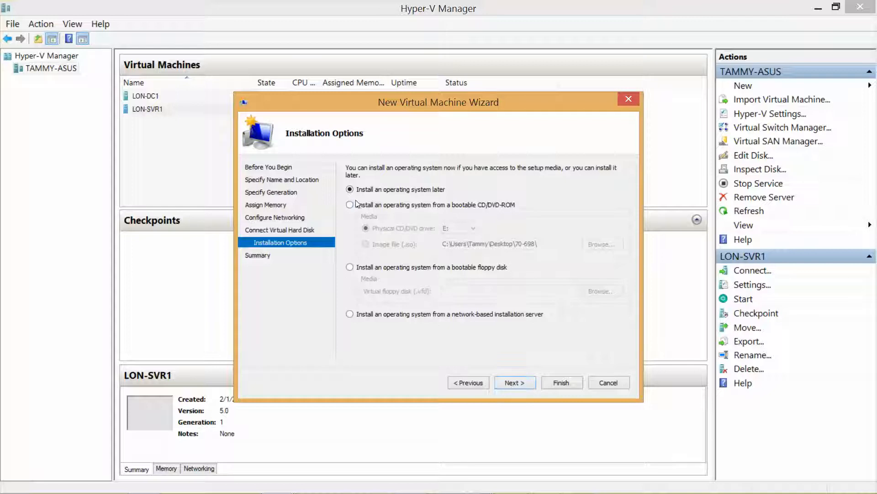
# Install from bootable CD/DVD using the Windows Server 2012 R2 Standard ISO image file
pyautogui.click(350, 204)
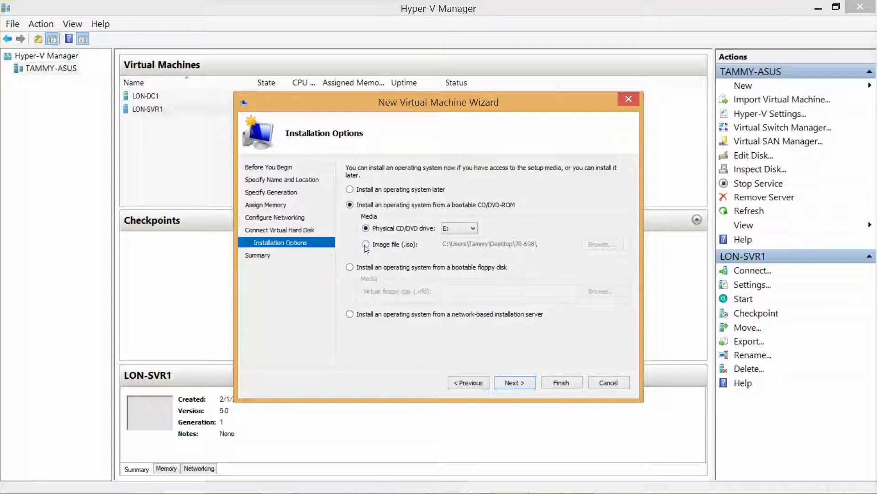
pyautogui.click(366, 244)
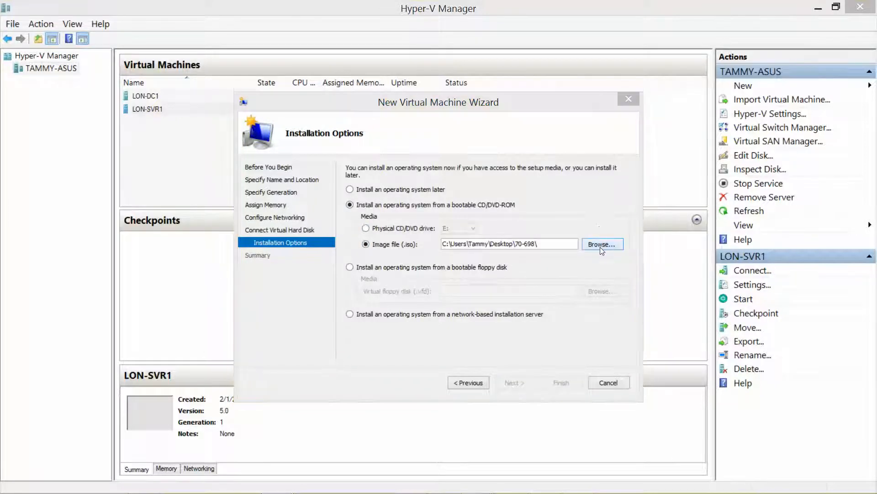
pyautogui.click(601, 244)
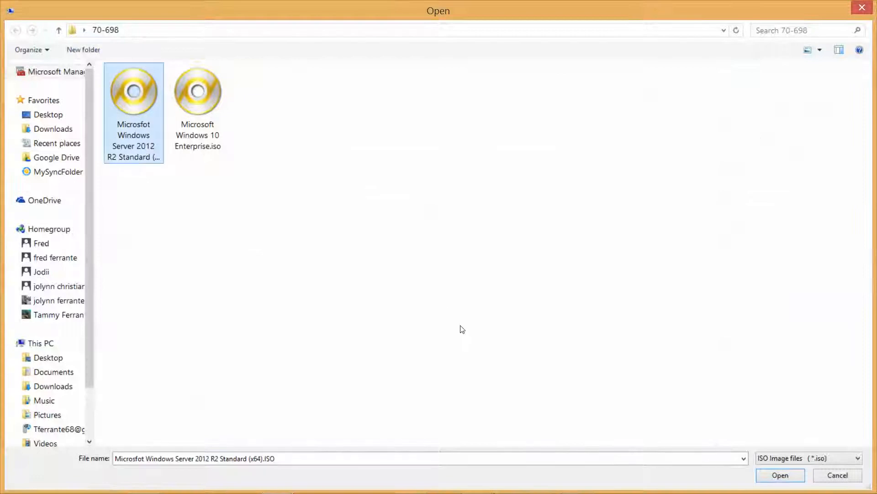
pyautogui.click(779, 474)
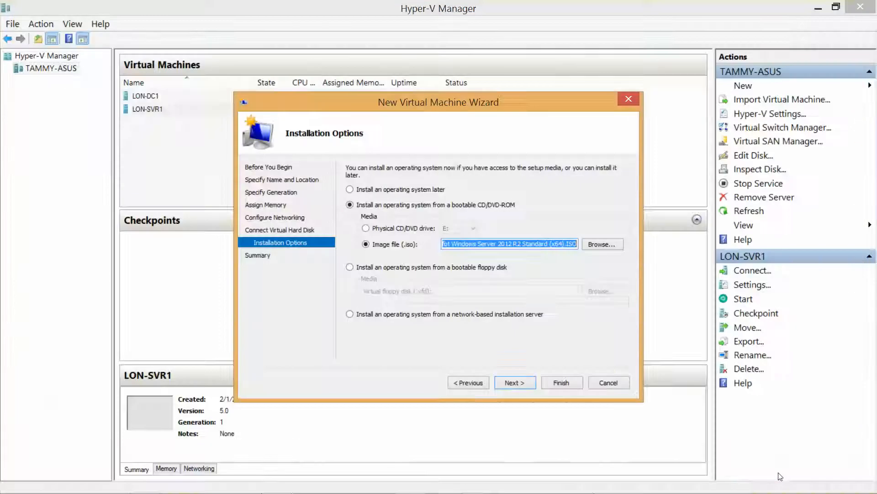
pyautogui.click(514, 382)
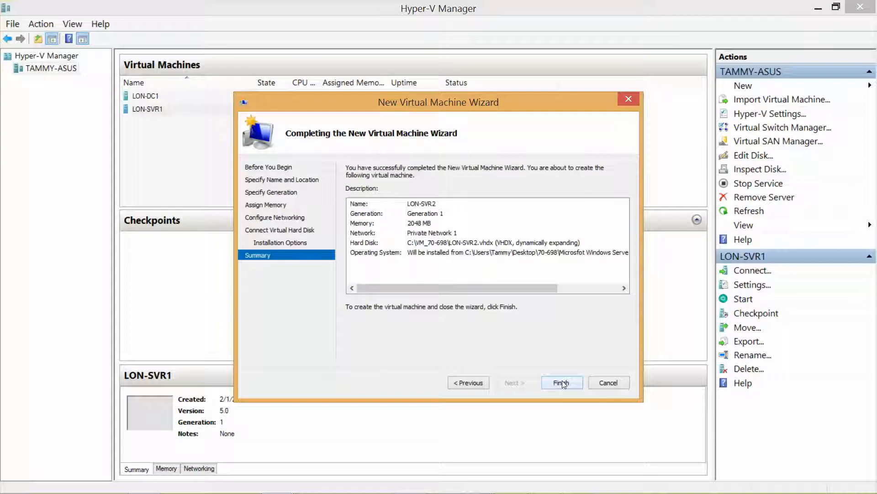
# Finish the wizard to create LON-SVR2, listed as off beside LON-DC1 and LON-SVR1
pyautogui.click(561, 382)
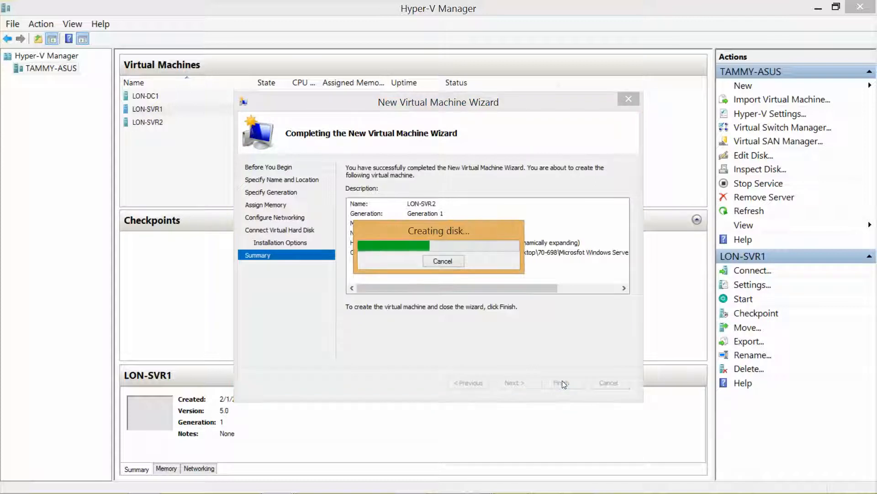
pyautogui.click(561, 383)
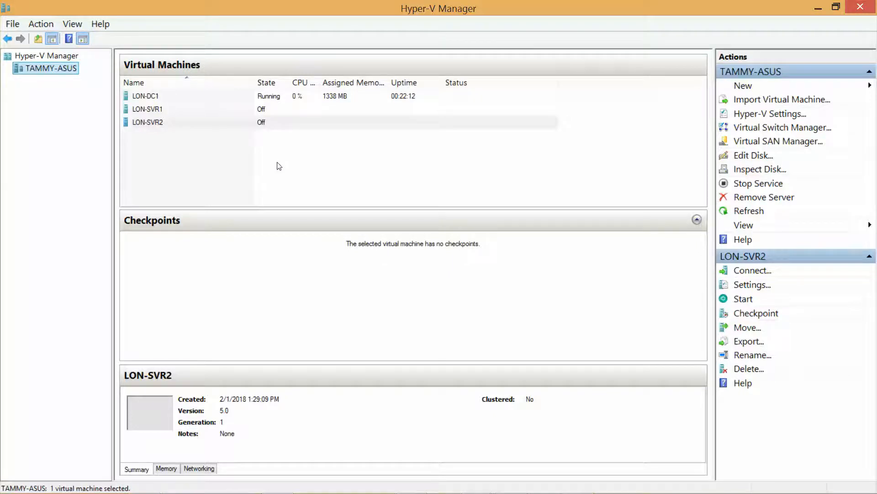
pyautogui.moveTo(374, 294)
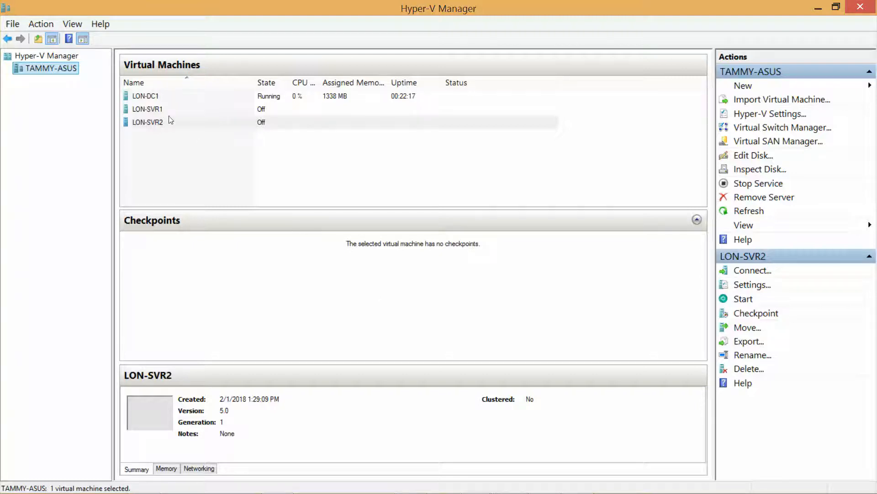
pyautogui.moveTo(185, 125)
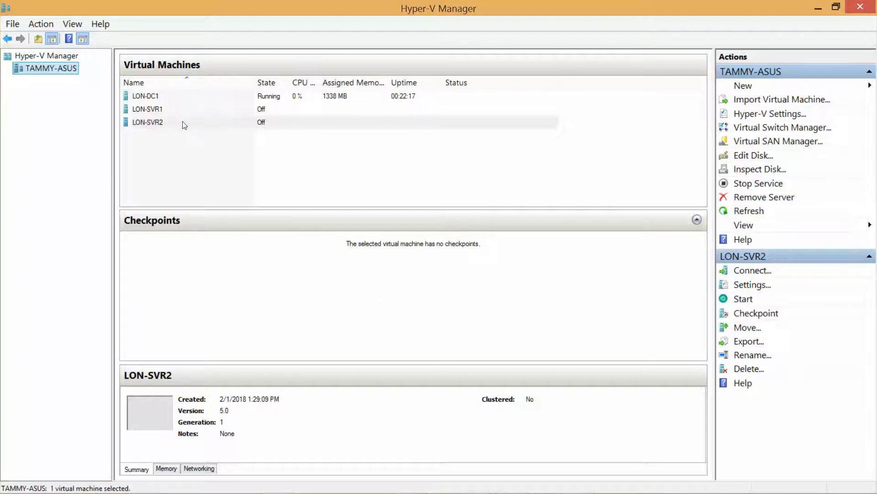